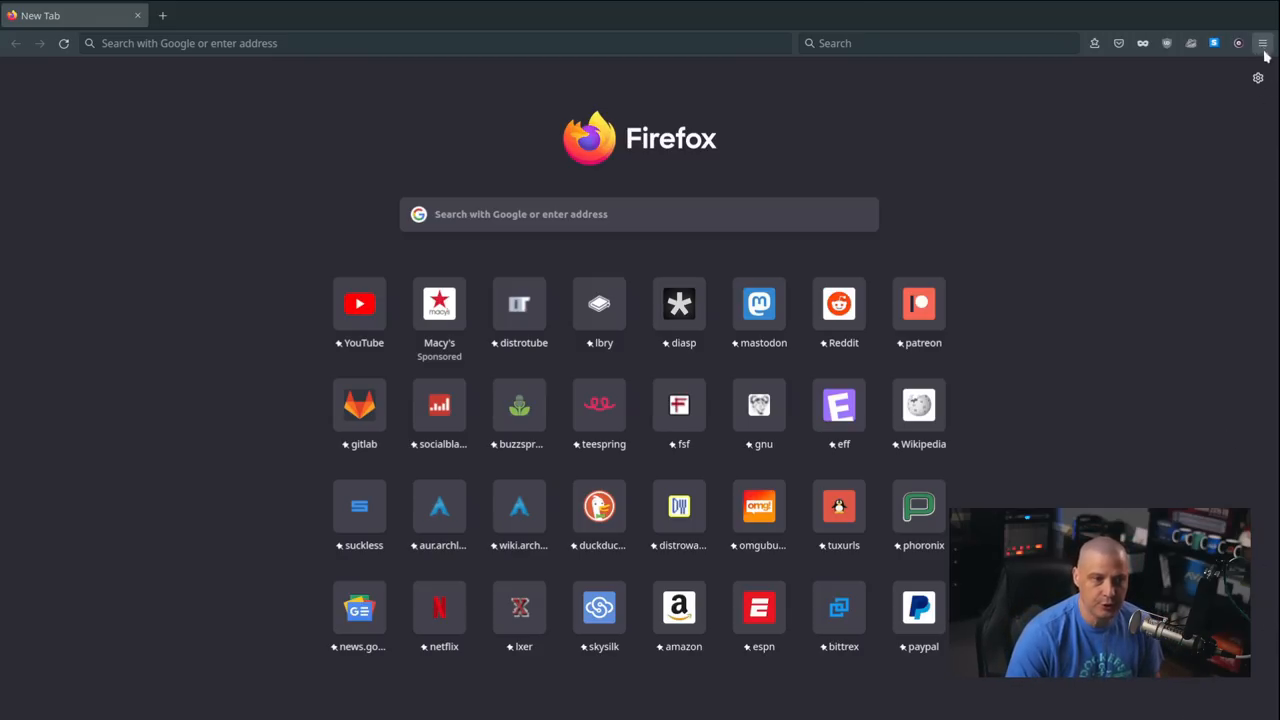
Reach Firefox's Extensions & Themes manager from the main menu's Settings
left_click(1264, 44)
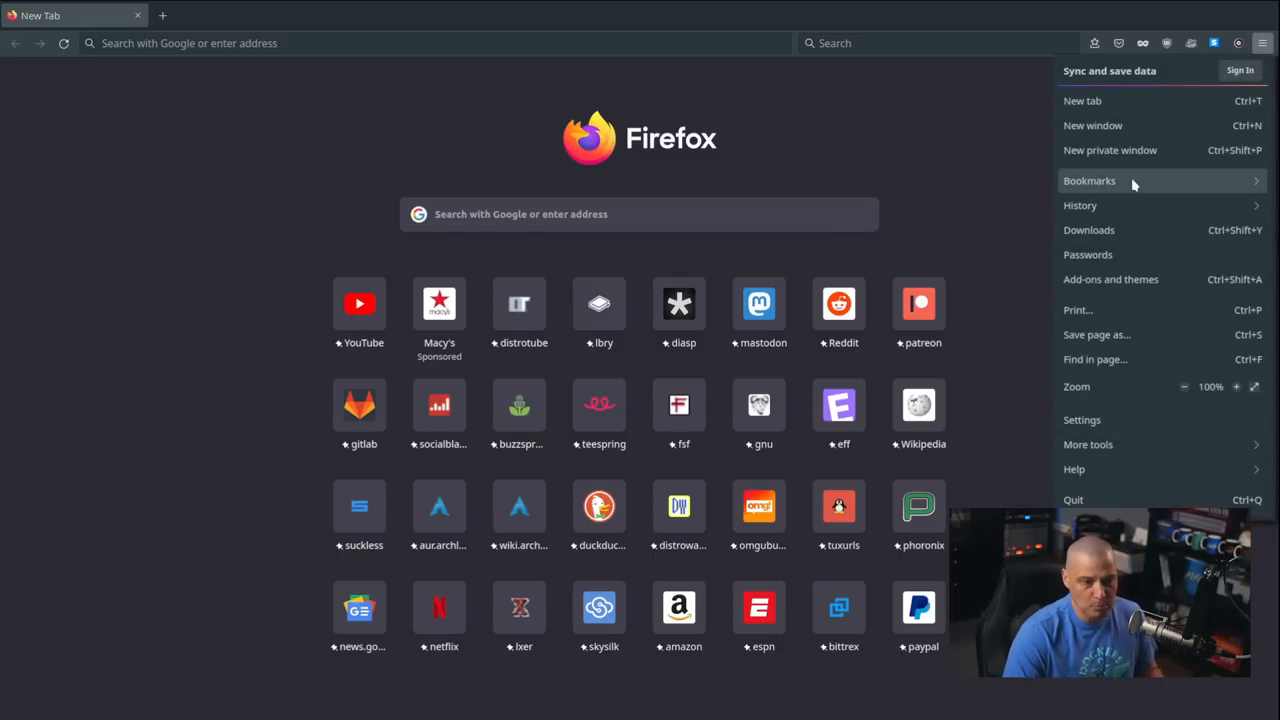
left_click(1082, 420)
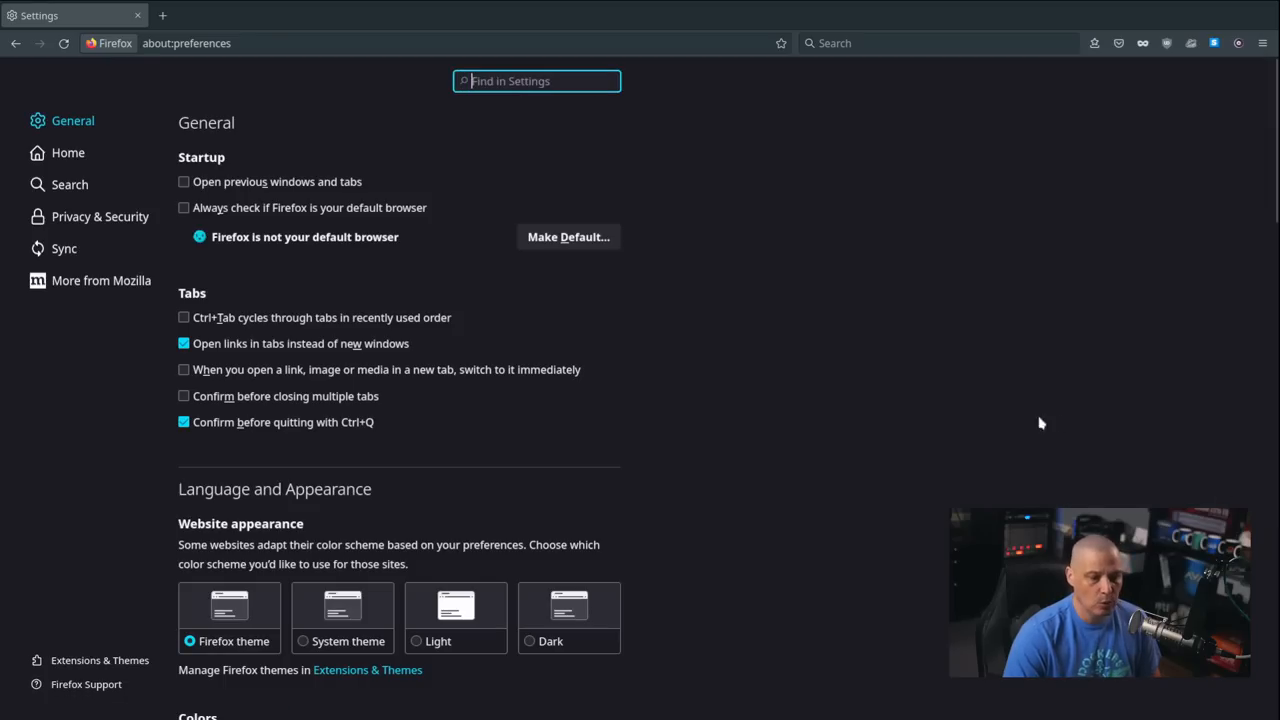
mouse_move(100, 660)
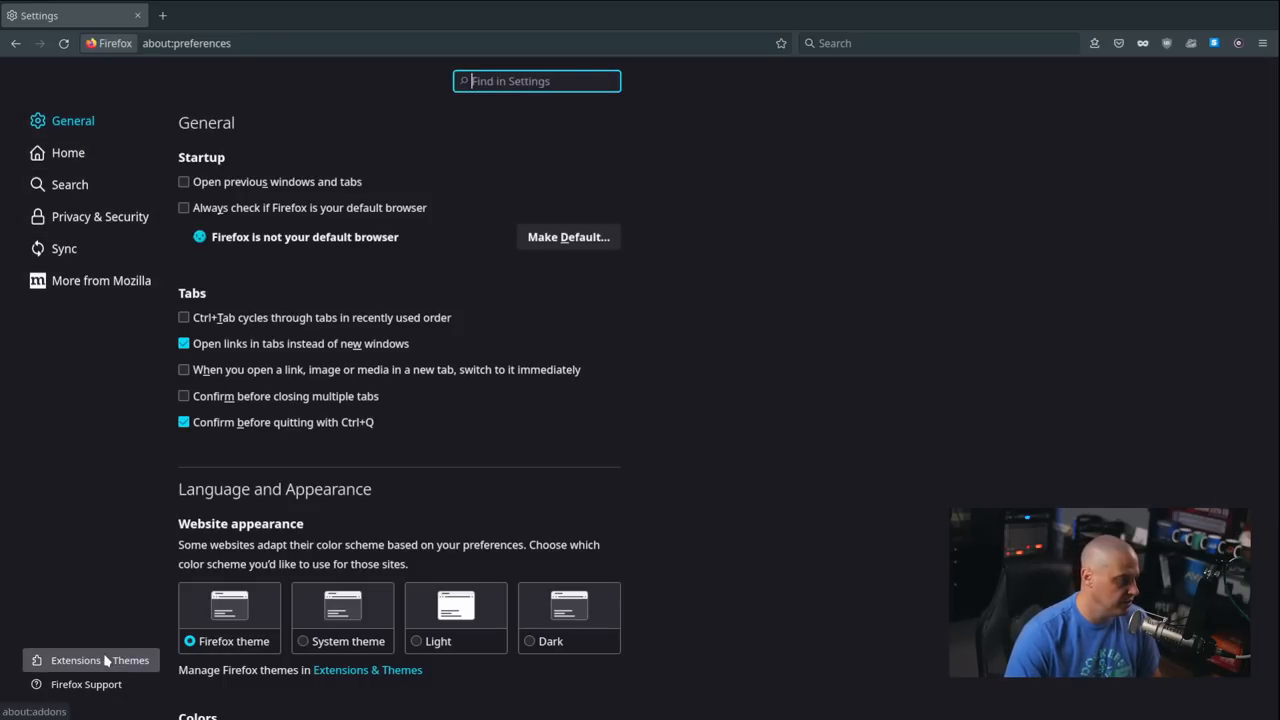
left_click(76, 660)
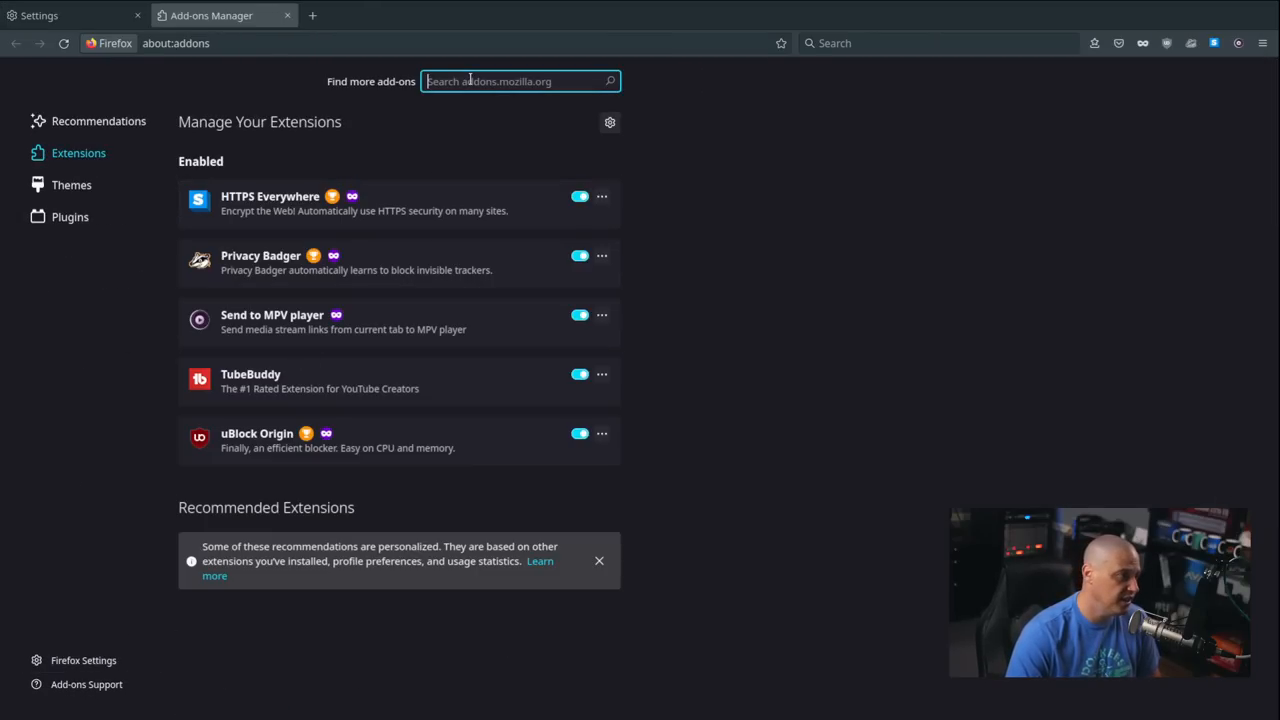
Search the add-ons for 'ubl' and open the uBlock Origin add-on page
type("ublock")
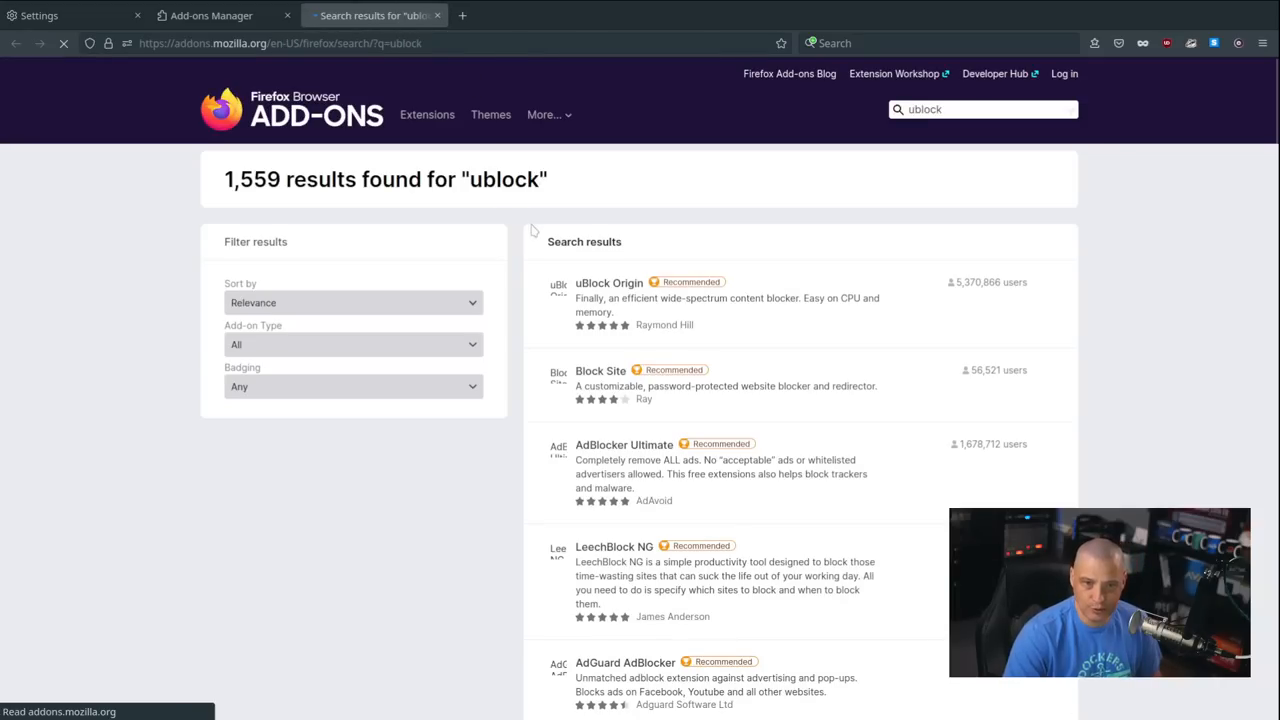
left_click(608, 282)
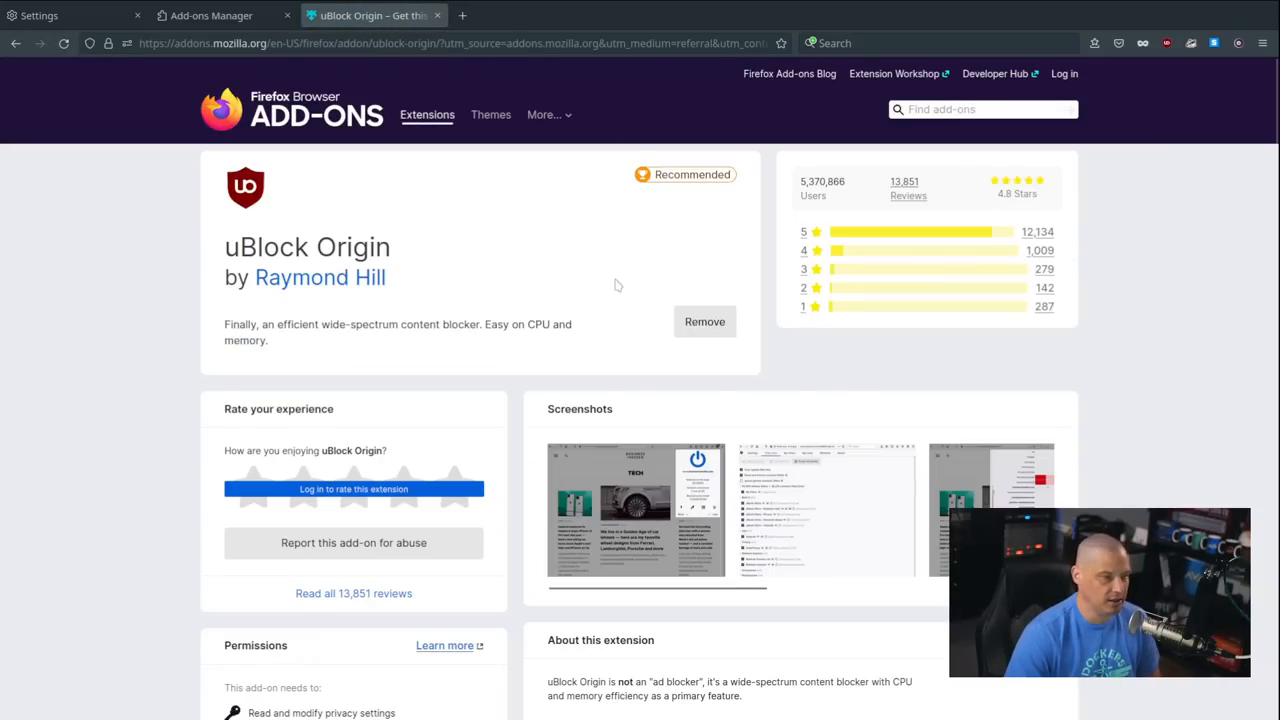
mouse_move(690, 344)
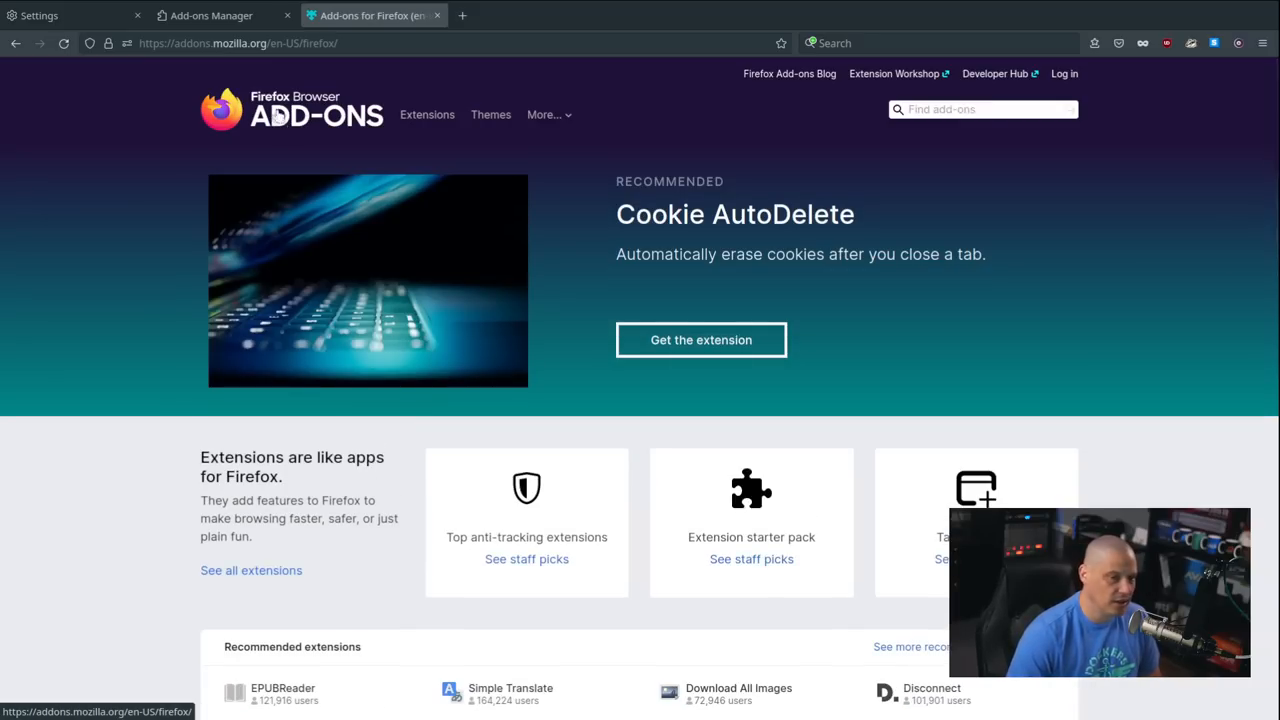
Scroll down and back up the Firefox add-ons site home page
scroll("down", 3)
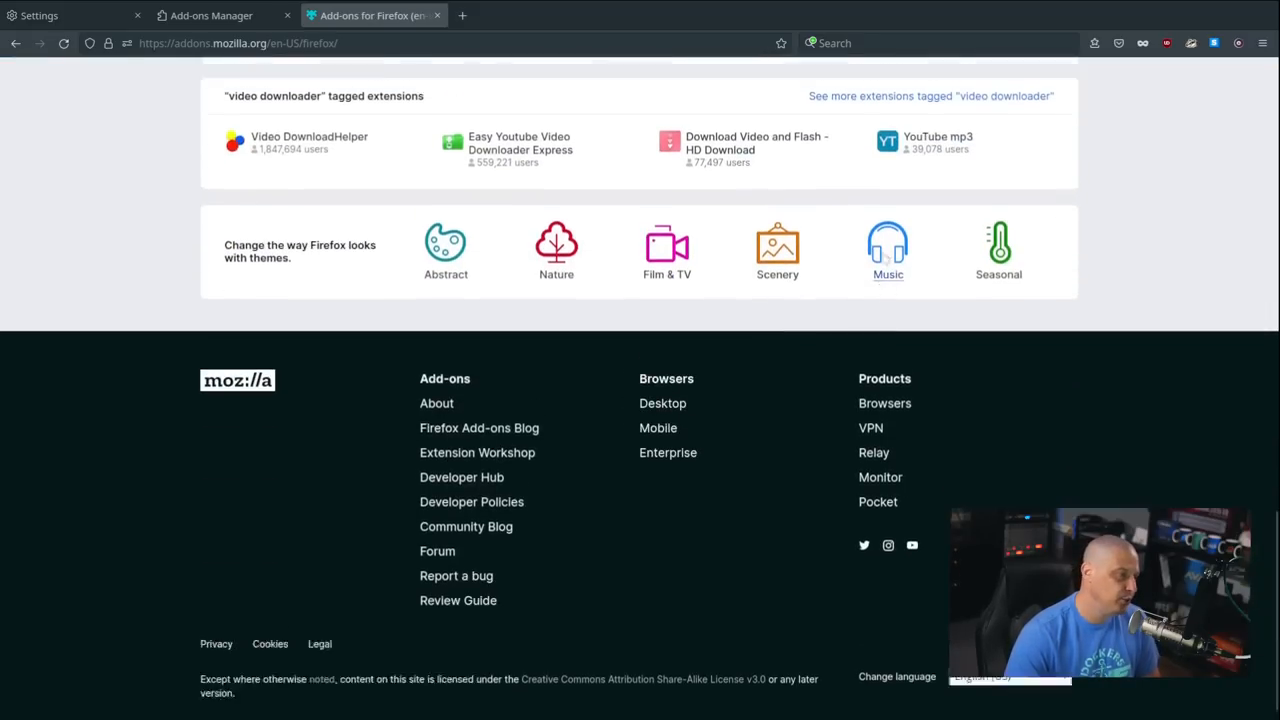
scroll("up", 3)
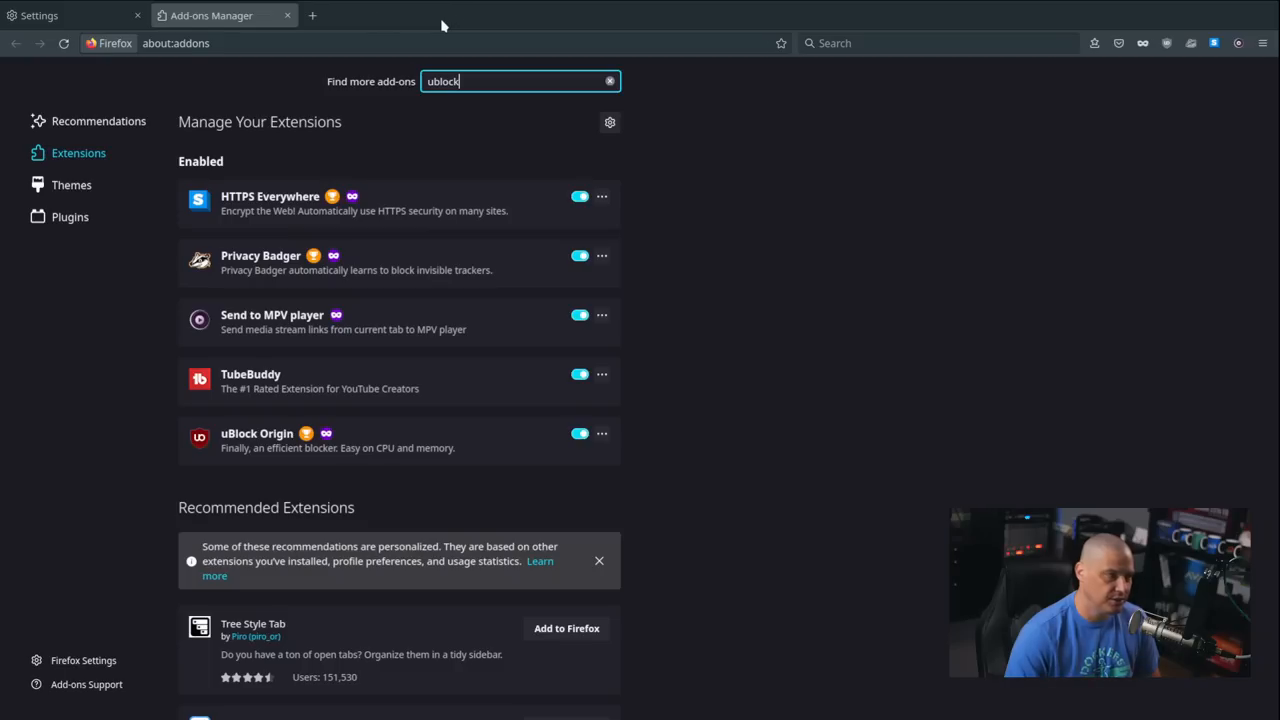
mouse_move(570, 674)
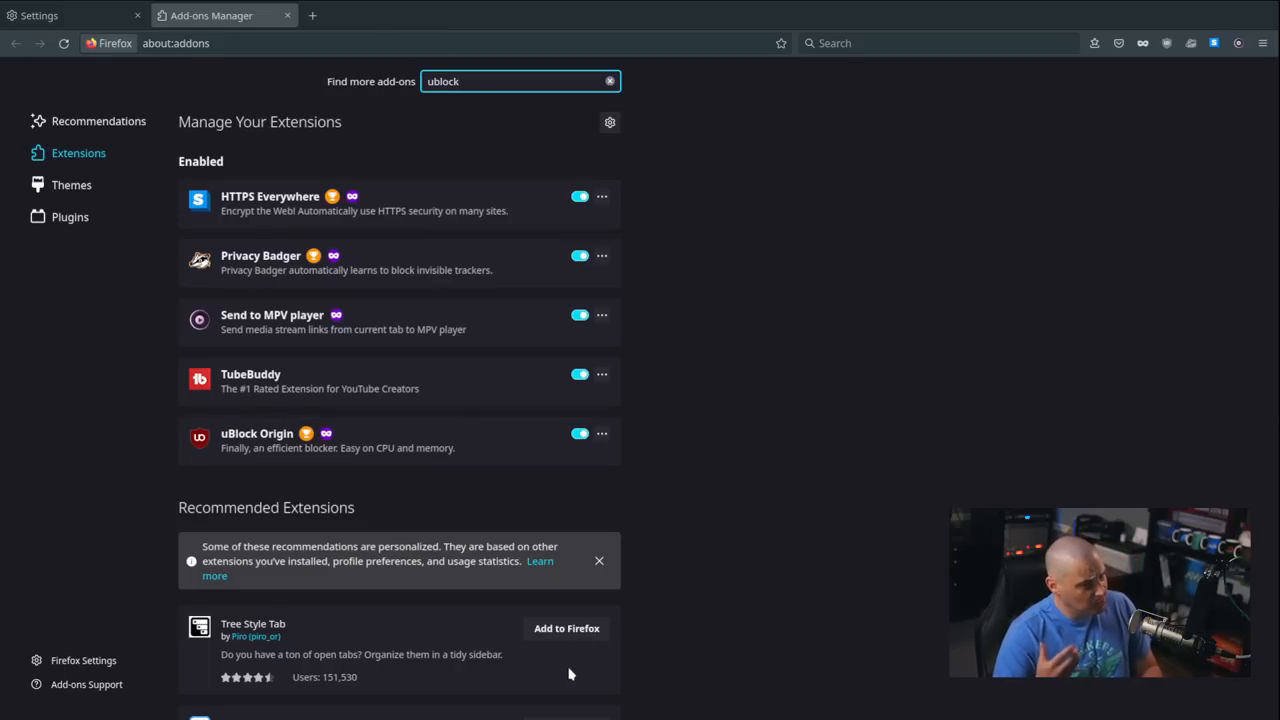
mouse_move(344, 348)
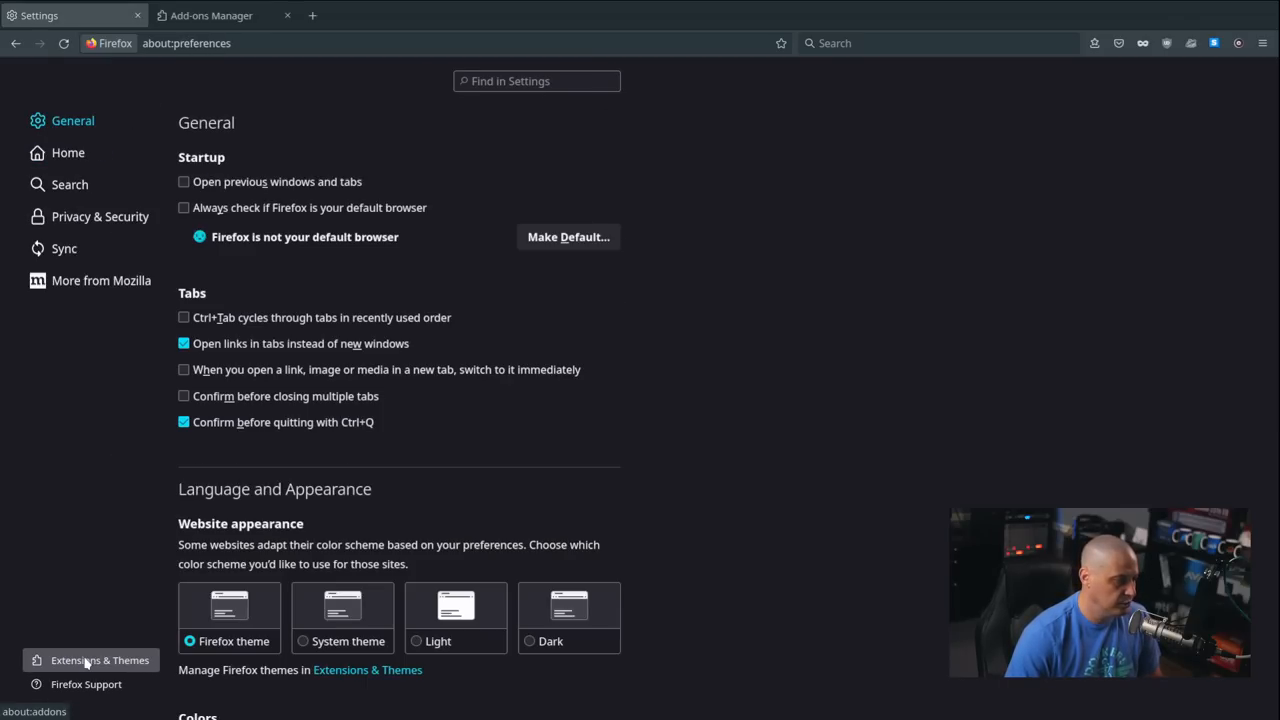
Review Firefox's Privacy & Security options, then close Settings leaving a new tab
left_click(100, 216)
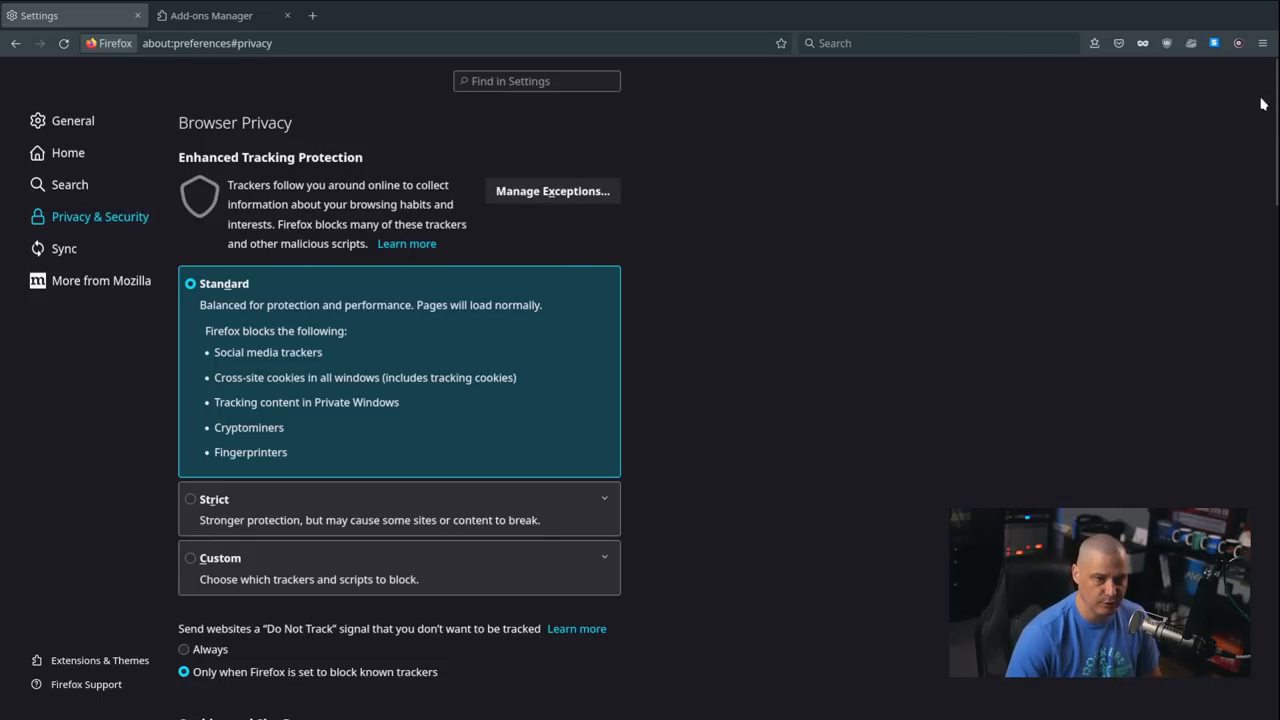
scroll("down", 3)
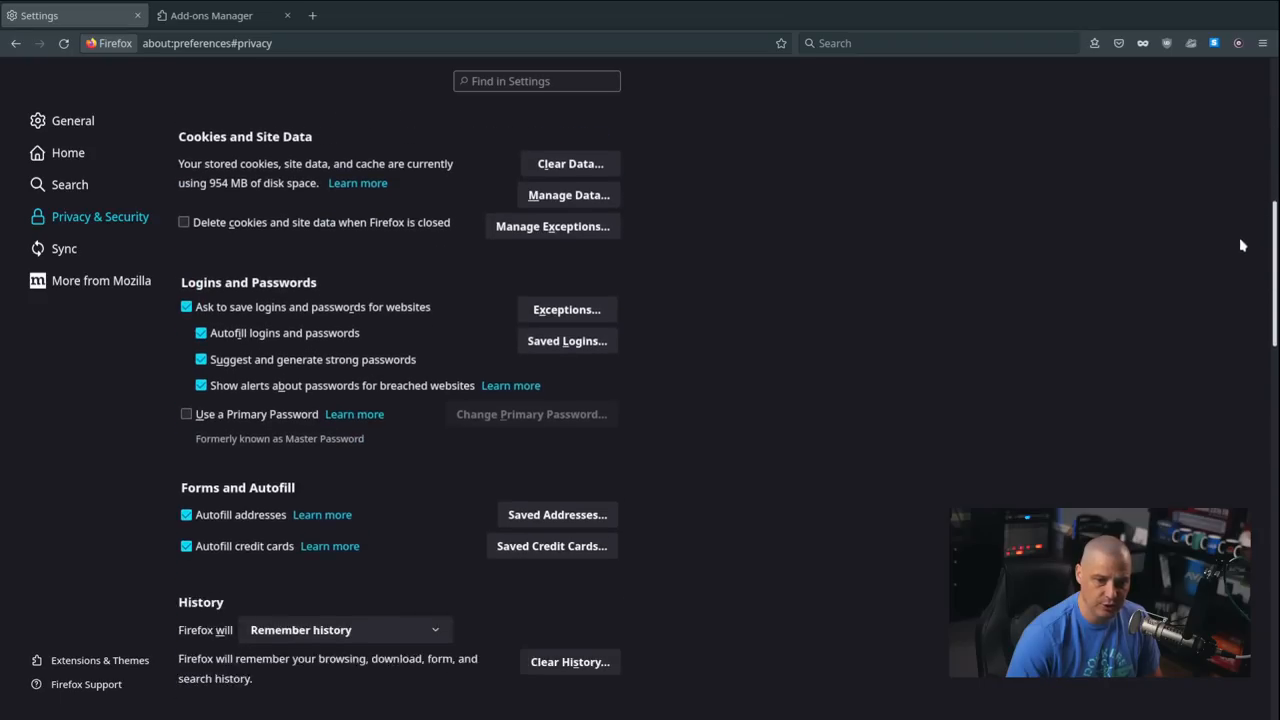
scroll("down", 3)
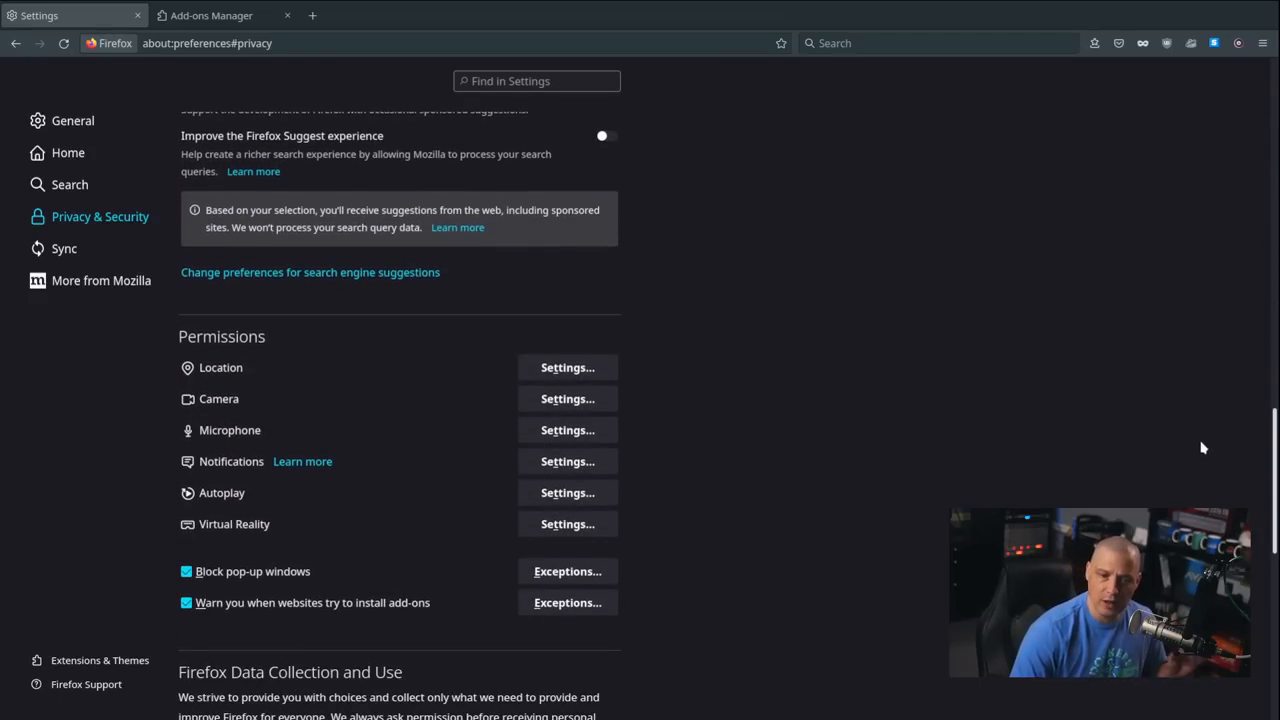
scroll("down", 3)
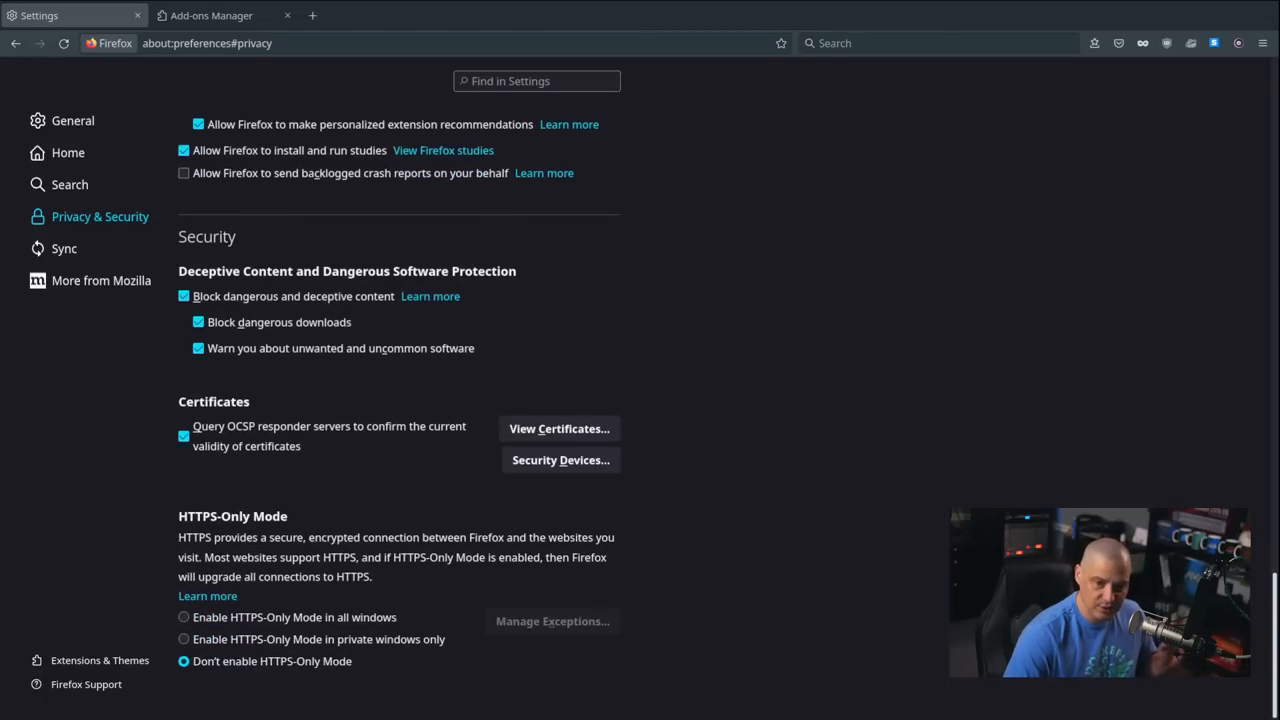
scroll("up", 3)
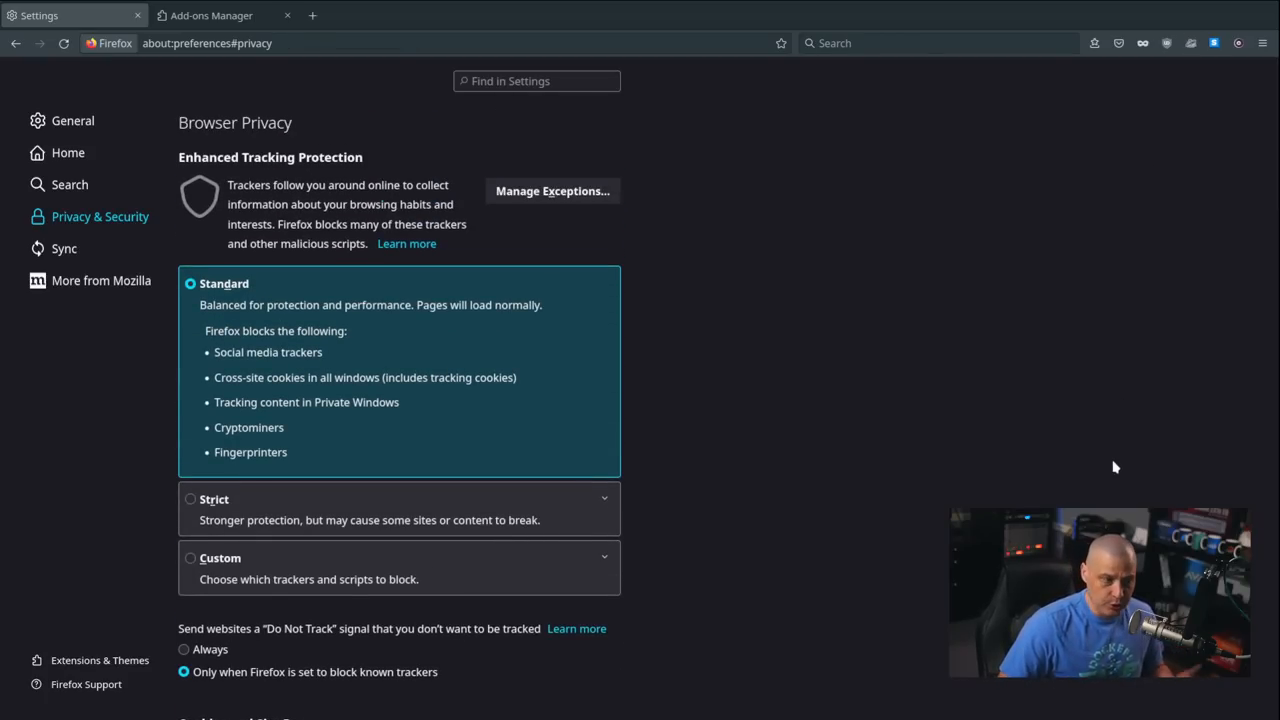
left_click(460, 16)
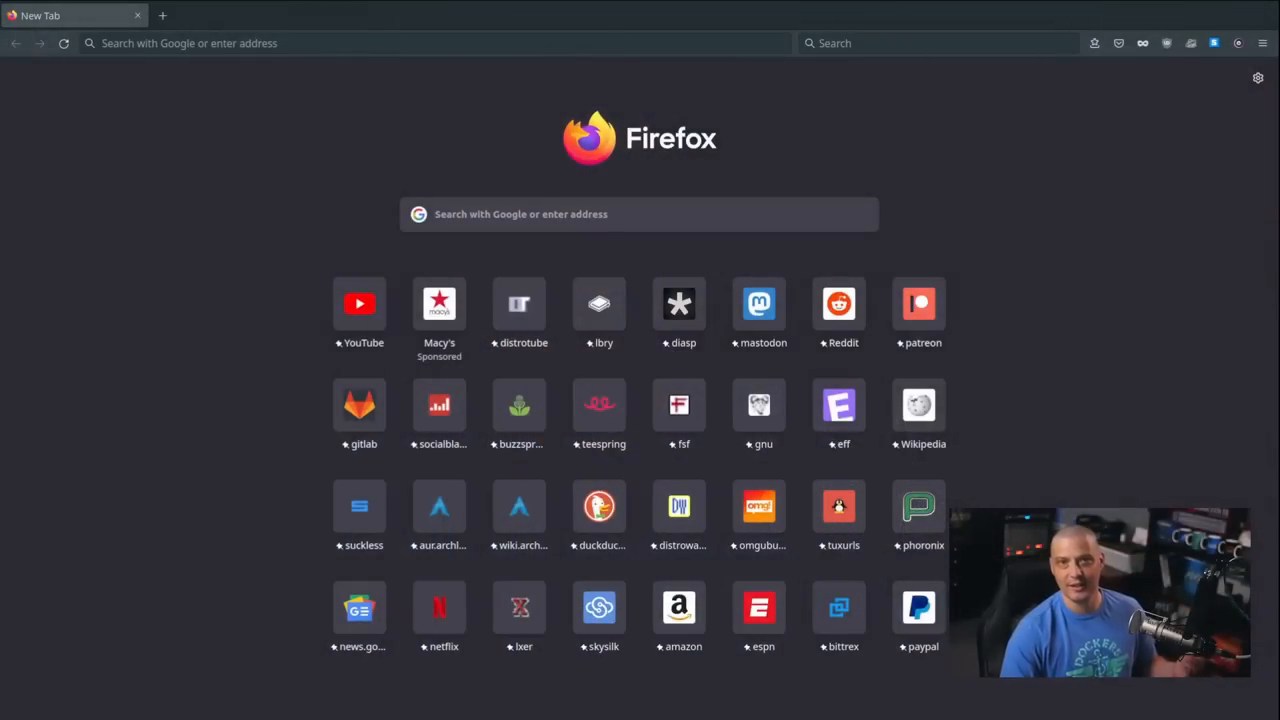
Close the Firefox window to move on to Ungoogled Chromium
left_click(400, 44)
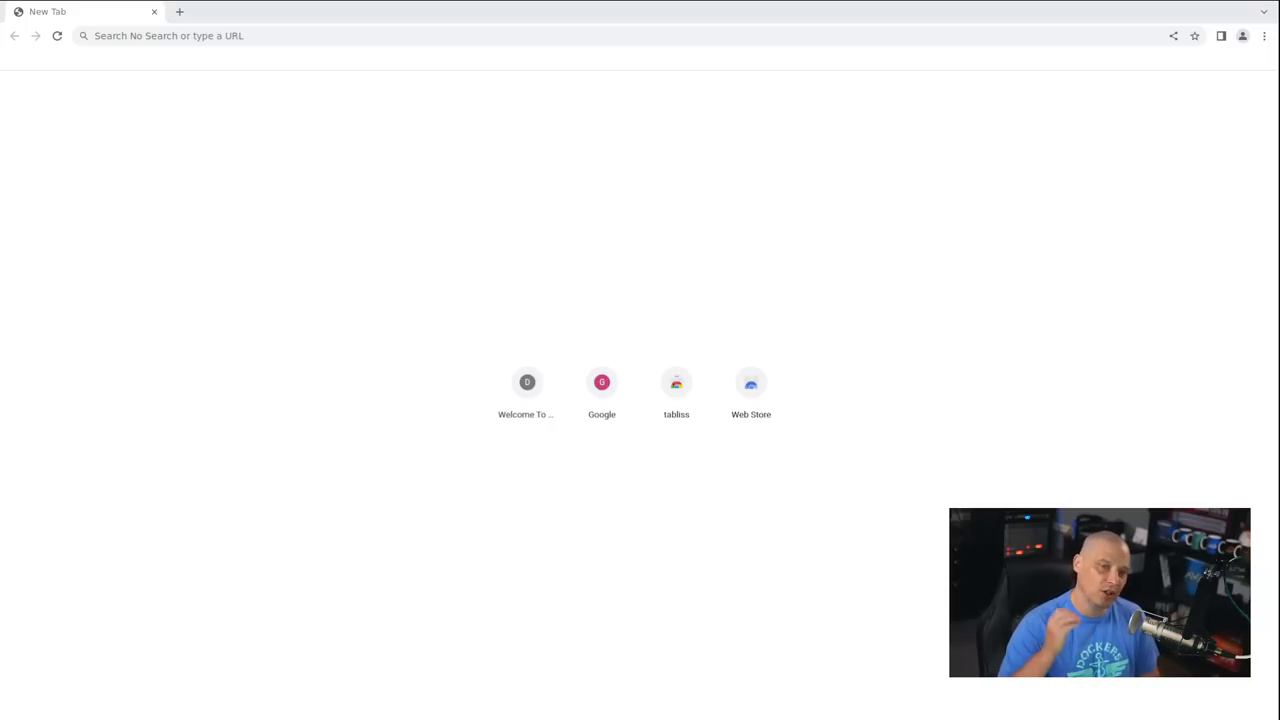
left_click(400, 36)
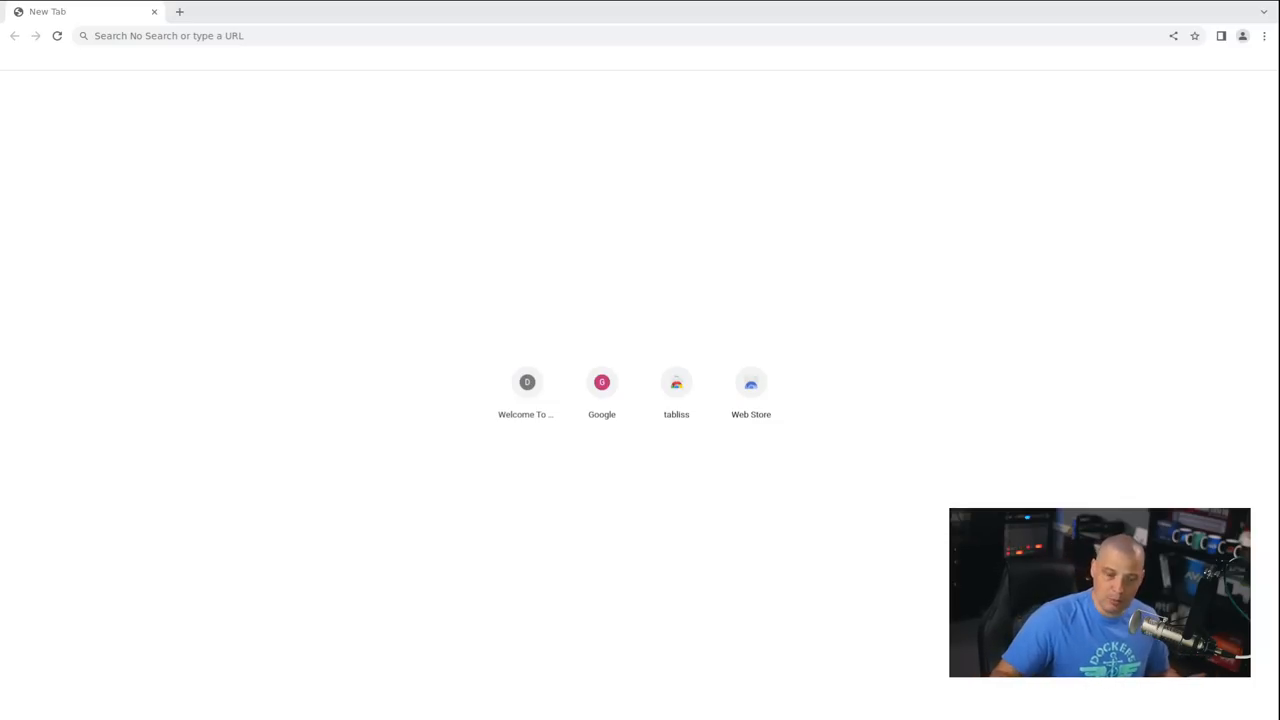
left_click(400, 36)
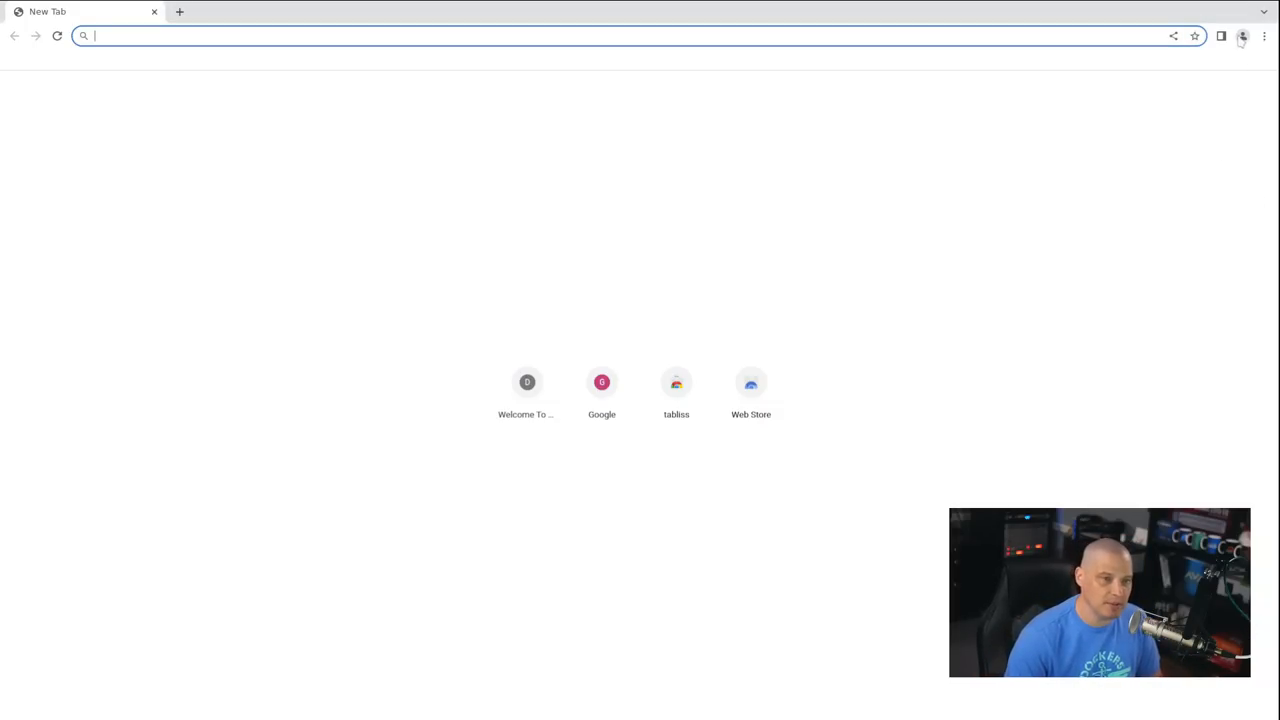
Reach Ungoogled Chromium's Extensions page through the main menu's Settings
left_click(1264, 36)
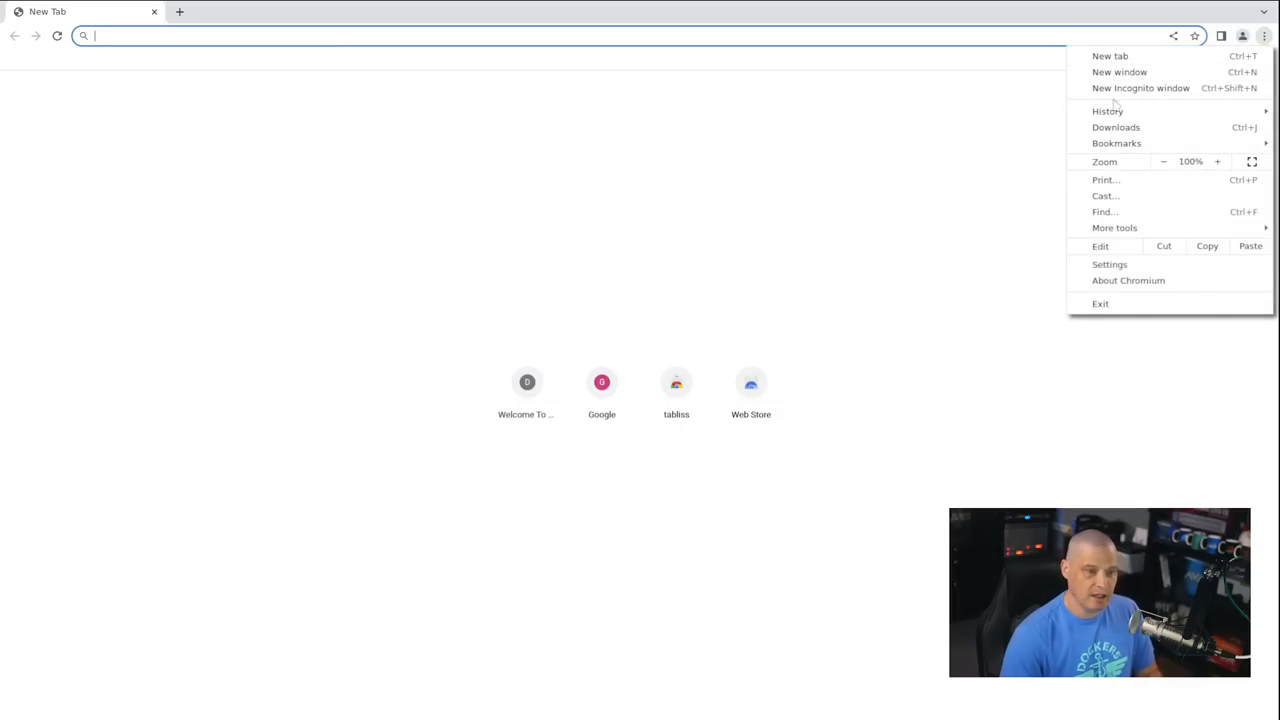
left_click(1108, 264)
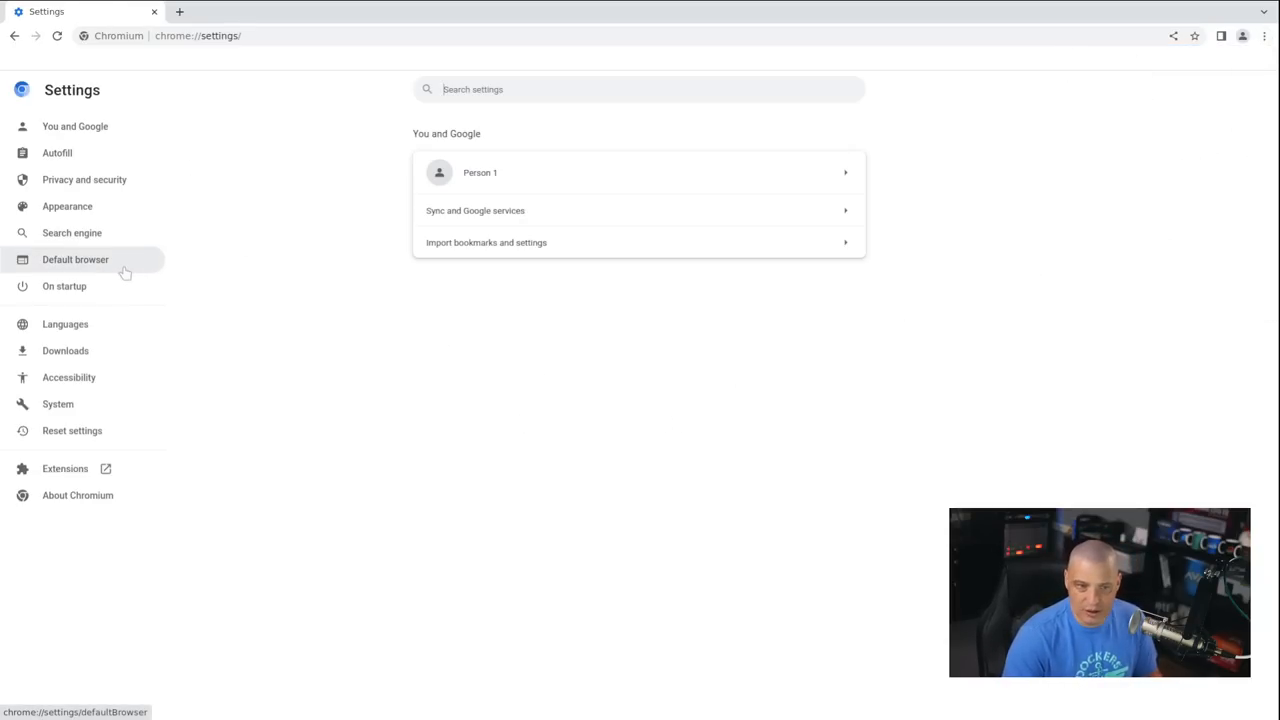
left_click(64, 468)
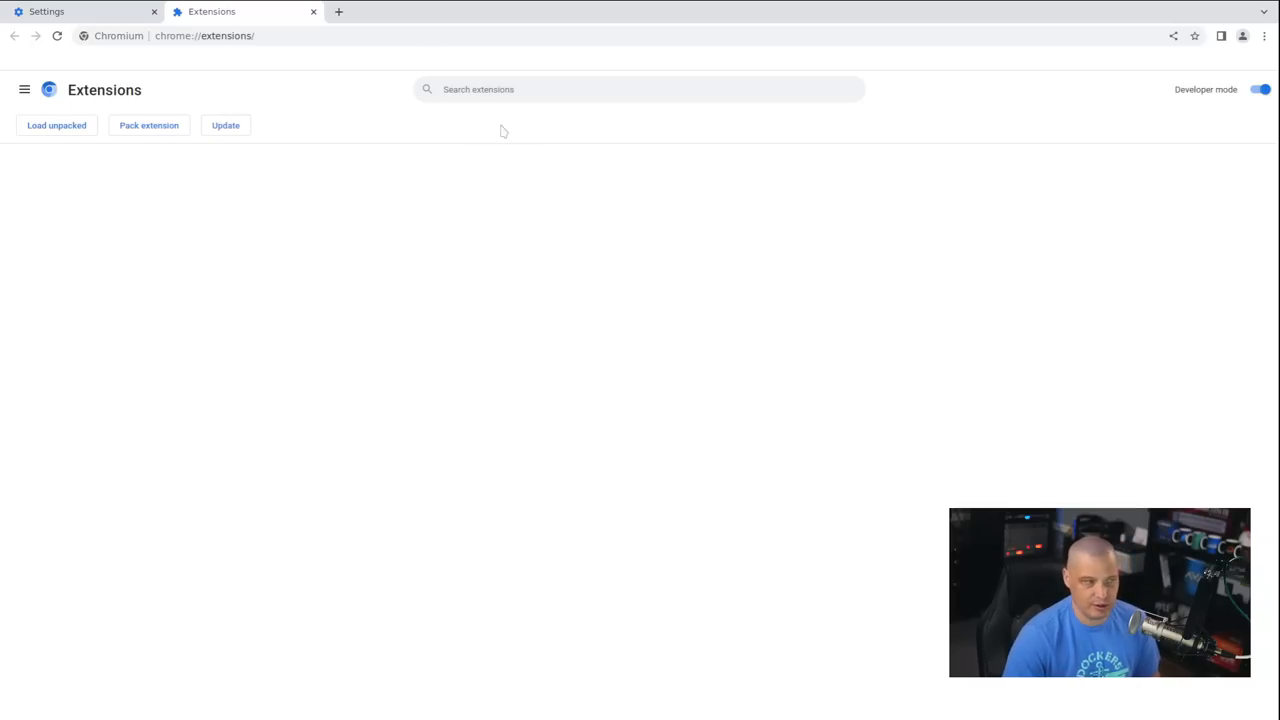
In a new tab at google.com, search for the Chrome Web Store
left_click(338, 12)
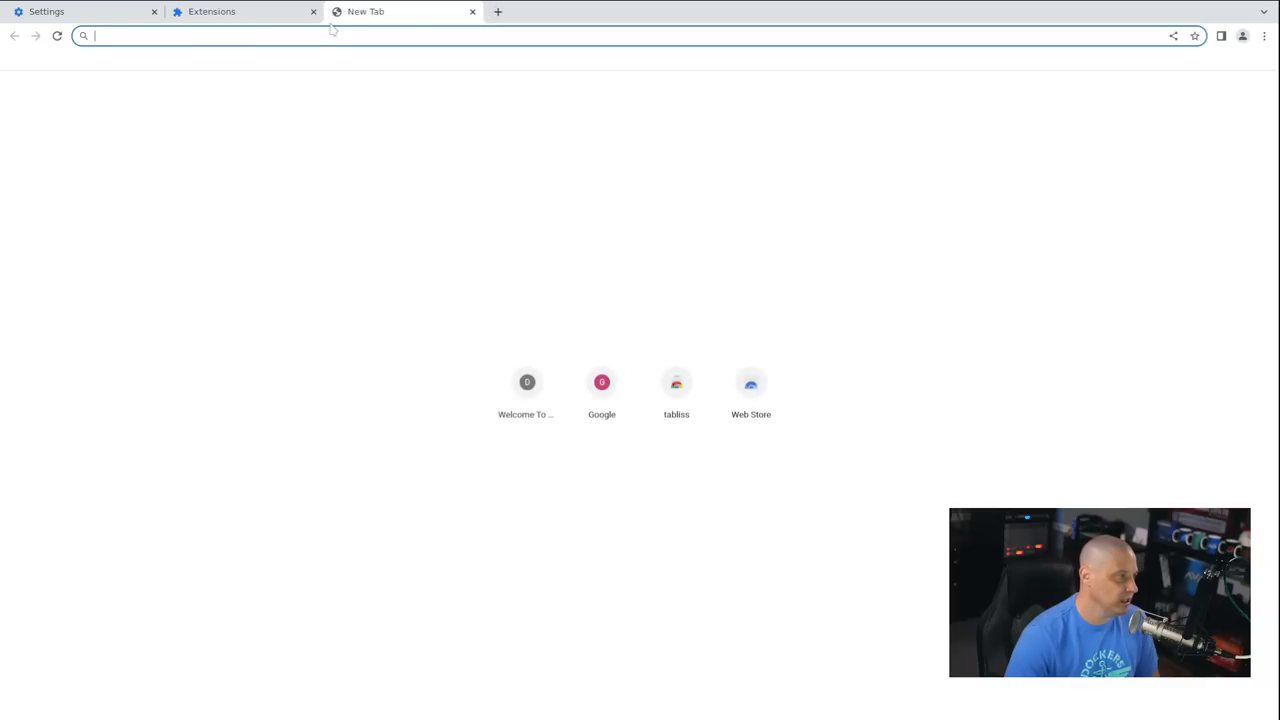
type("https://google.com/")
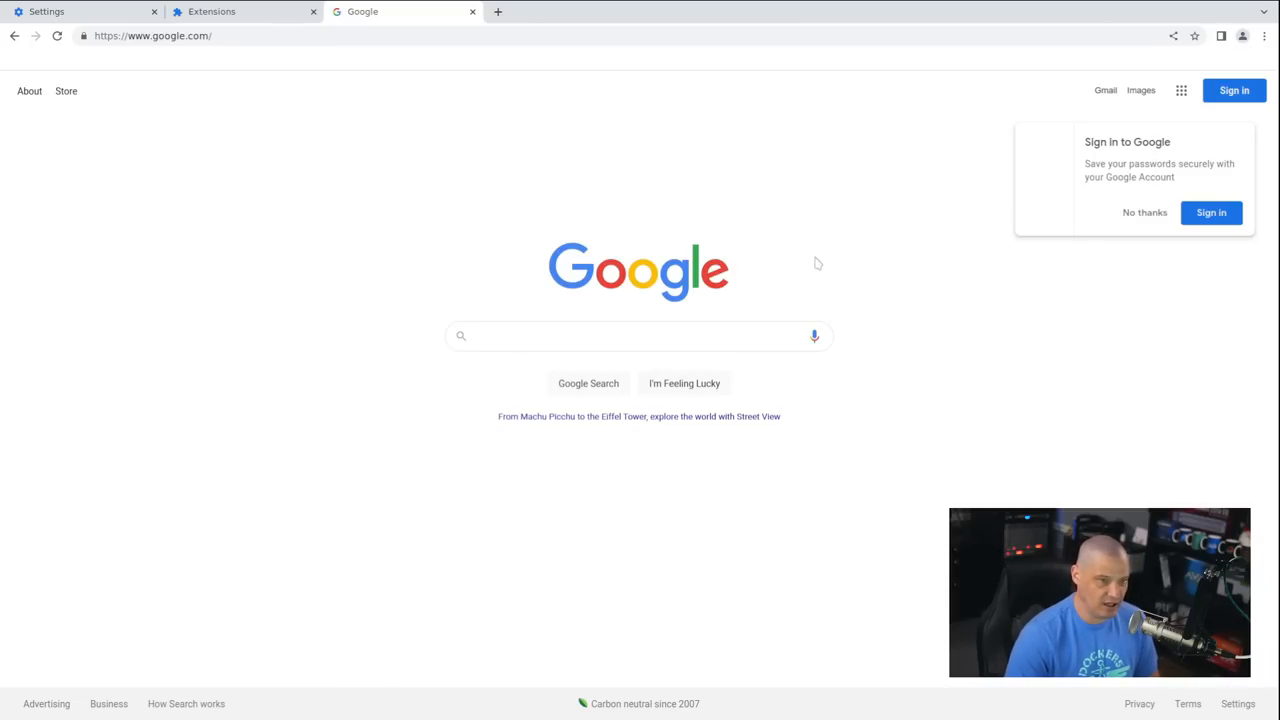
left_click(640, 336)
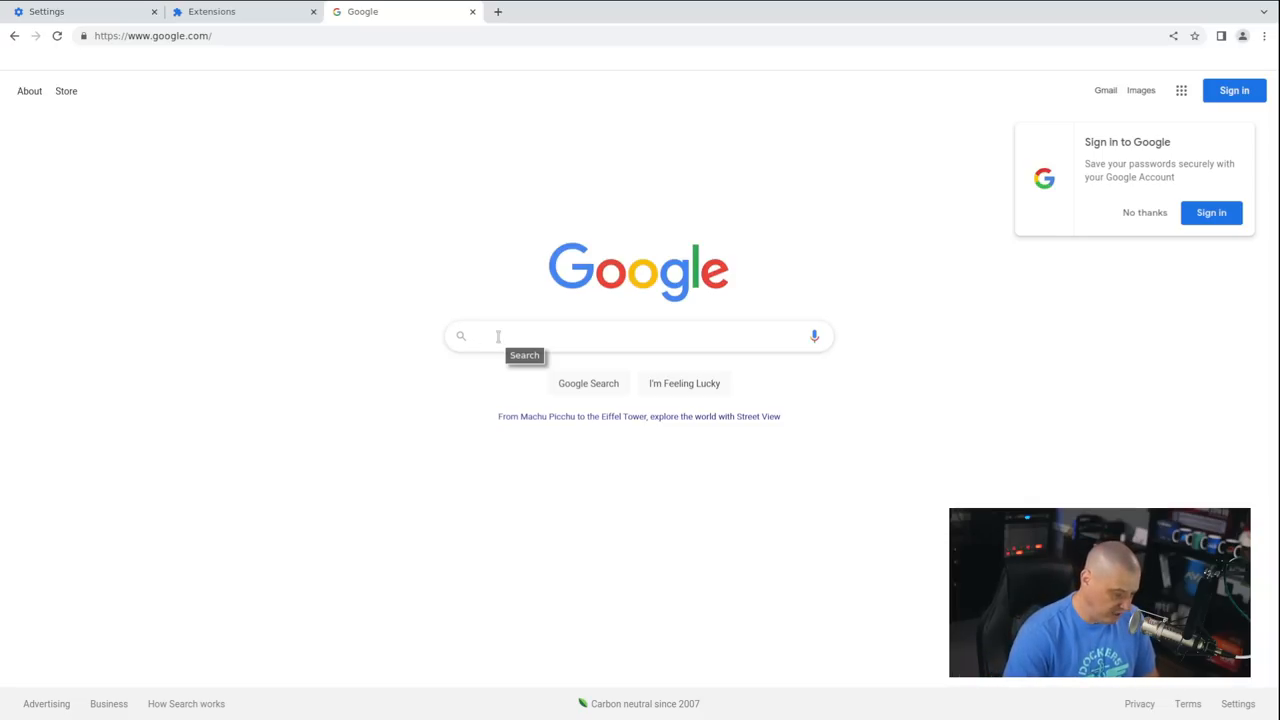
type("ch")
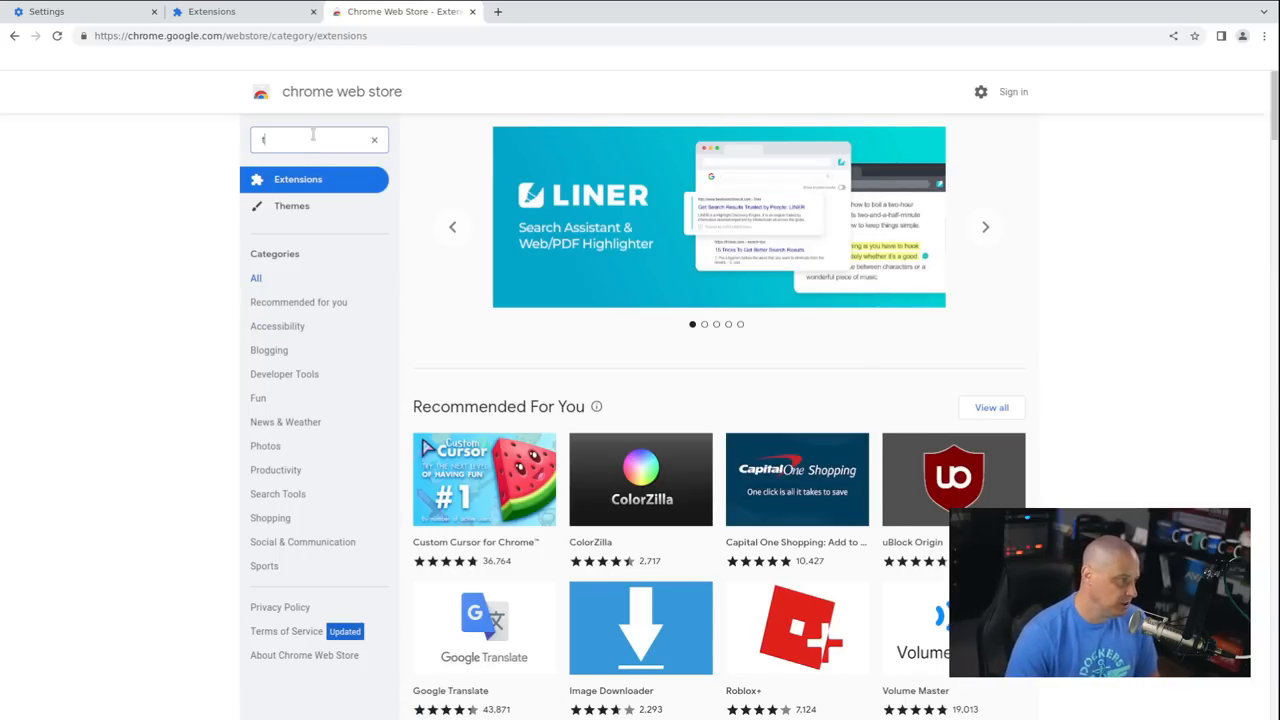
Search the store for 'tabliss' and open the Tabliss extension's detail page
type("tabliss")
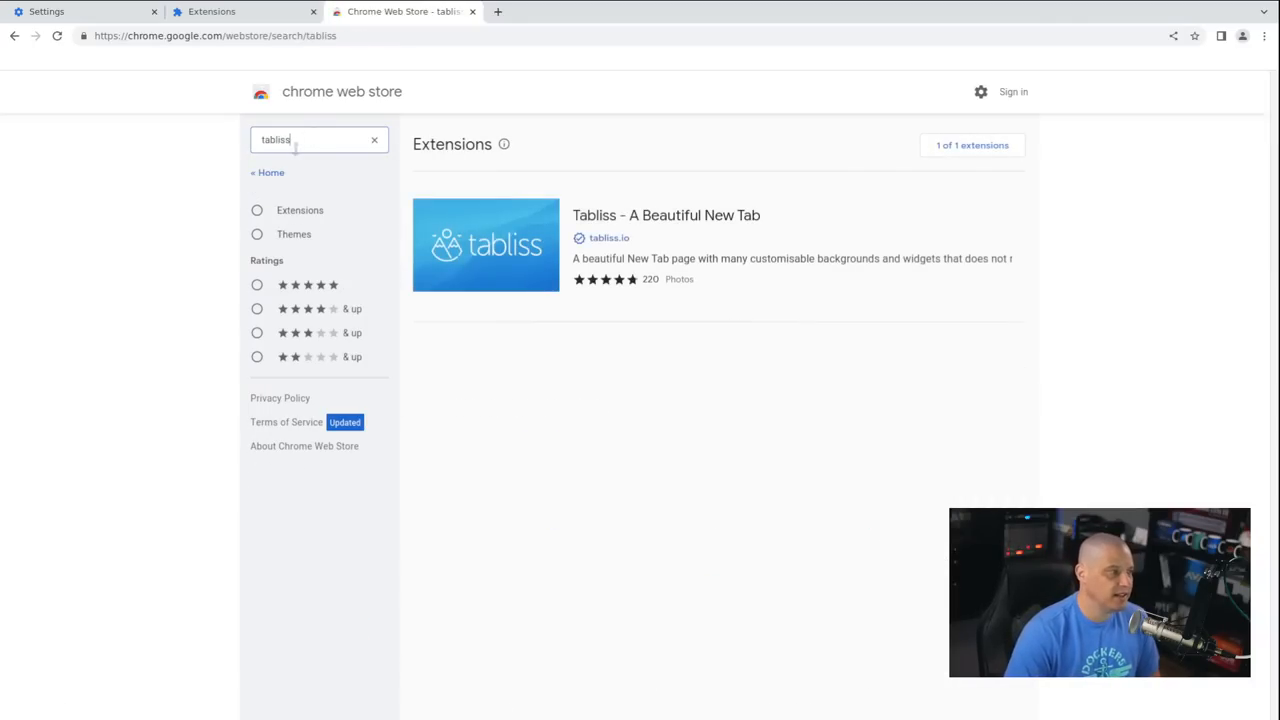
mouse_move(754, 340)
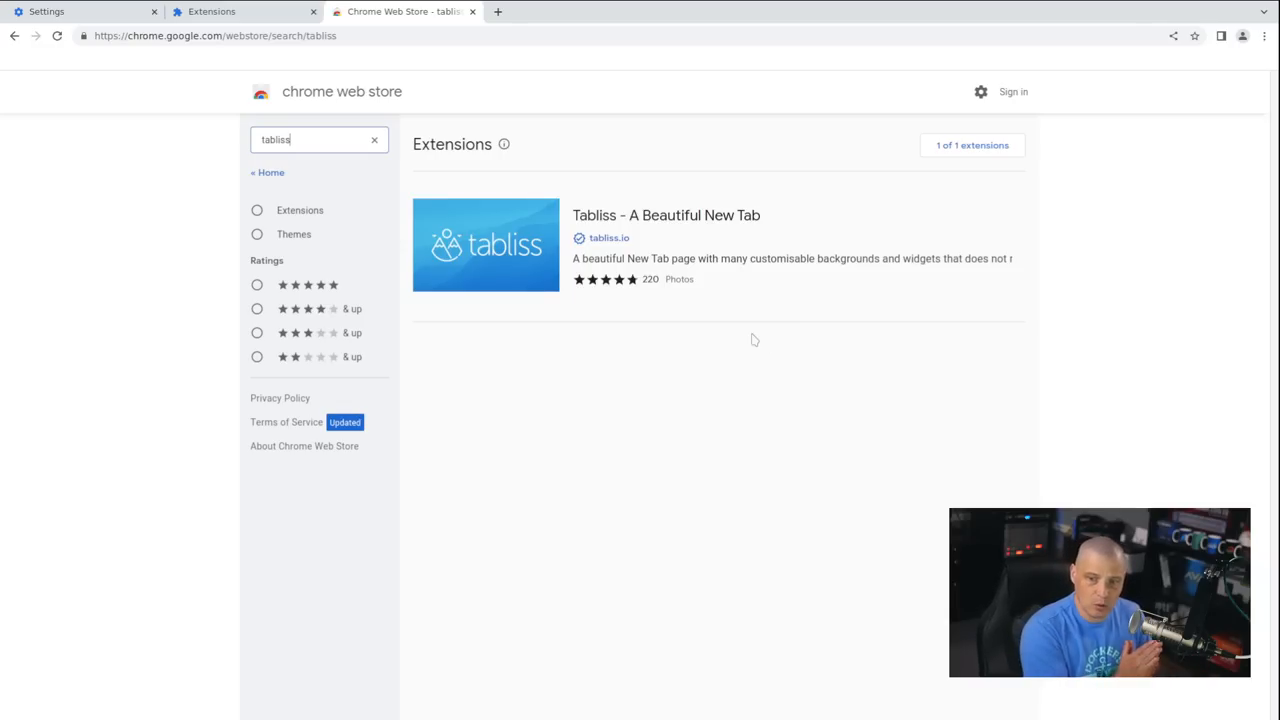
mouse_move(704, 220)
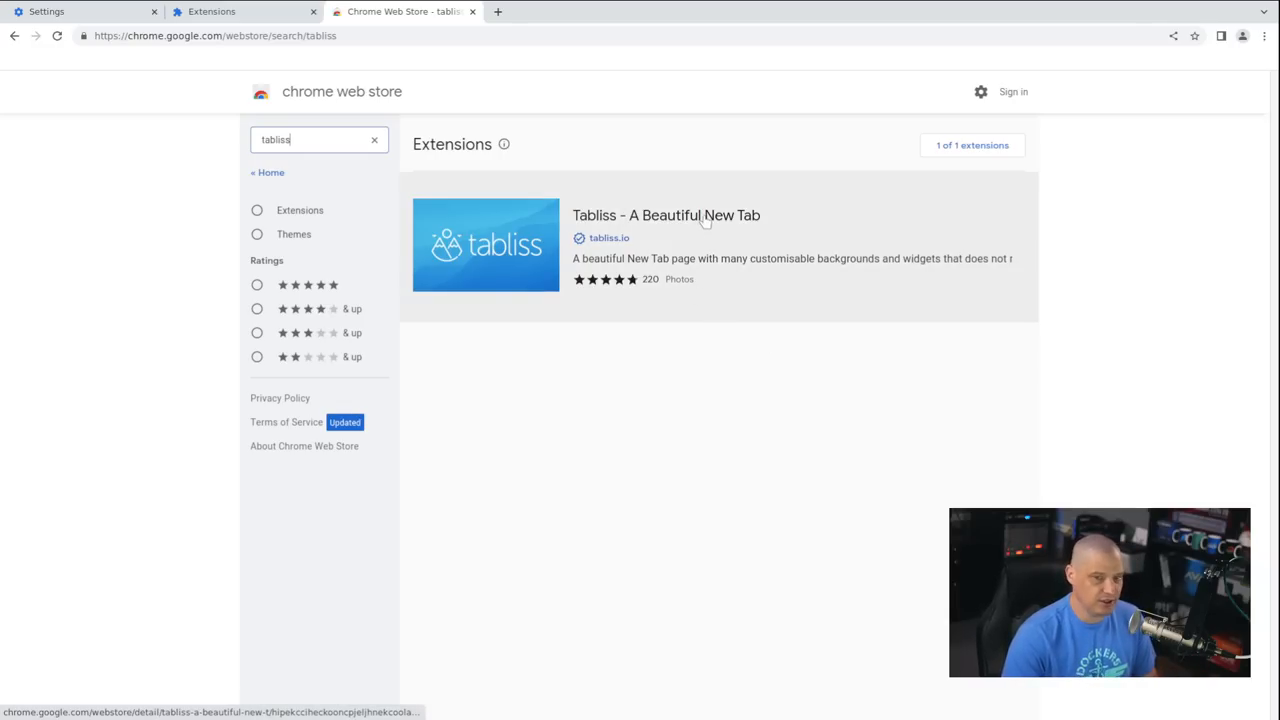
left_click(666, 216)
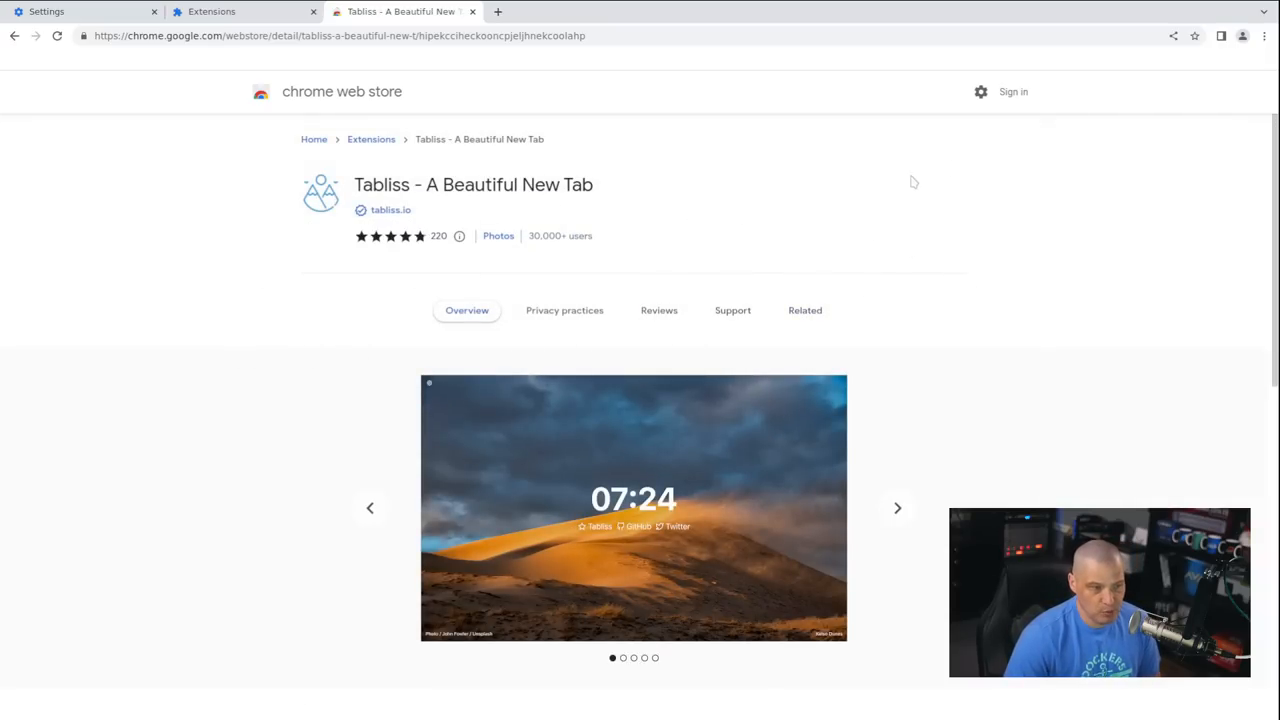
mouse_move(862, 196)
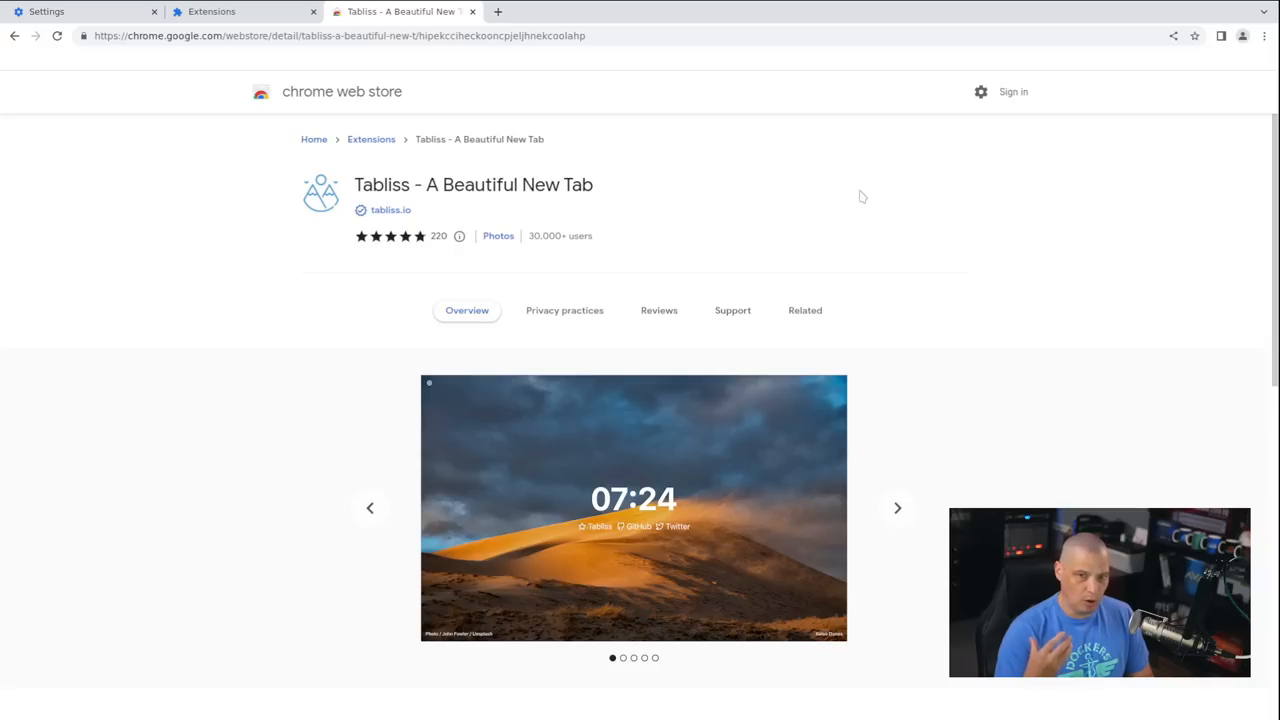
mouse_move(856, 200)
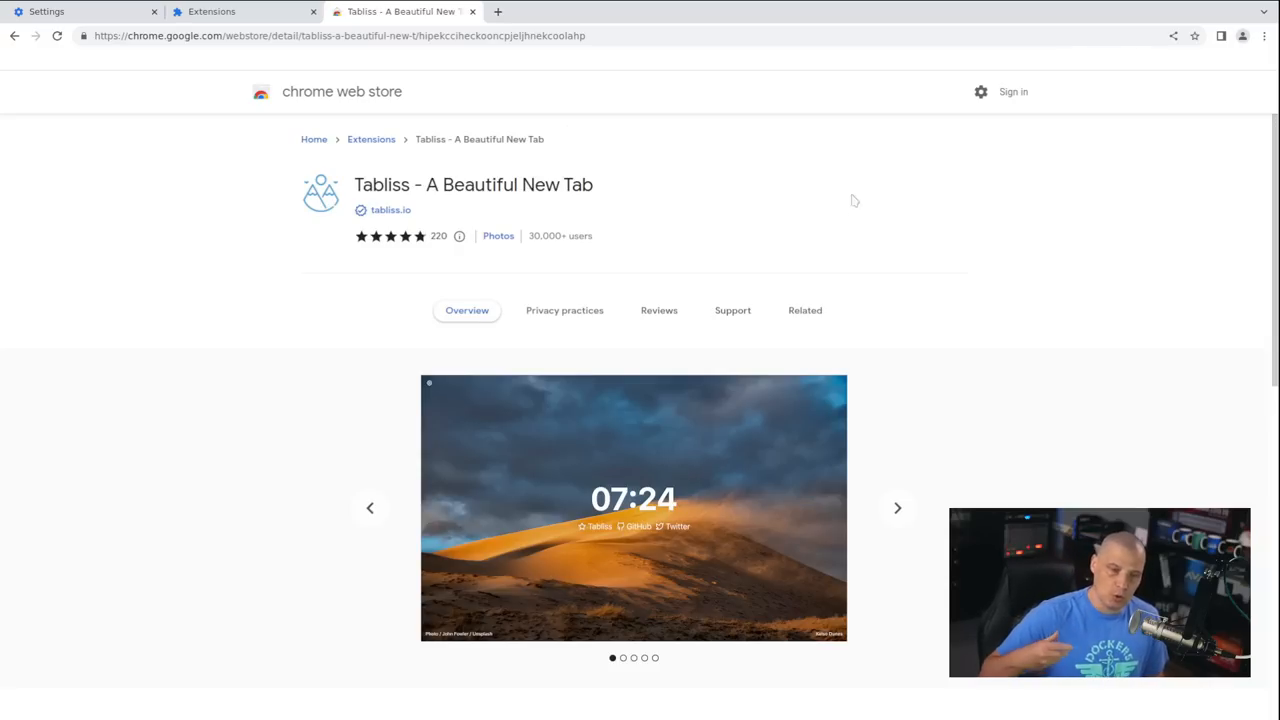
Start the Web Store Google sign-in, abandon it at the email field, and close the tab
left_click(1012, 92)
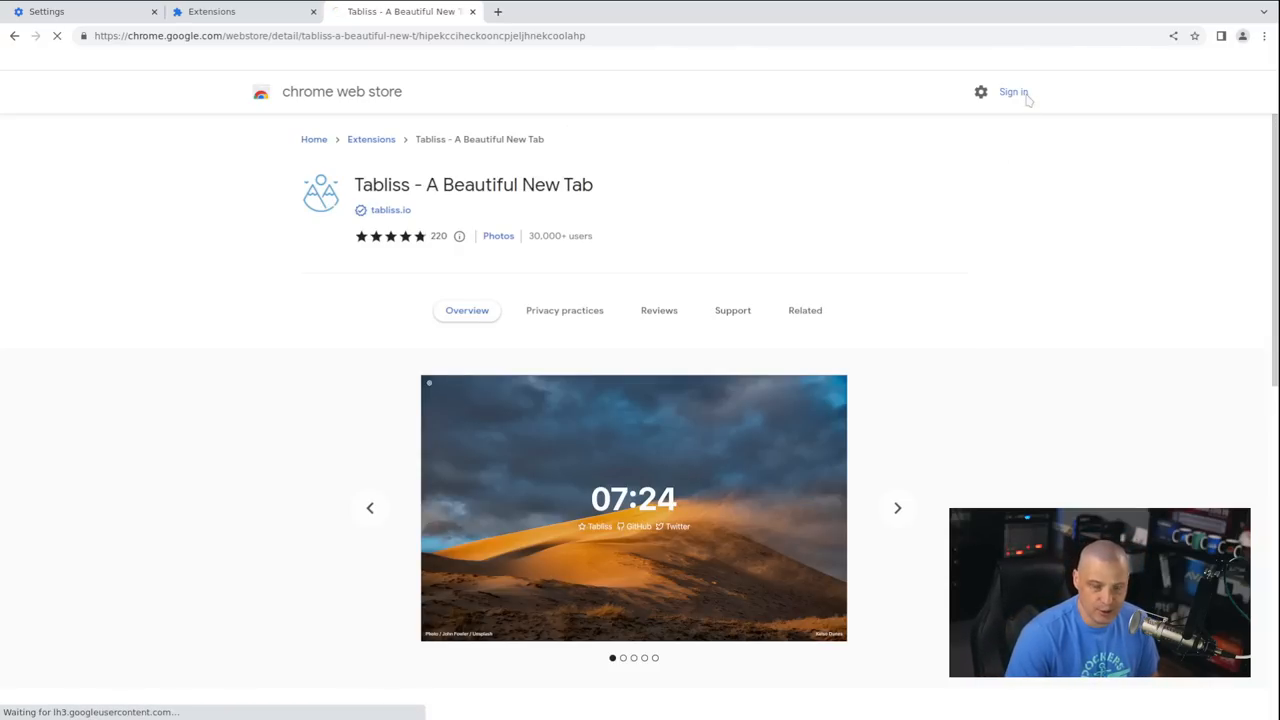
left_click(1012, 92)
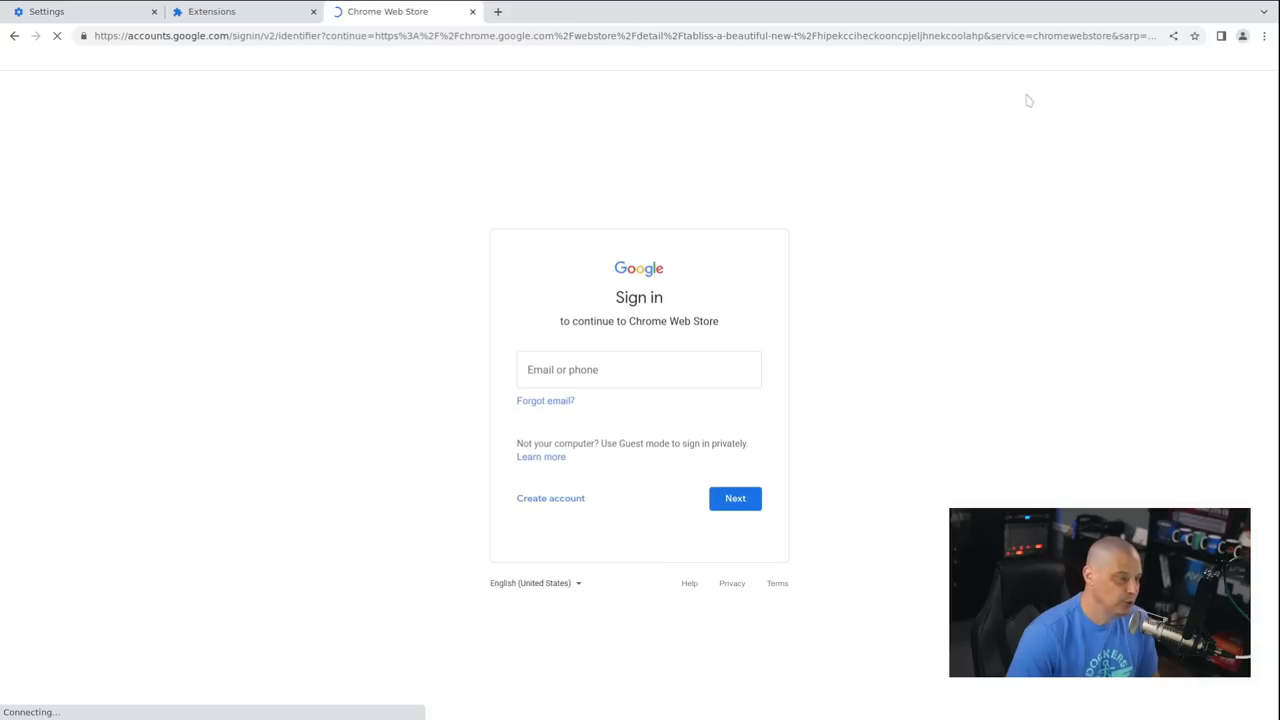
left_click(640, 368)
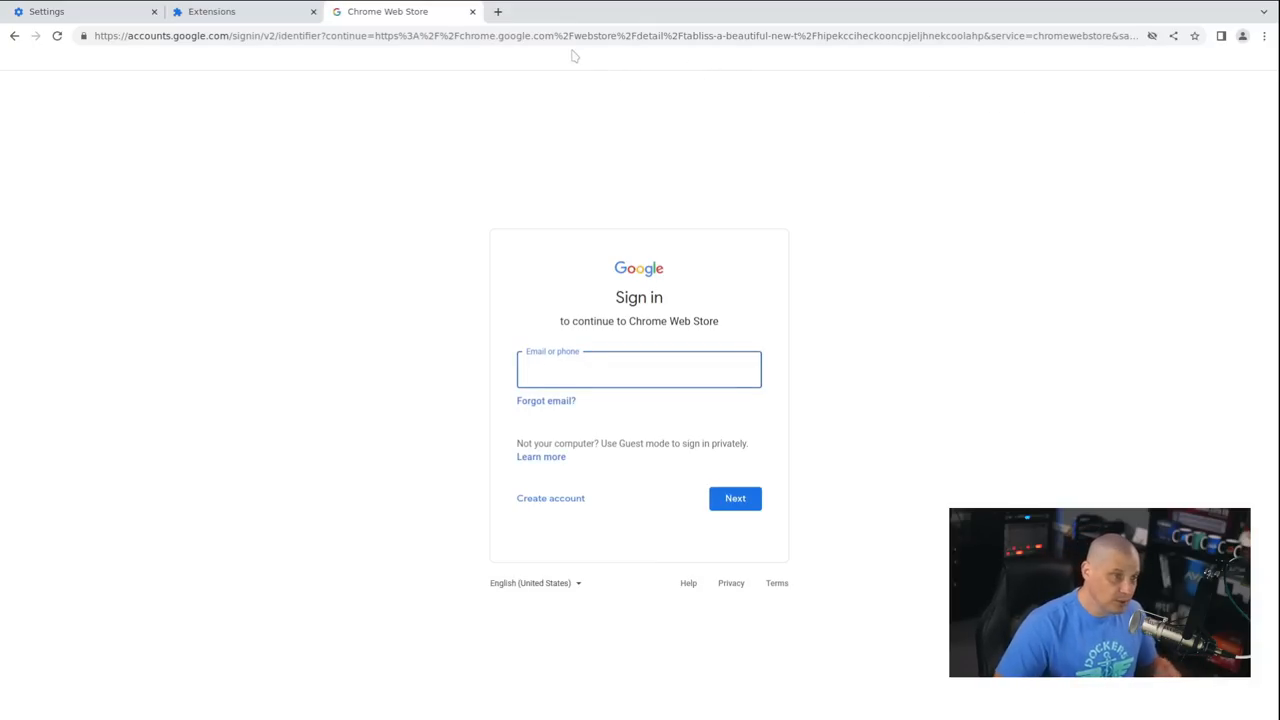
left_click(638, 368)
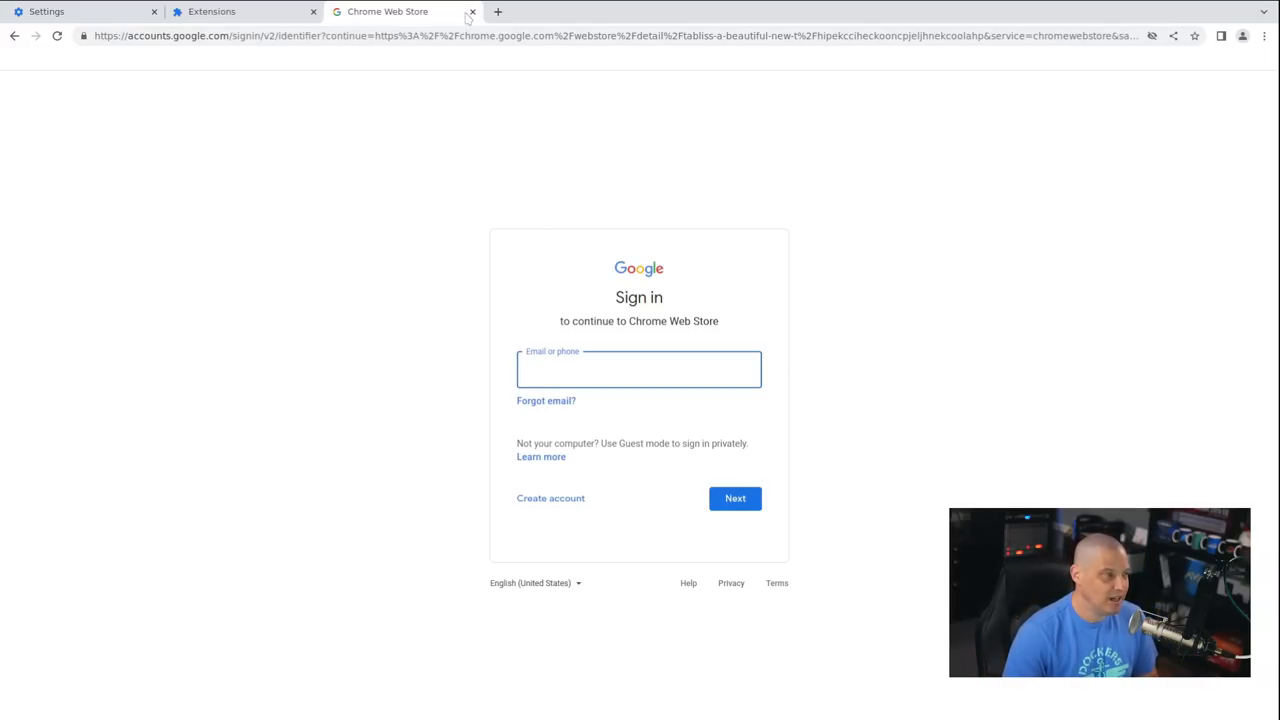
left_click(472, 12)
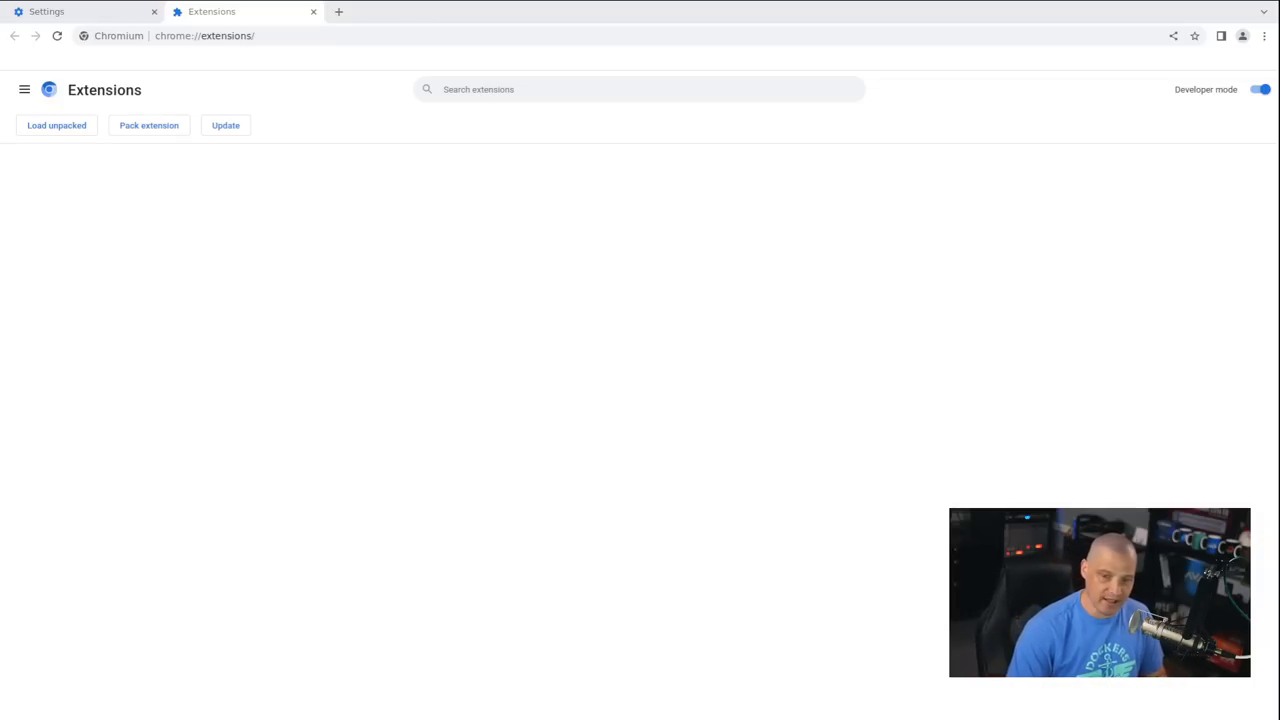
Load github.com/NeverDecaf/chromium-web-store in a new tab and read through its README
left_click(496, 12)
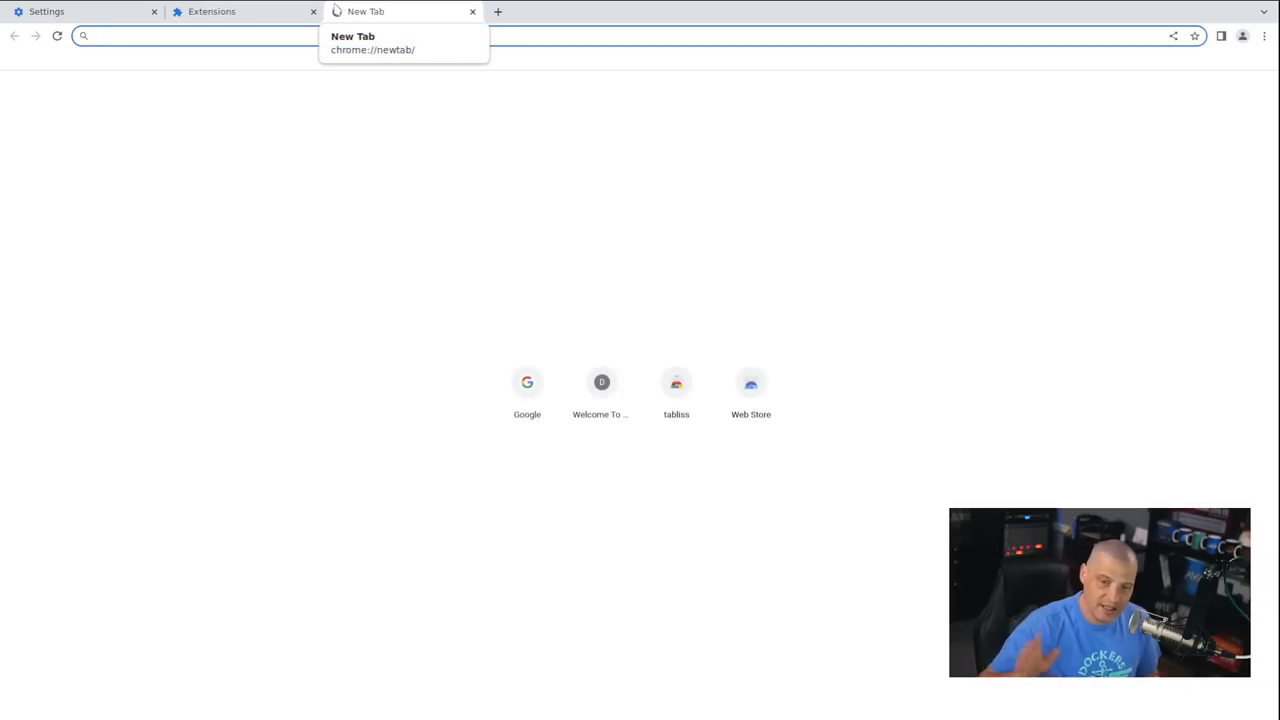
type("https://github.com/NeverDecaf/chromium-web-store")
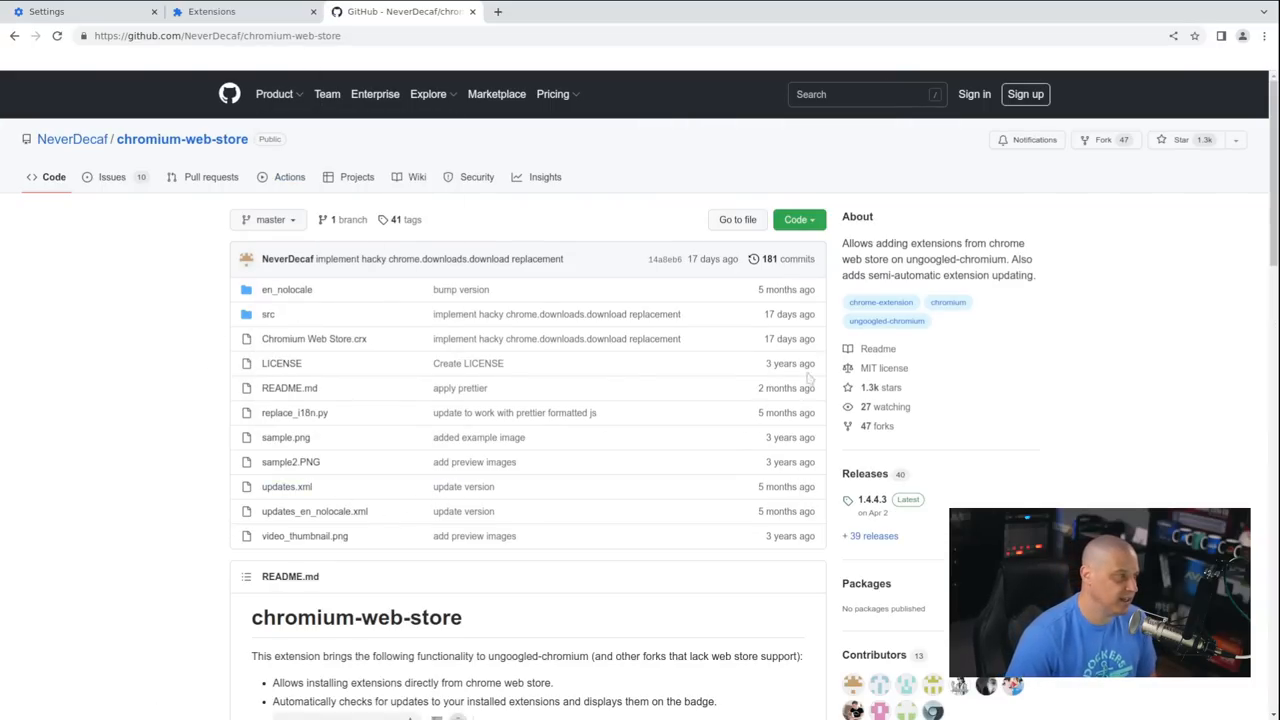
scroll("down", 3)
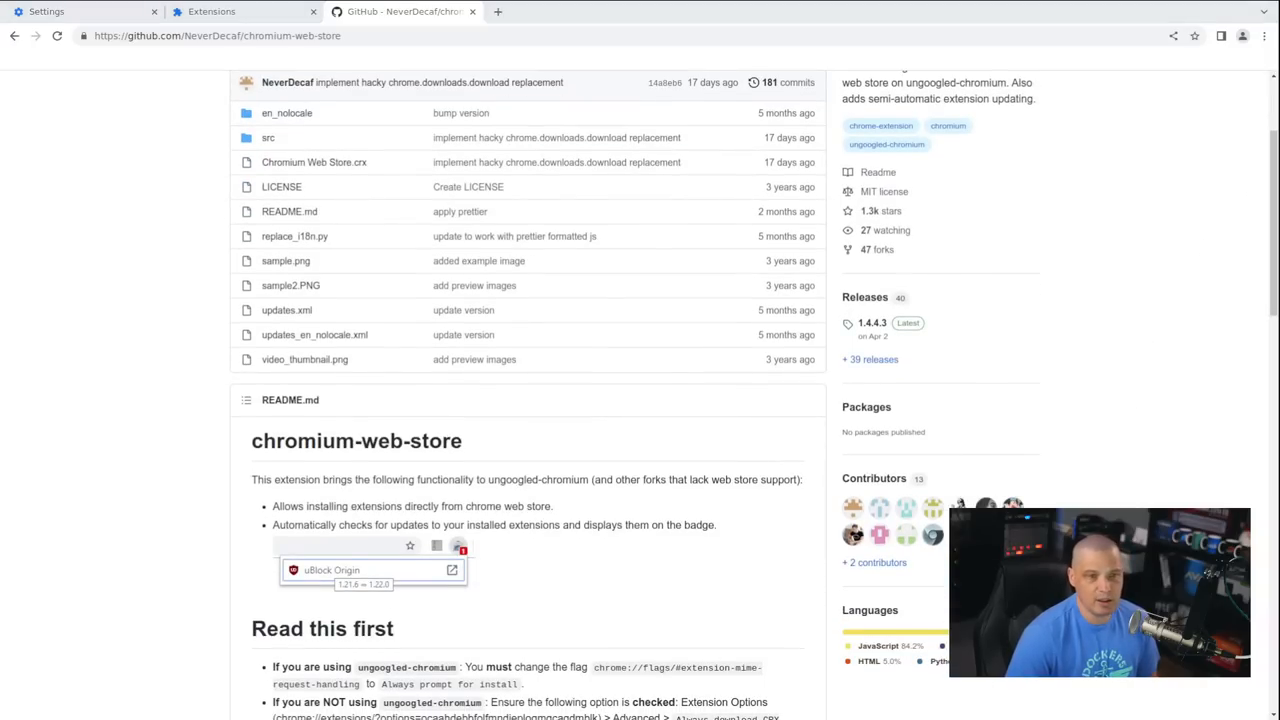
scroll("down", 3)
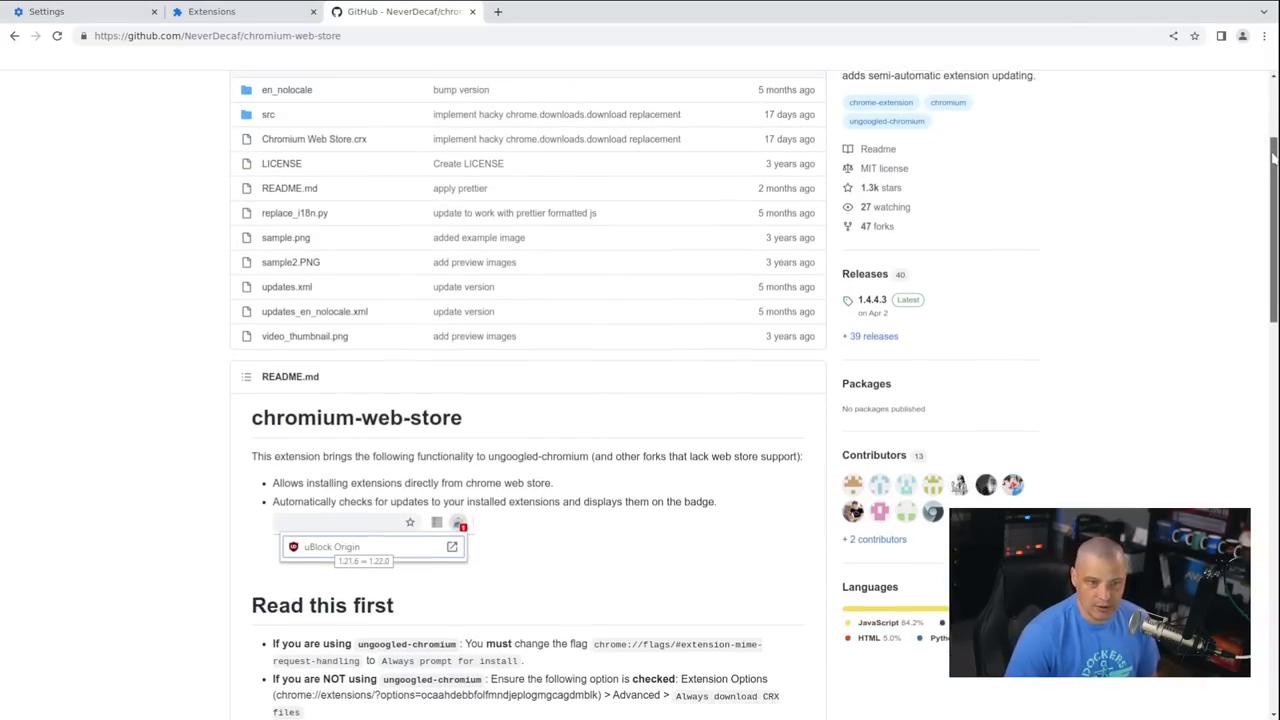
scroll("down", 3)
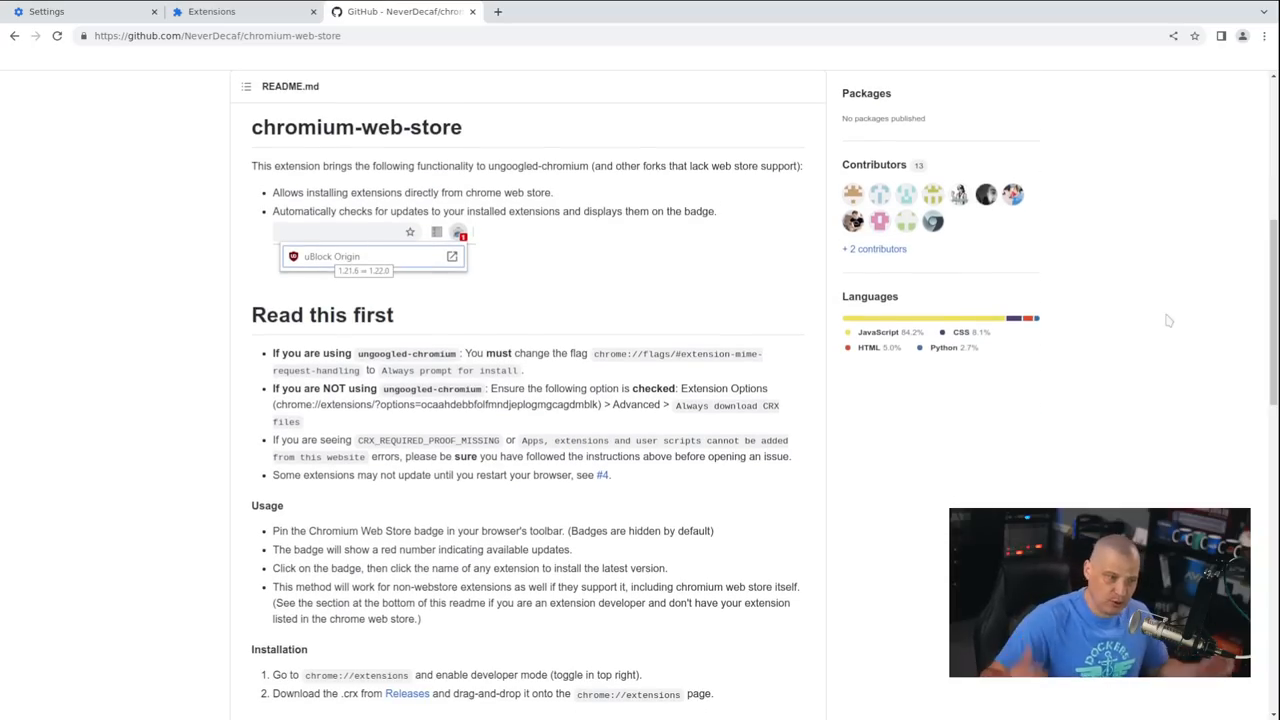
scroll("down", 3)
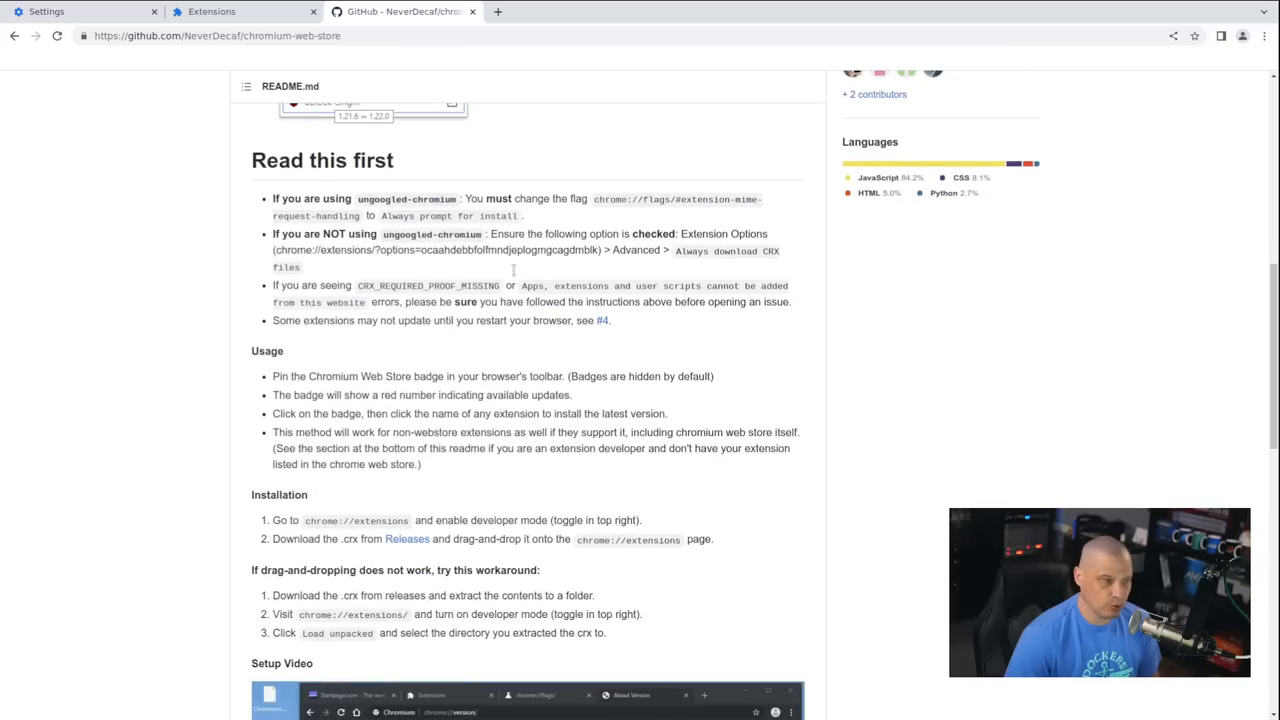
mouse_move(756, 496)
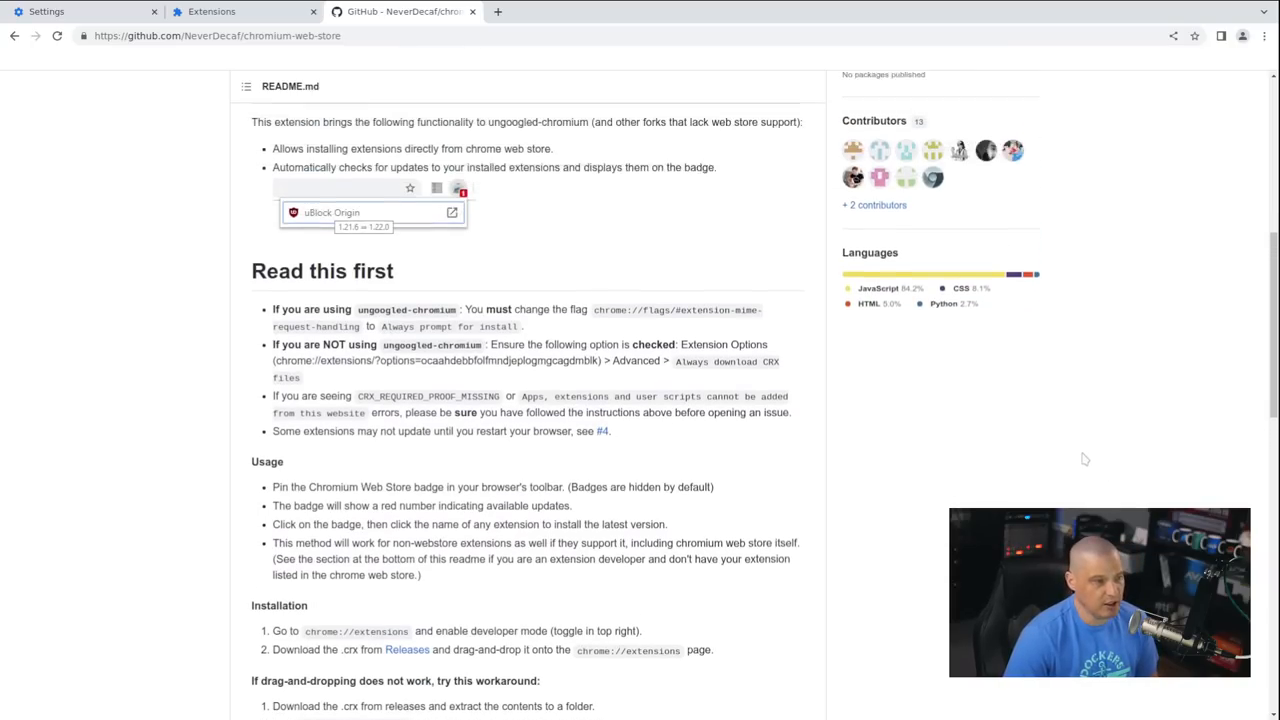
scroll("up", 3)
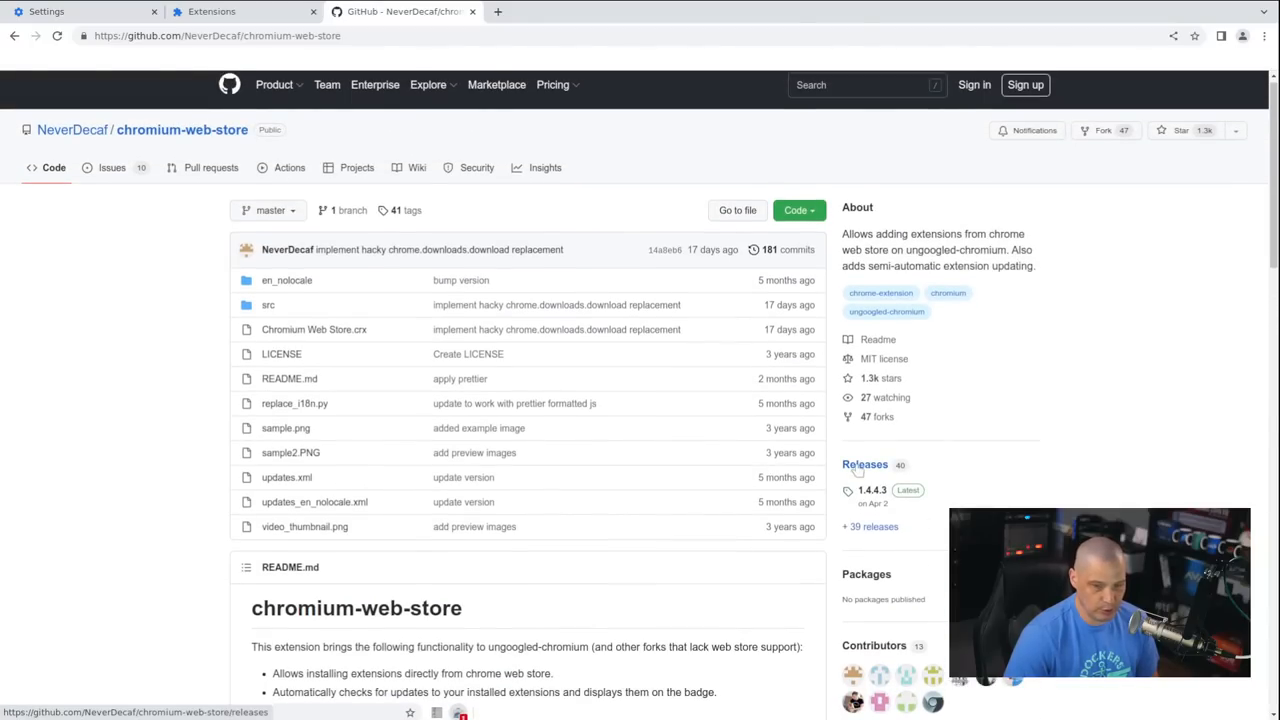
View release 1.4.4.3 with its Chromium.Web.Store.crx asset, then return to the Extensions tab
left_click(864, 464)
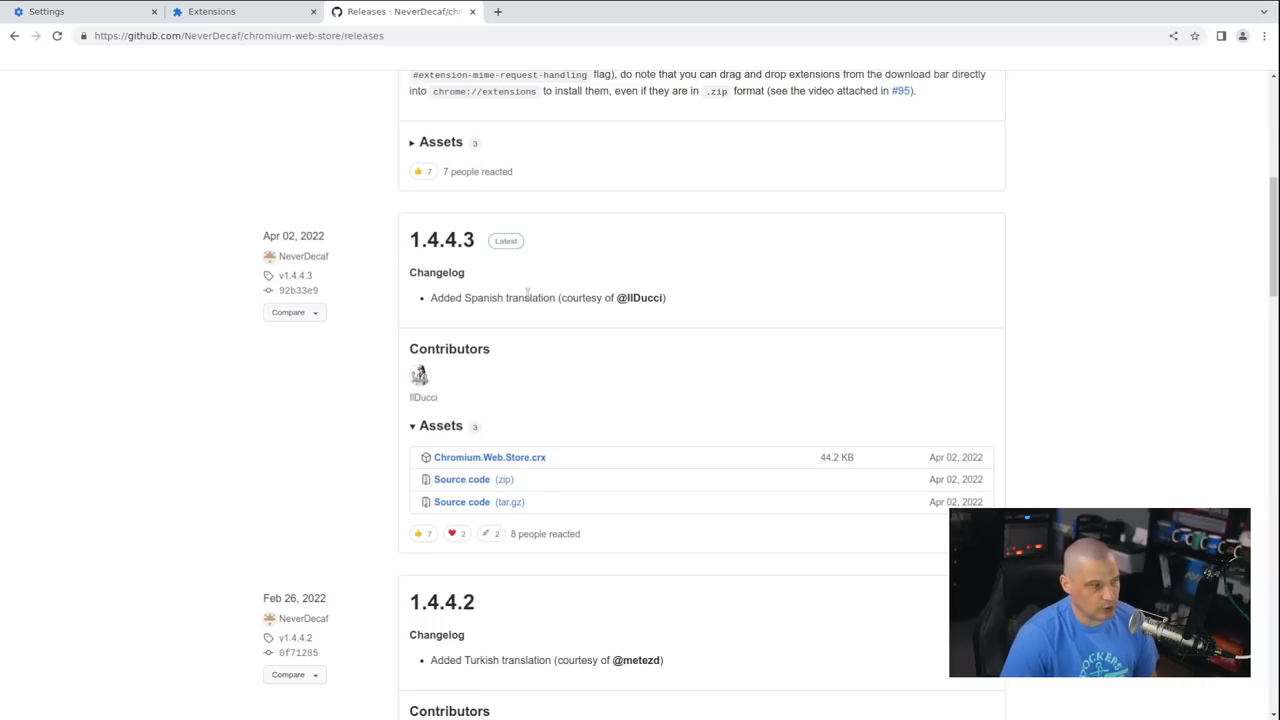
scroll("down", 3)
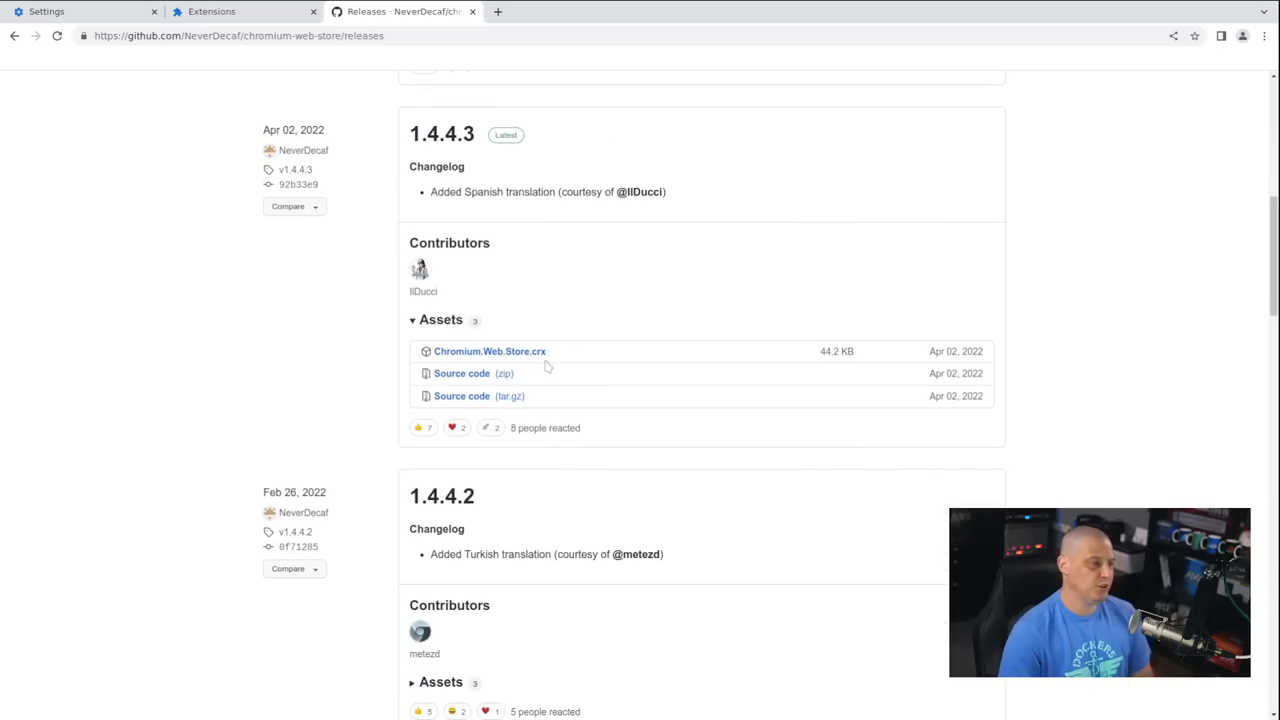
mouse_move(488, 352)
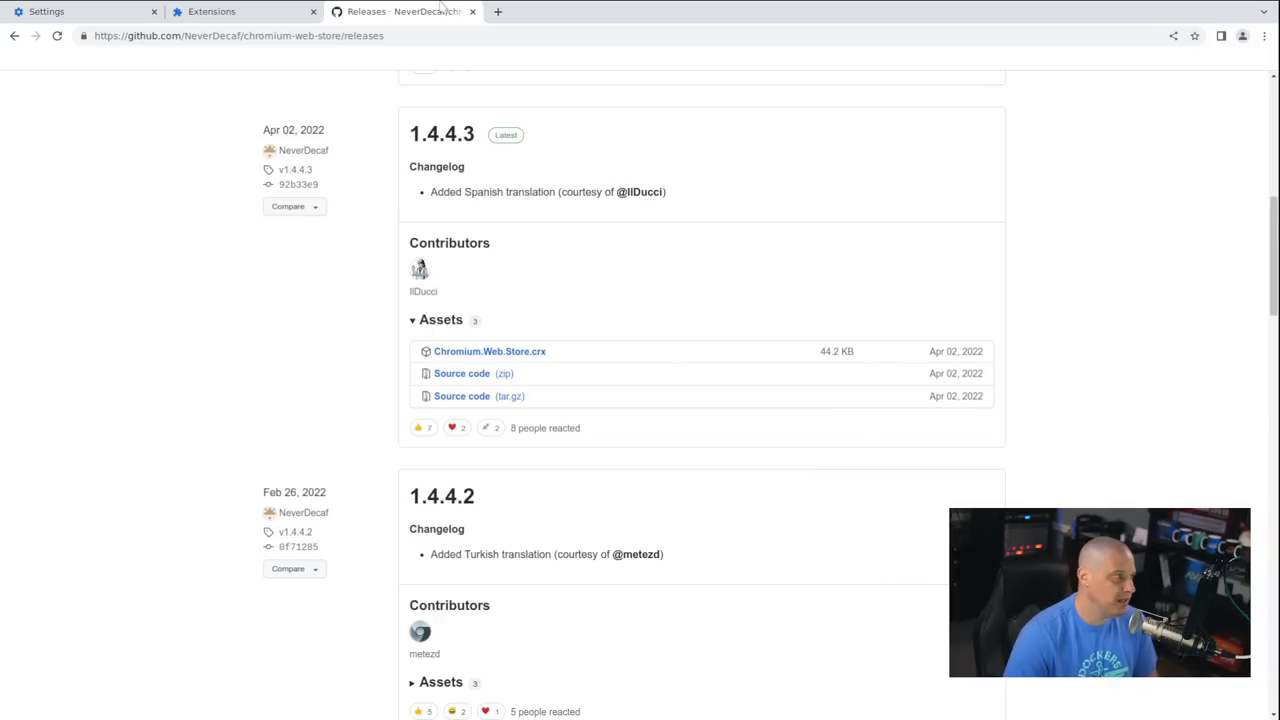
left_click(212, 12)
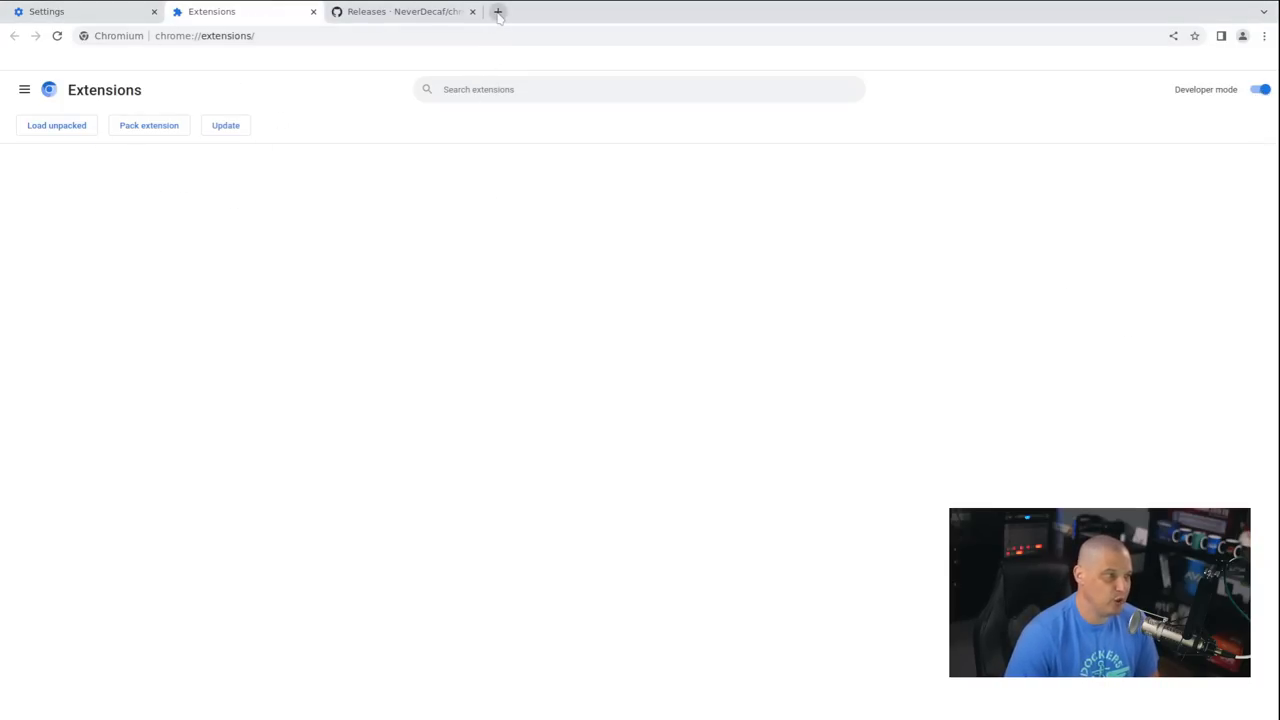
At chrome://flags/#extension-mime-request-handling, set the flag to 'Always prompt for install'
left_click(498, 12)
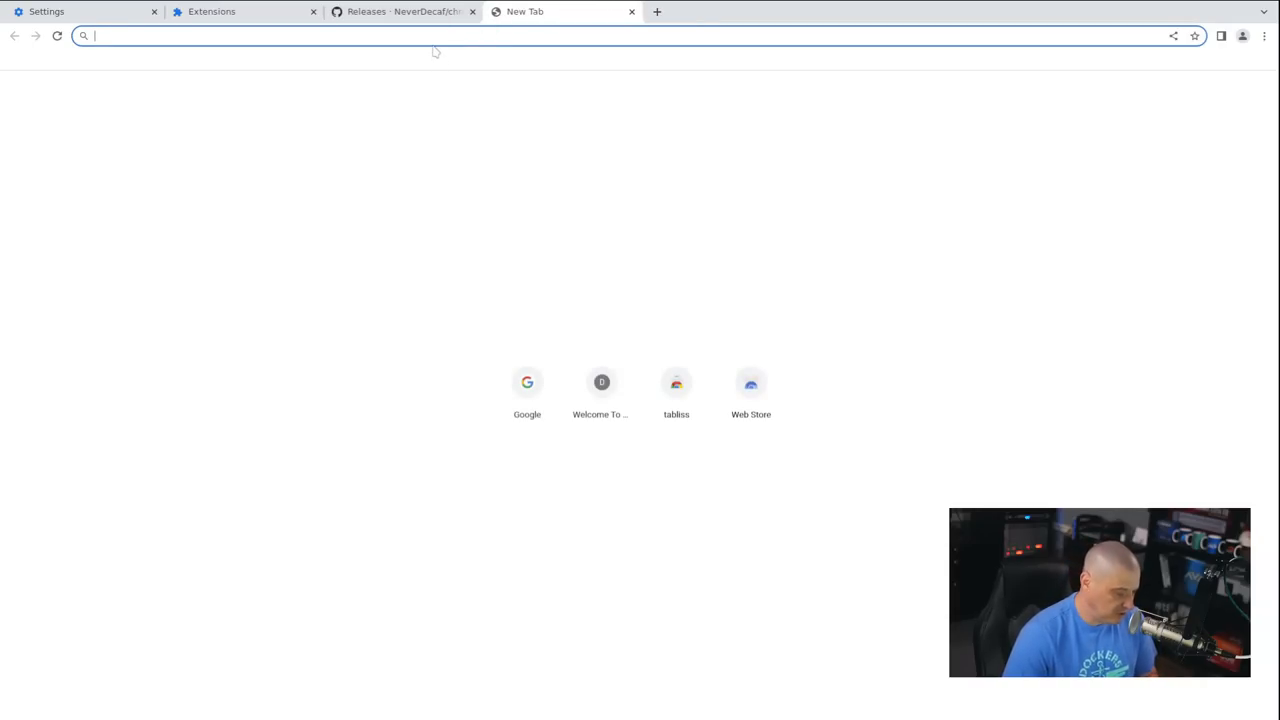
type("chrome://flags/#extension-mime-request-handling")
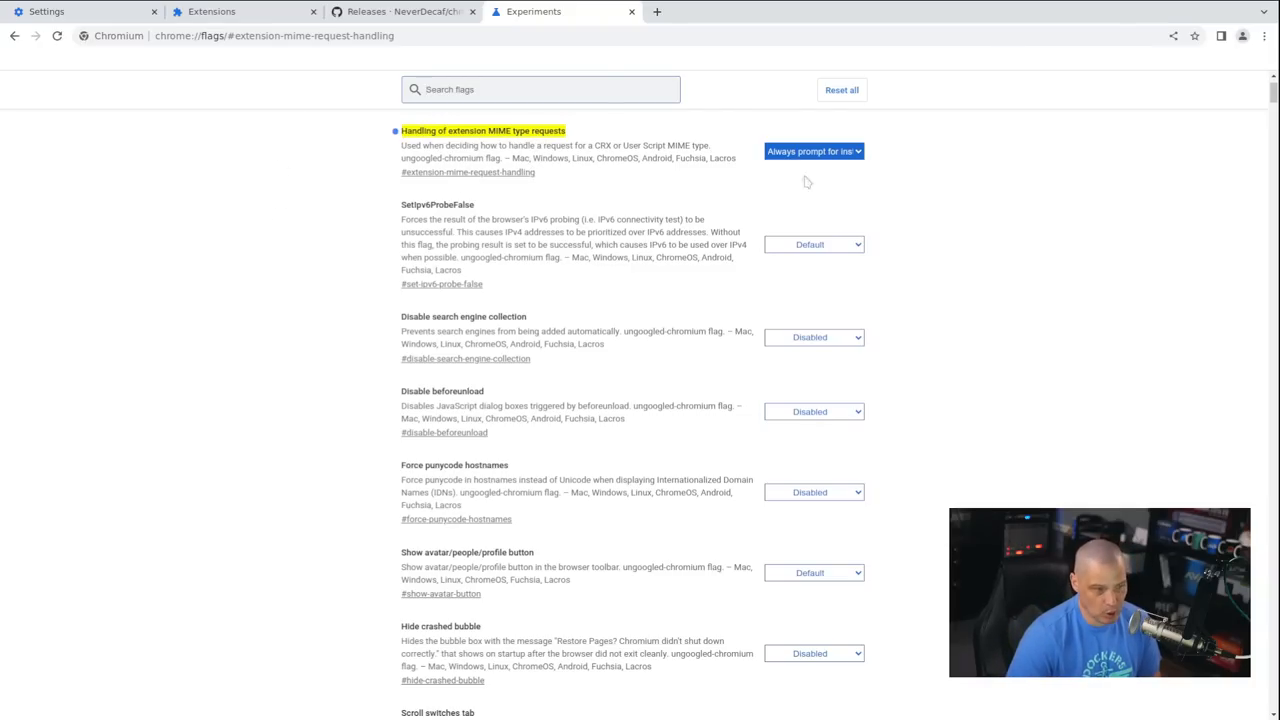
left_click(812, 152)
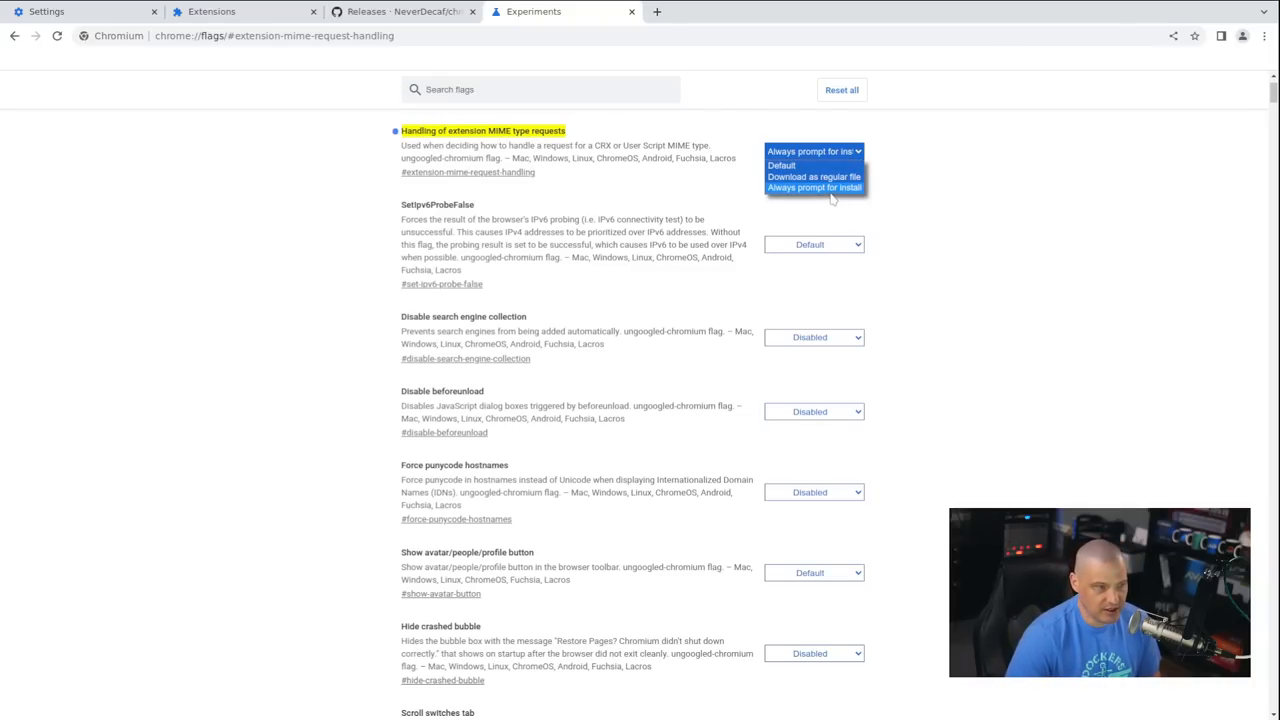
mouse_move(782, 164)
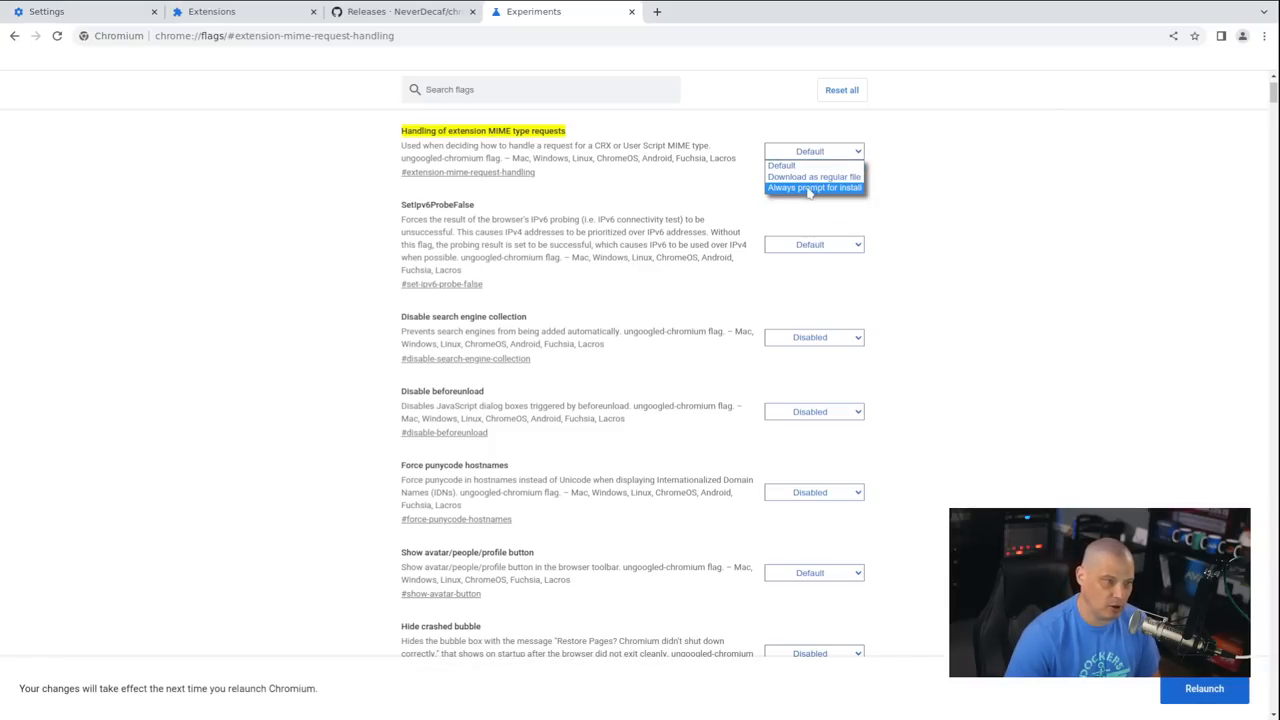
left_click(814, 188)
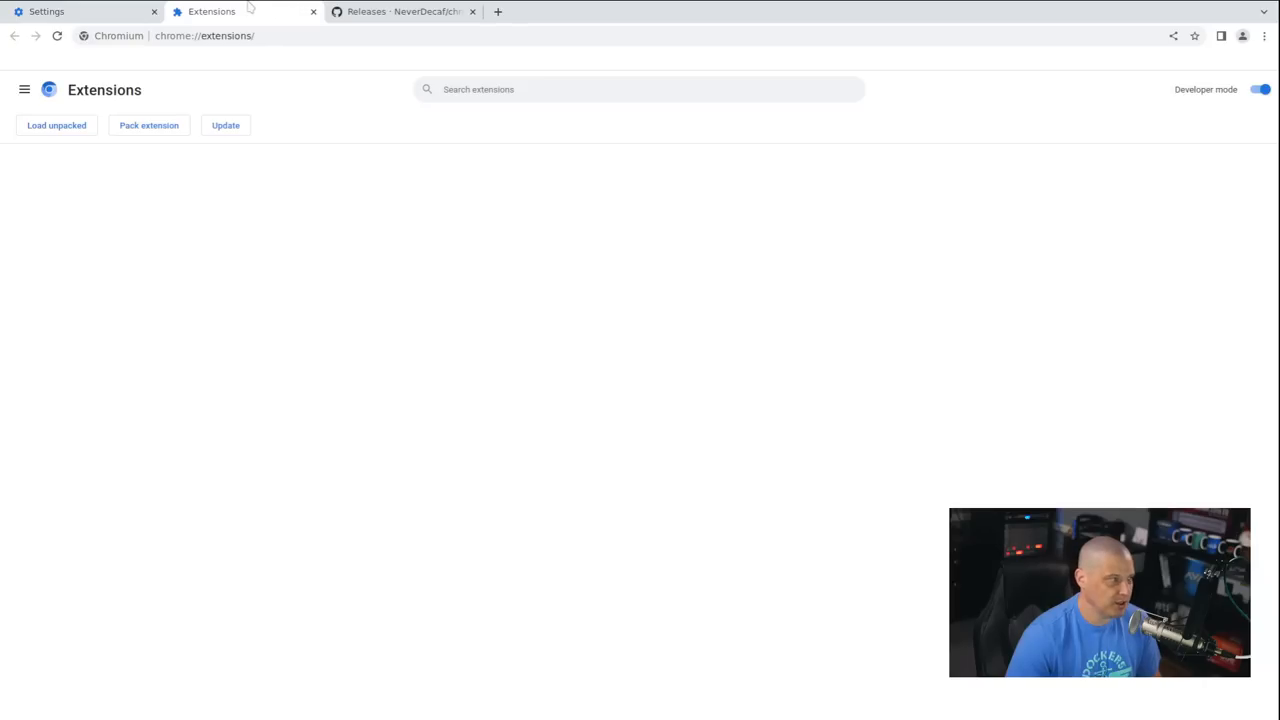
mouse_move(576, 588)
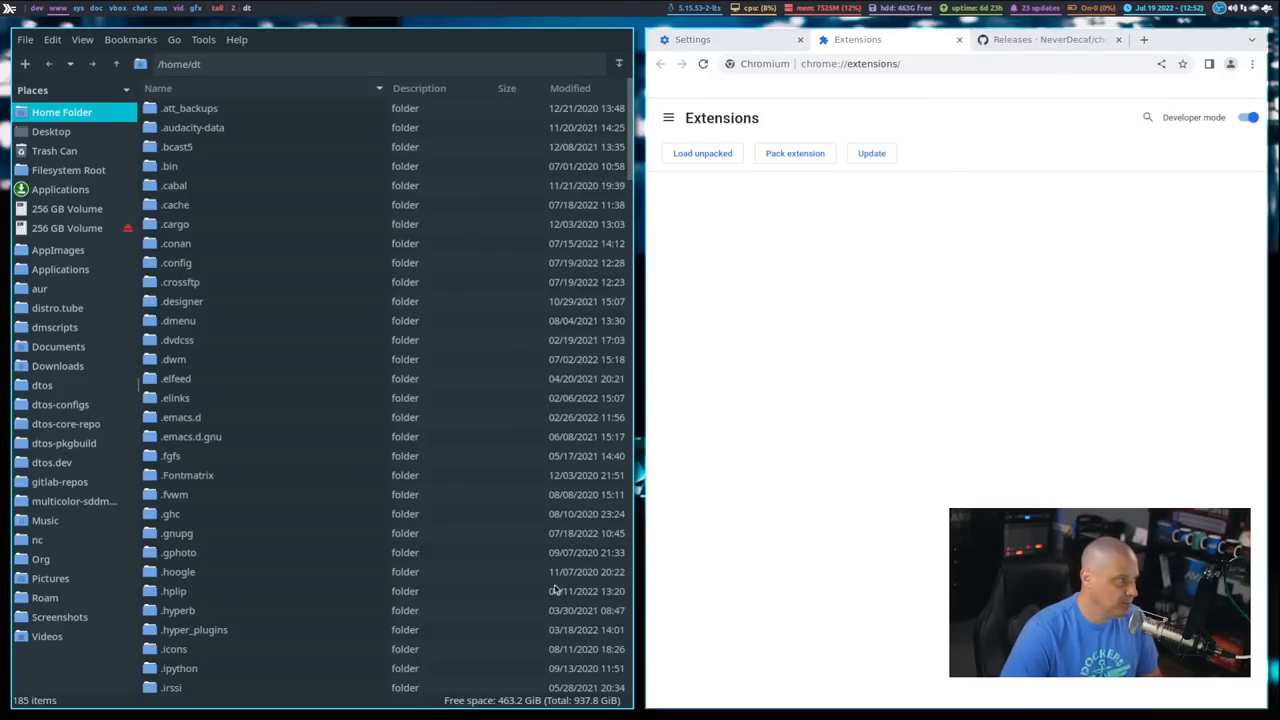
mouse_move(136, 252)
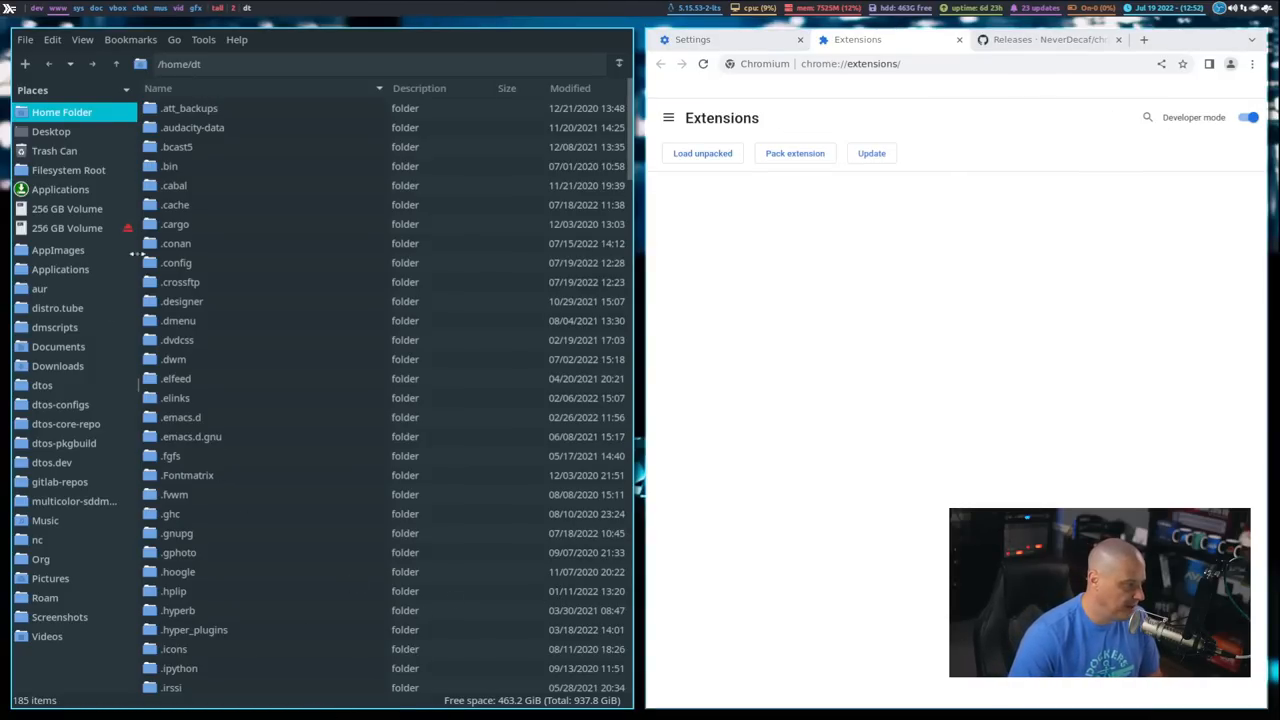
Add the Chromium.Web.Store.crx file from Downloads as an enabled extension
left_click(56, 364)
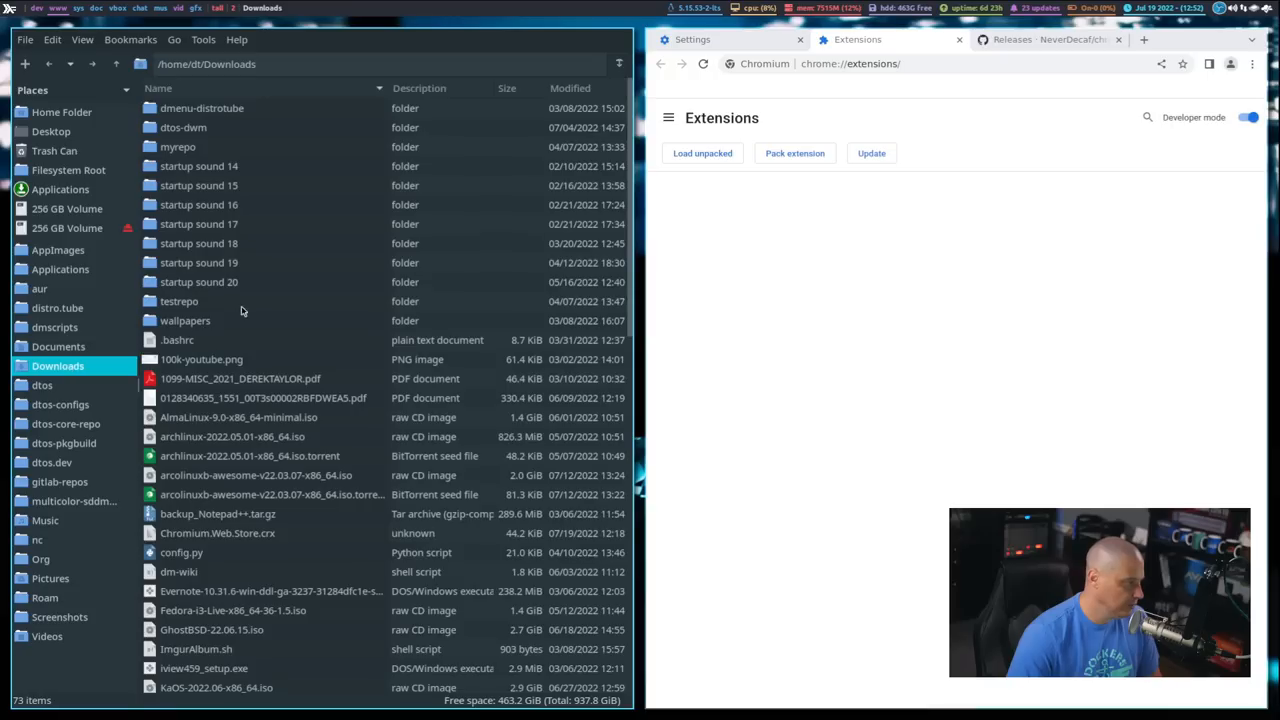
left_click(216, 532)
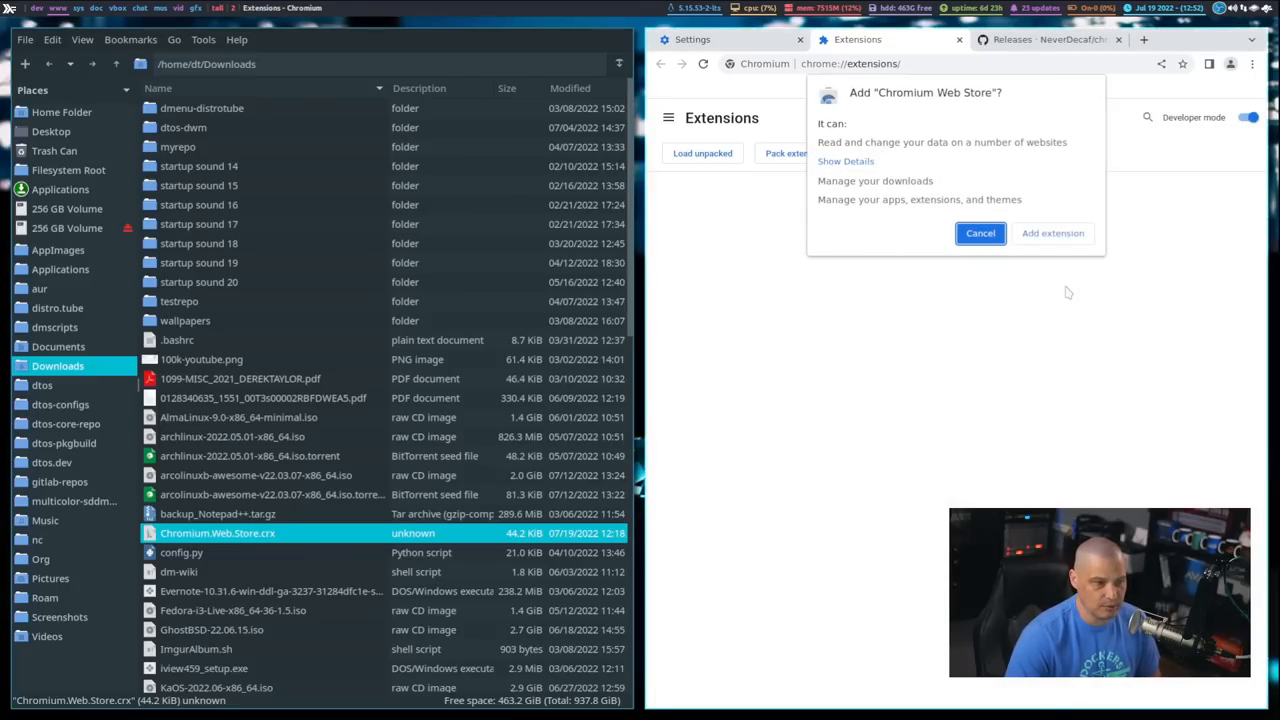
left_click(1052, 232)
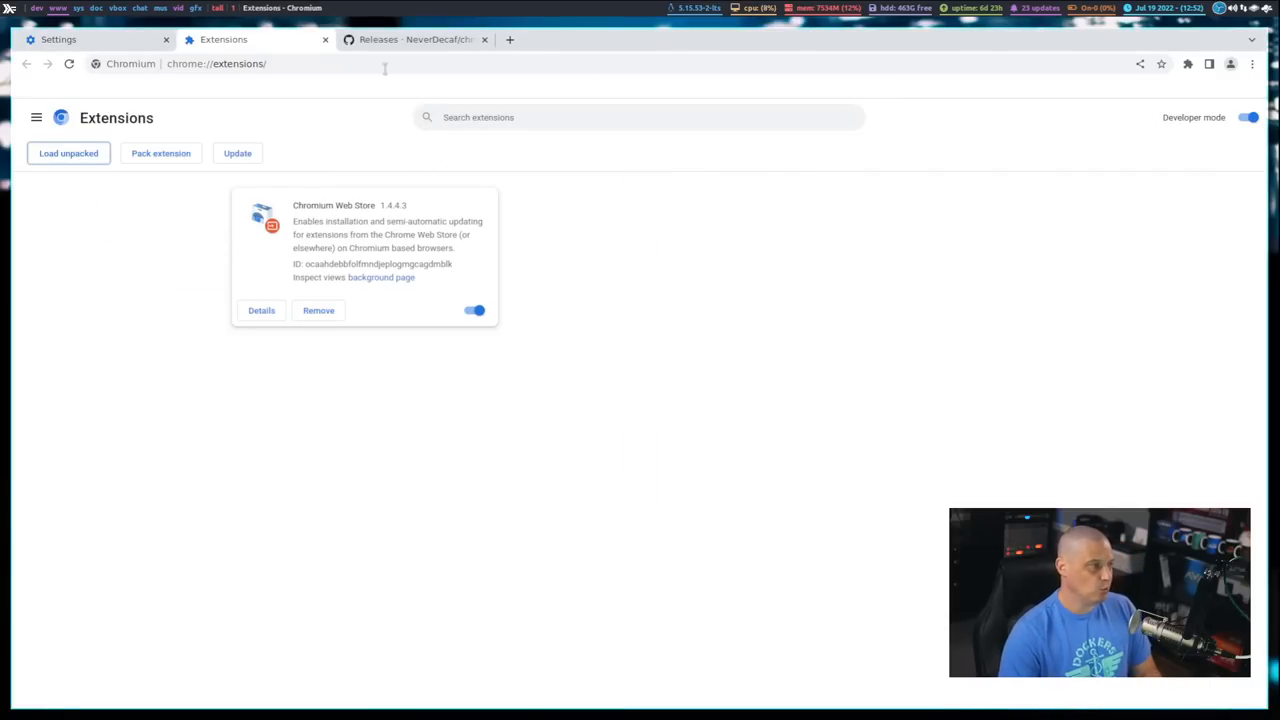
mouse_move(424, 214)
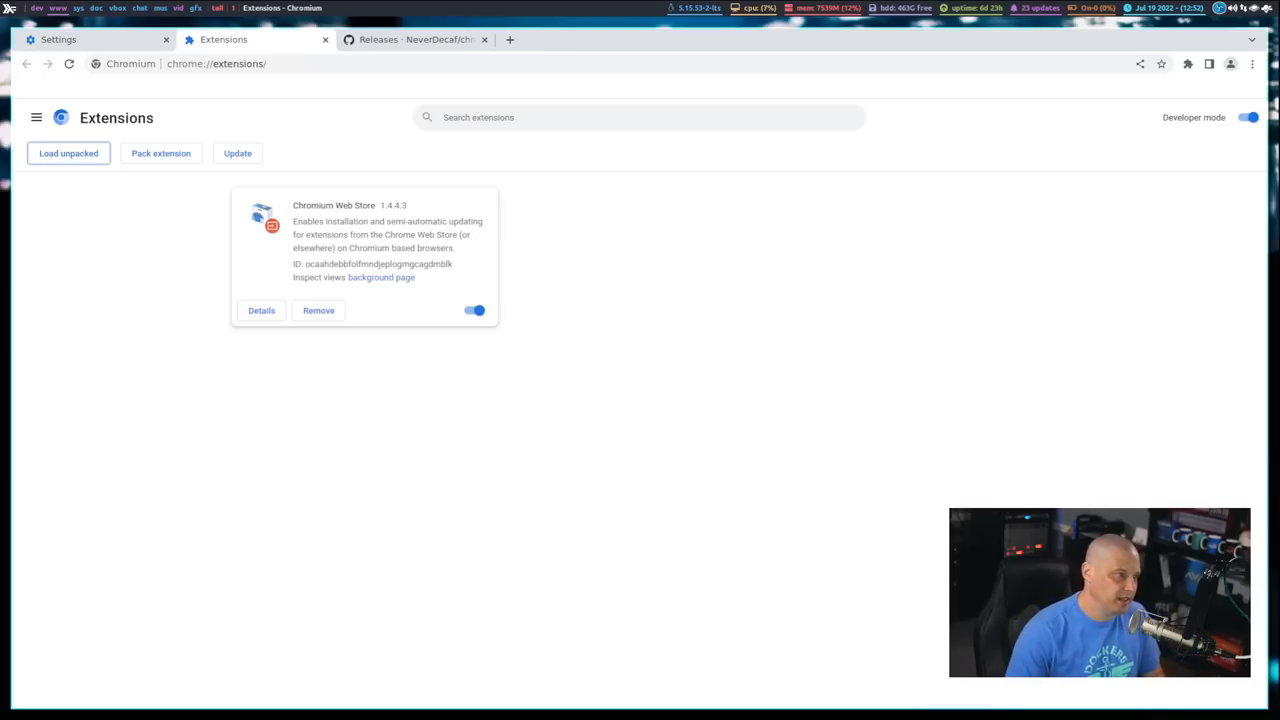
Search the Chrome Web Store for 'tabliss' in a new tab
type("ch")
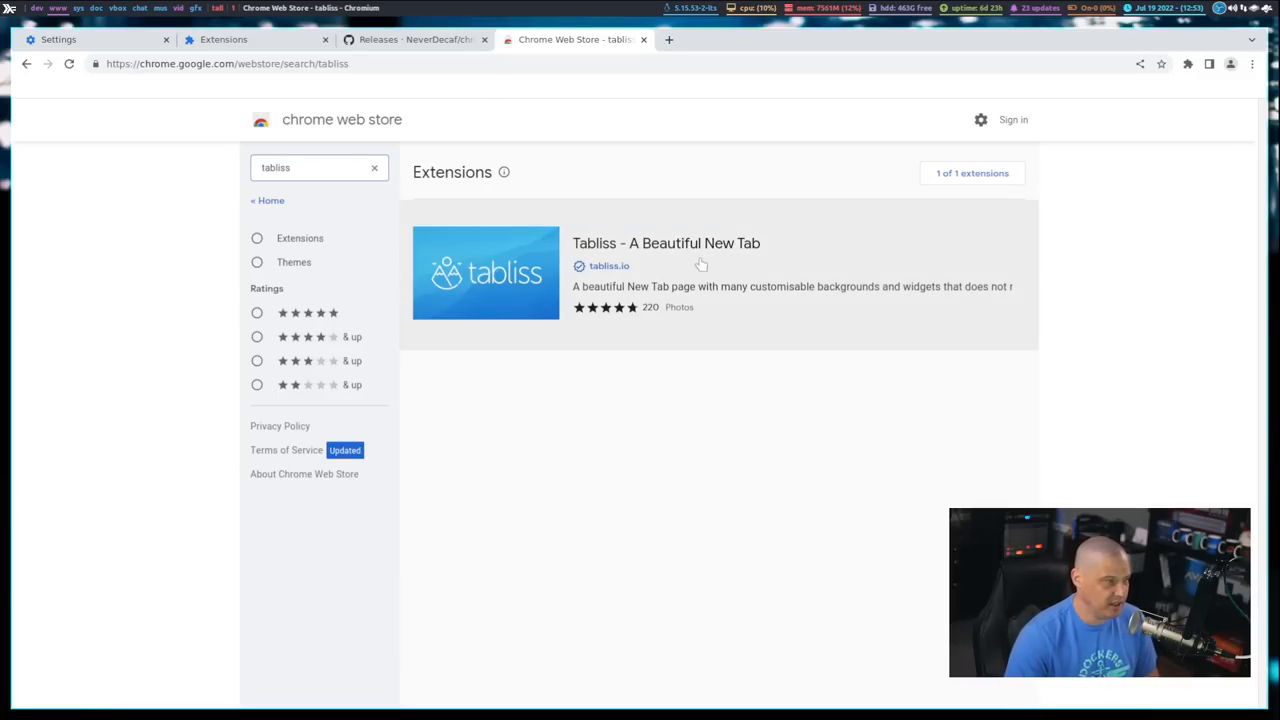
Add the Tabliss – A Beautiful New Tab extension from its store listing
left_click(666, 244)
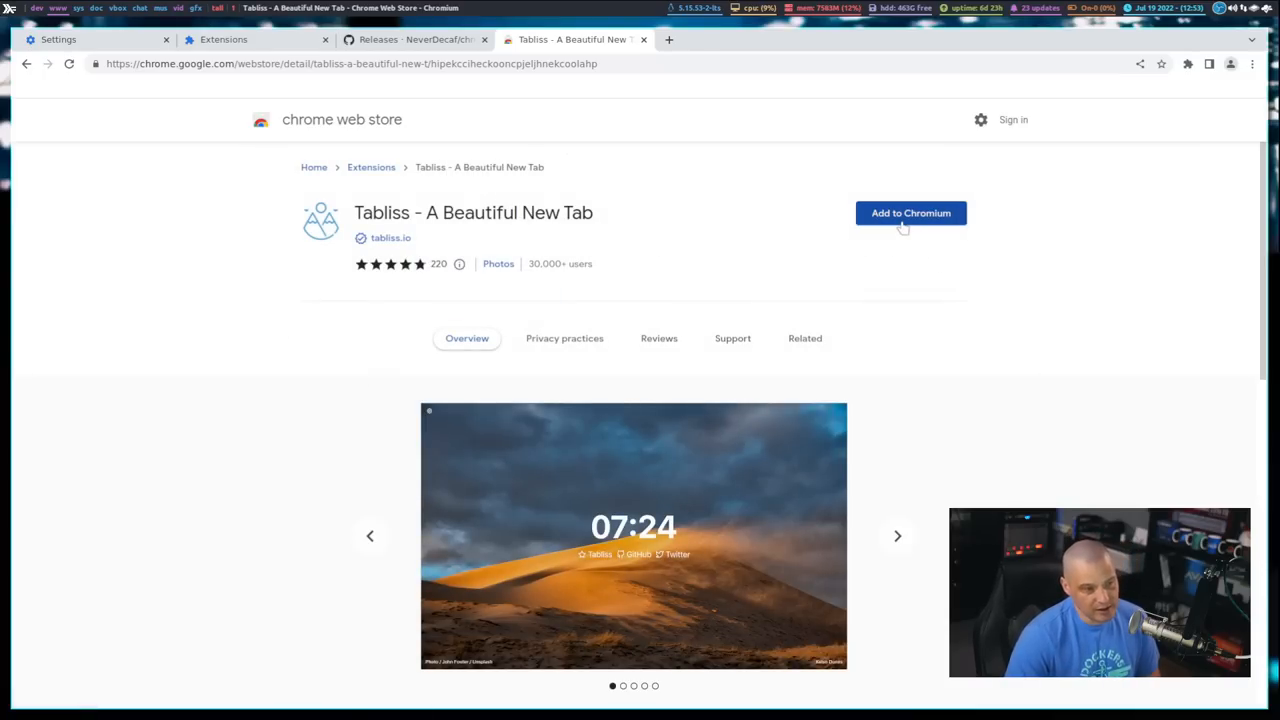
left_click(910, 212)
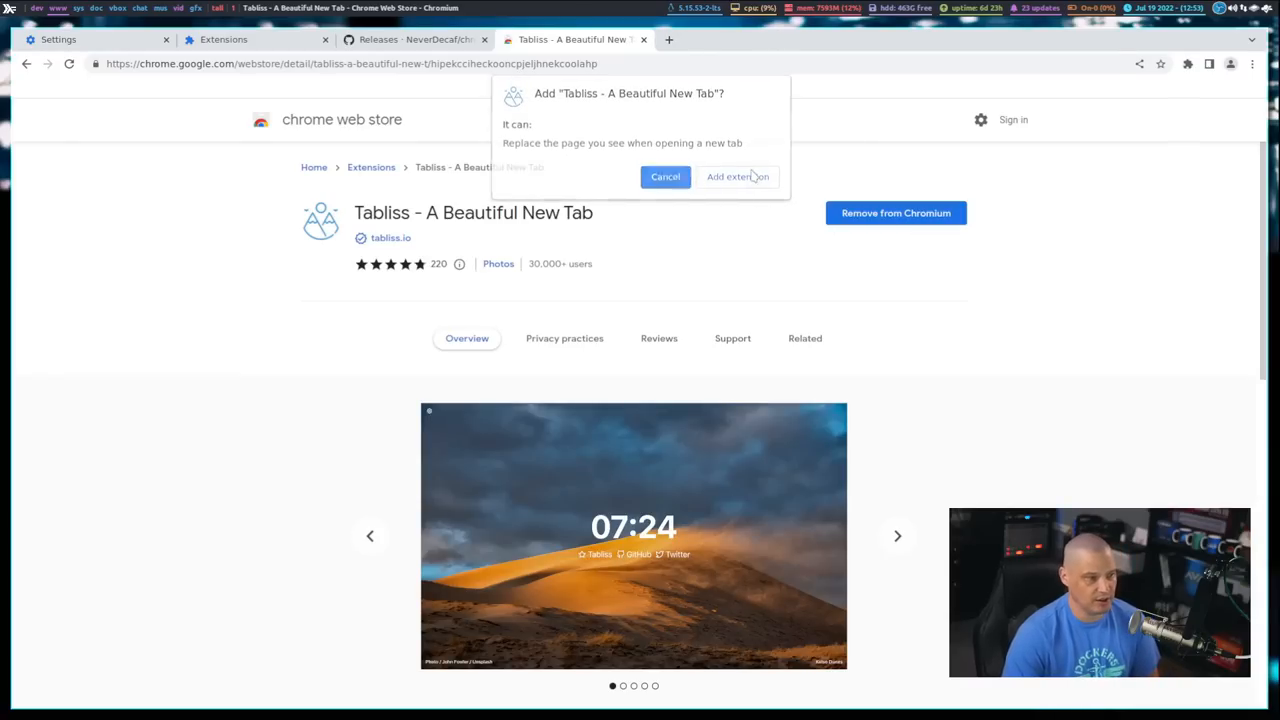
left_click(738, 176)
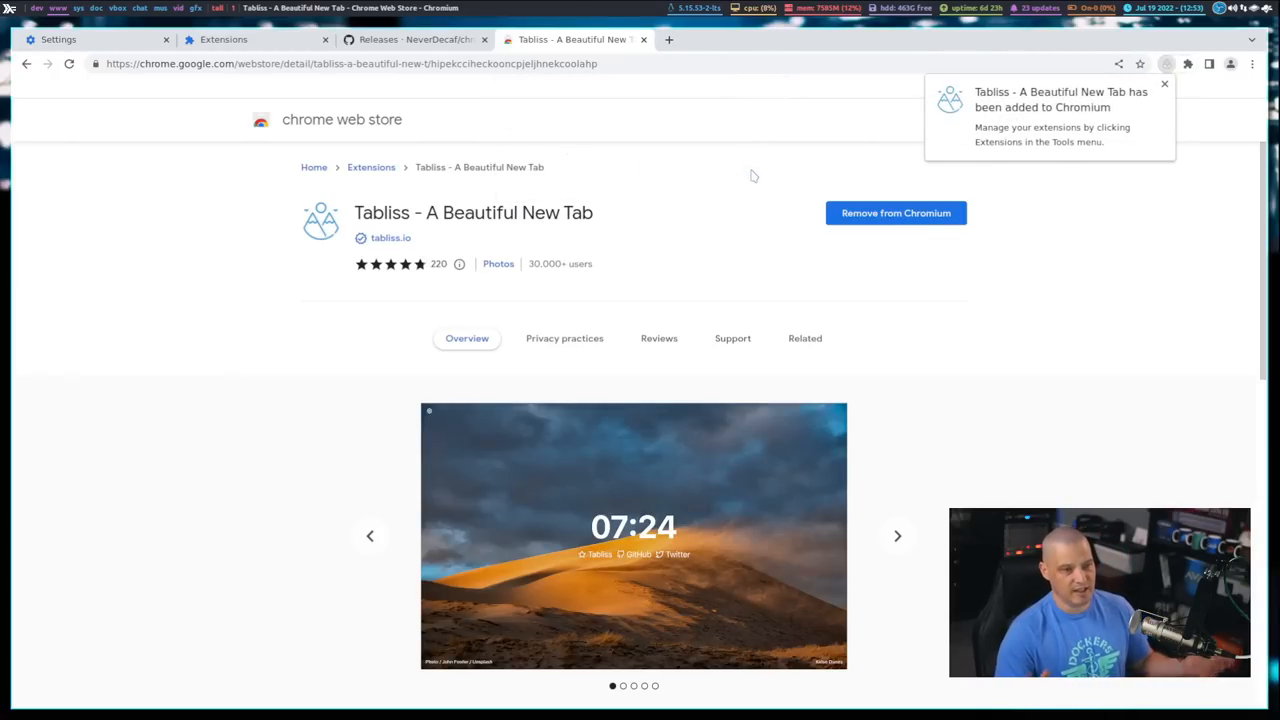
left_click(1164, 84)
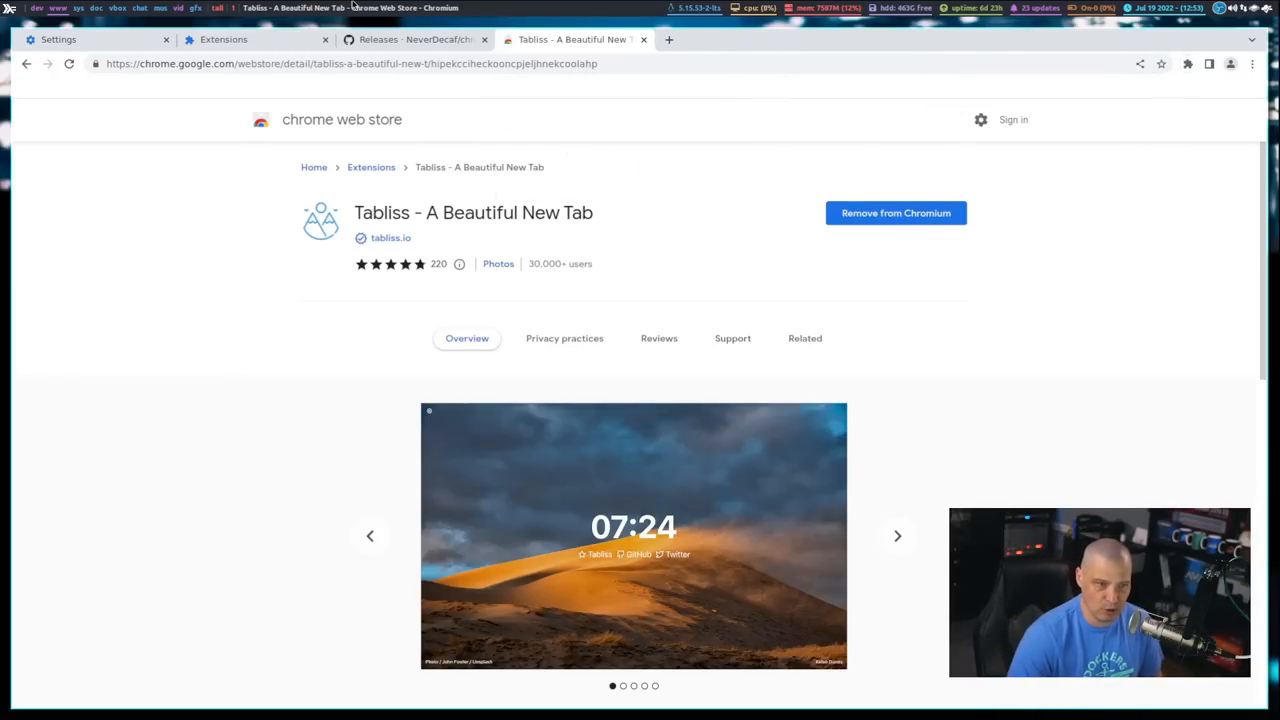
left_click(828, 40)
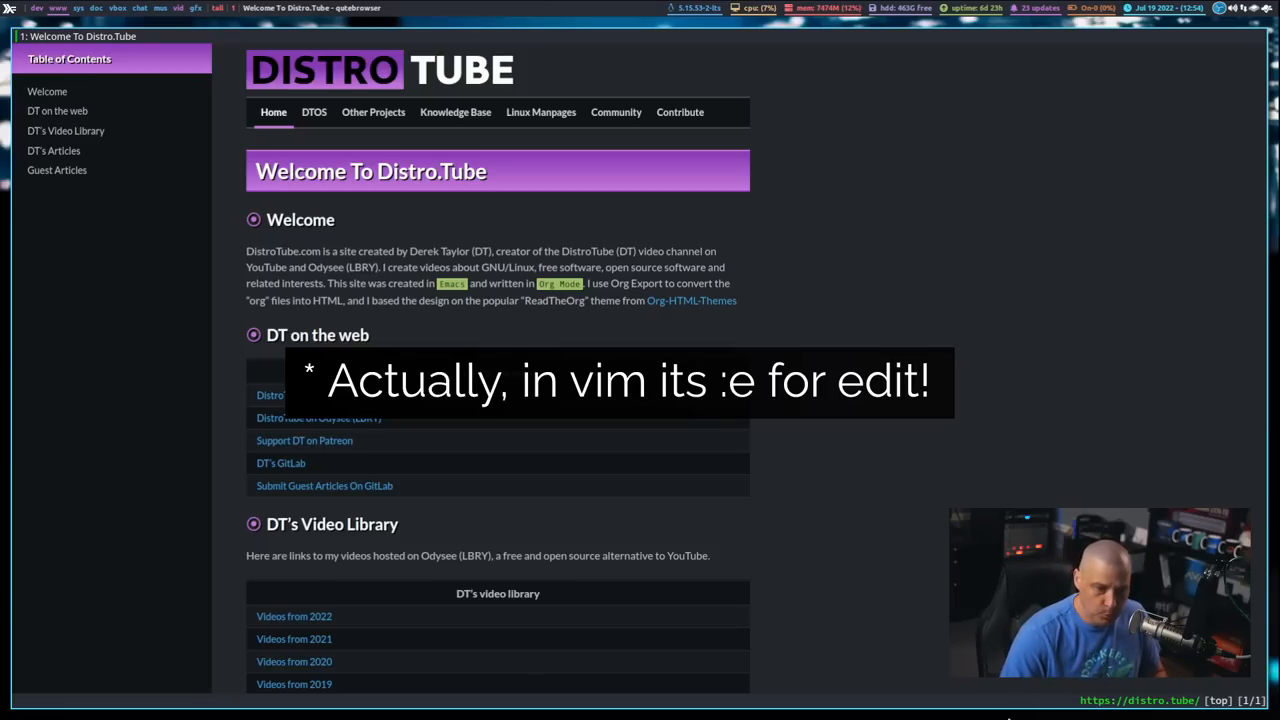
Run :open to list search engines and quickmarks, then load the DistroTube channel
type(":open")
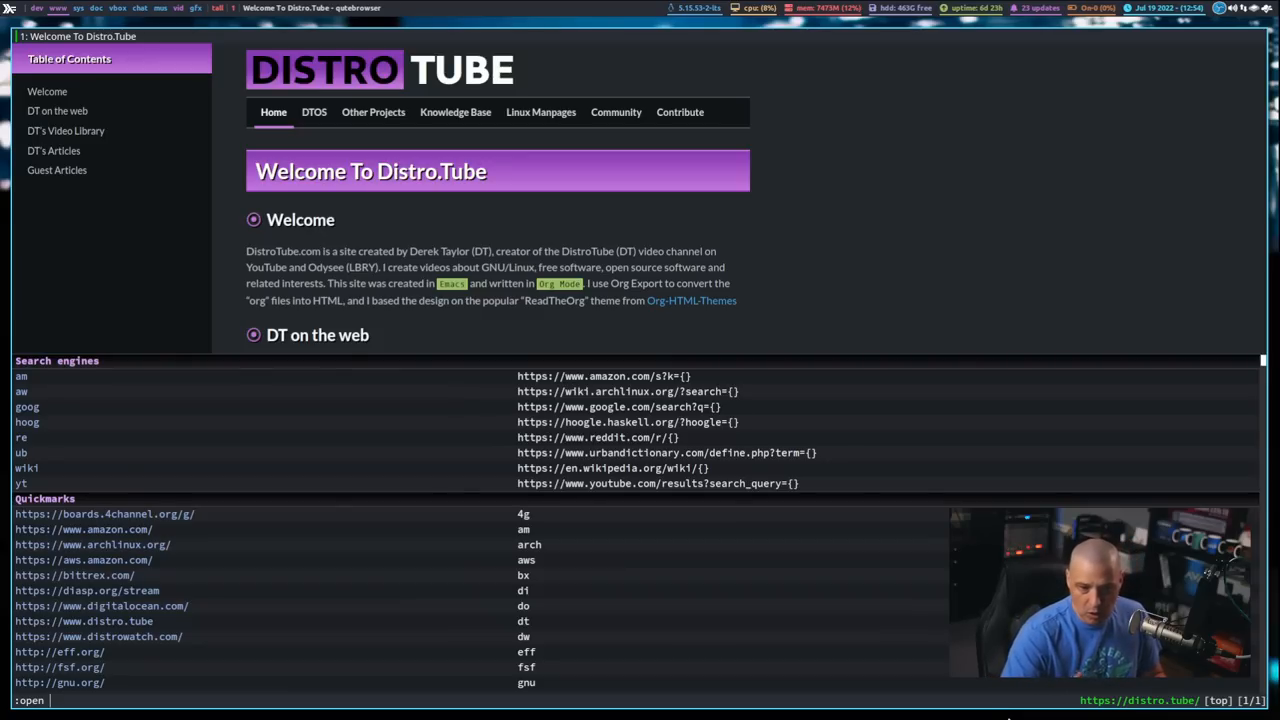
mouse_move(564, 532)
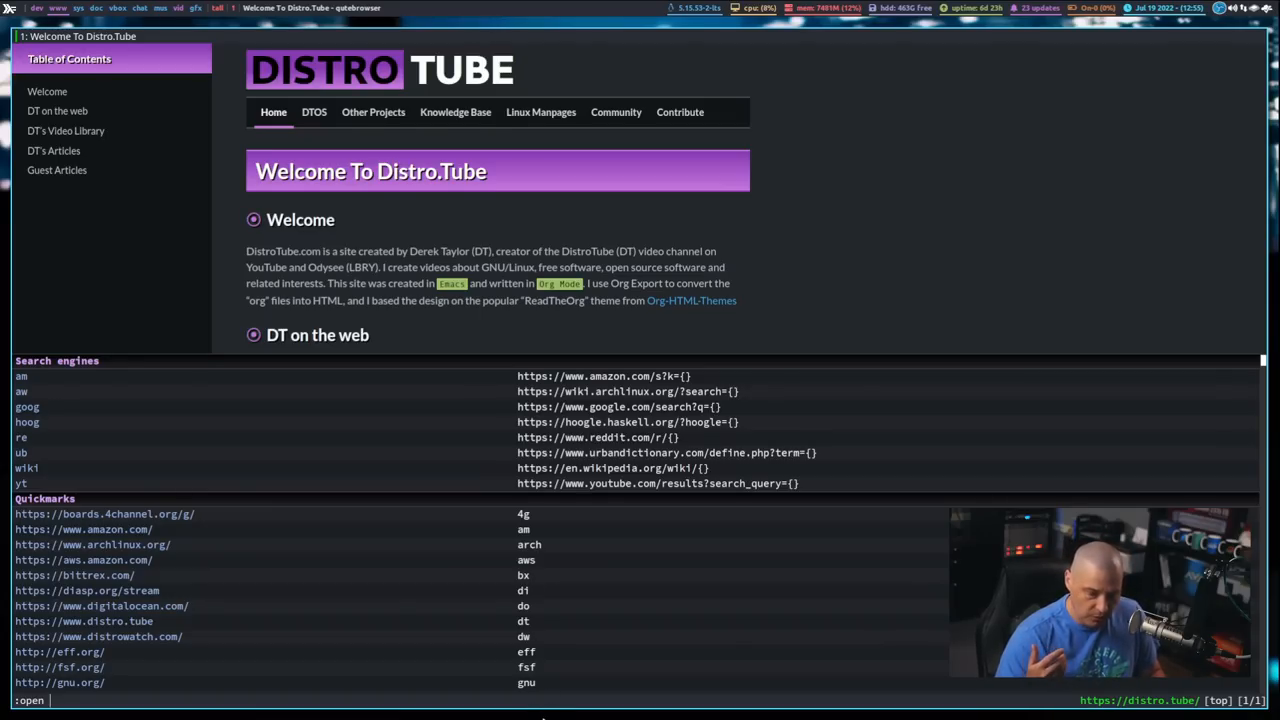
key("Return")
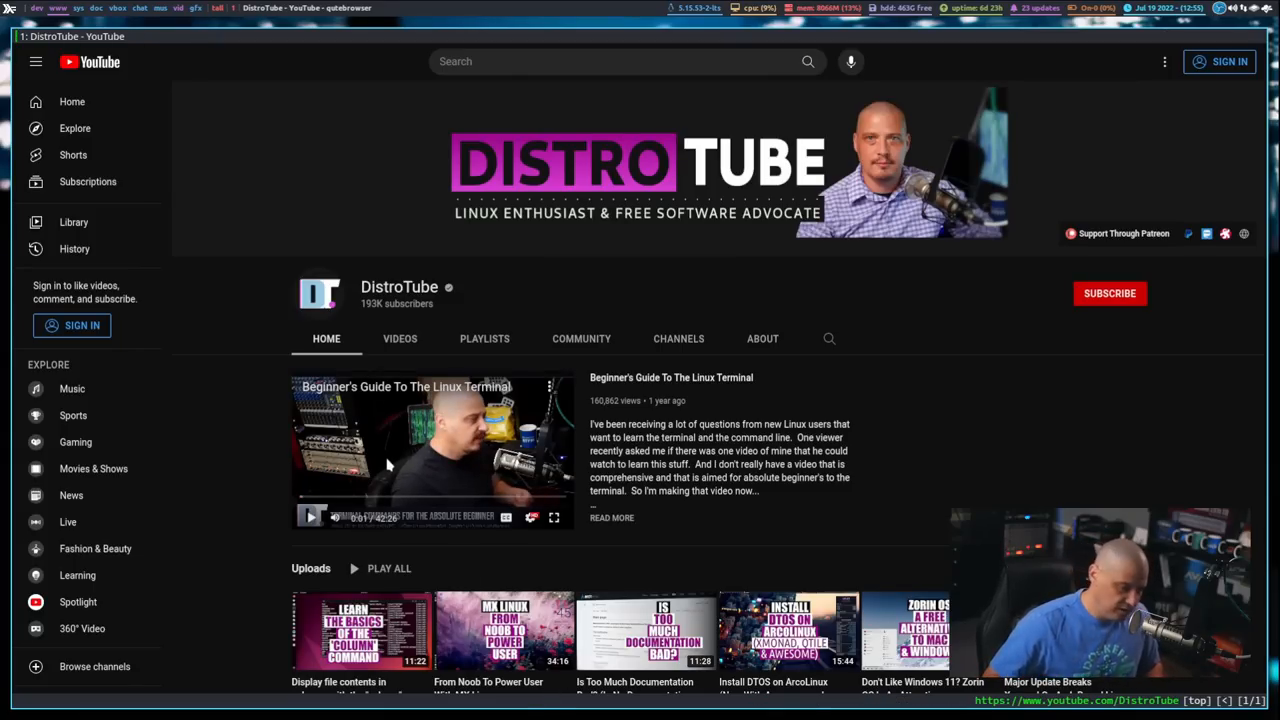
mouse_move(432, 508)
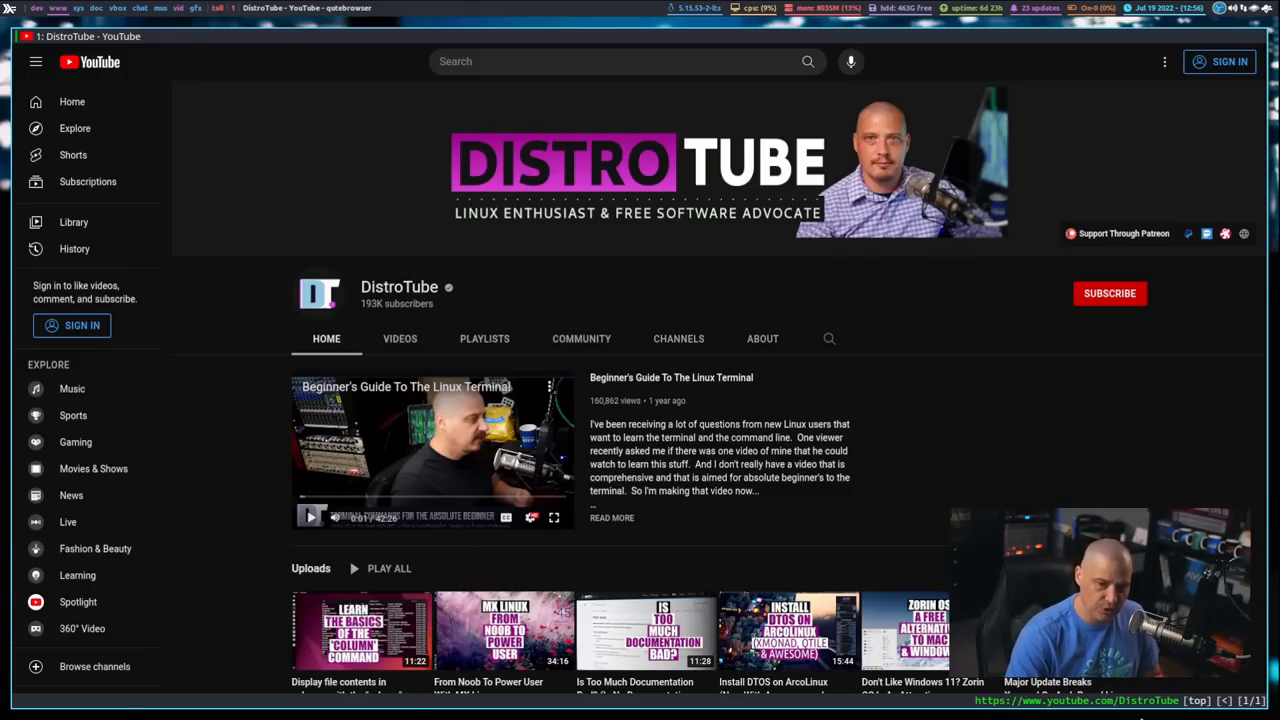
Browse the DistroTube channel's Home tab and attempt to subscribe via hint mode
scroll("down", 3)
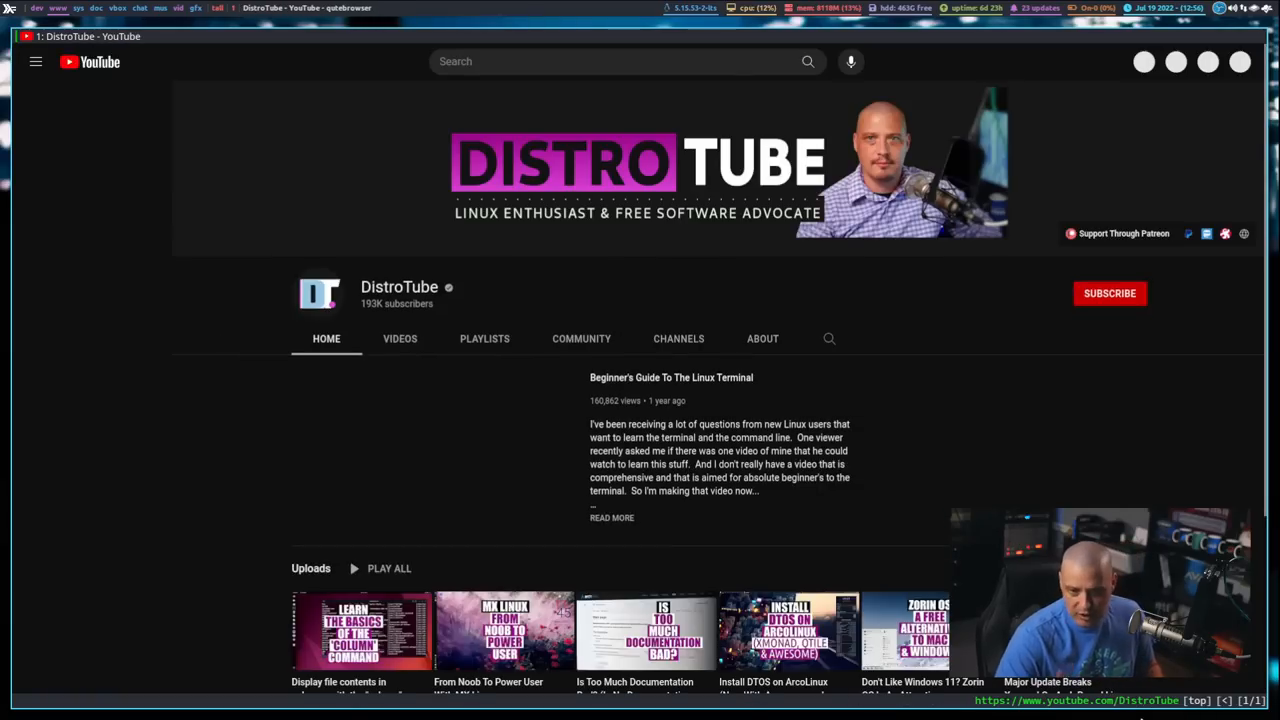
left_click(36, 60)
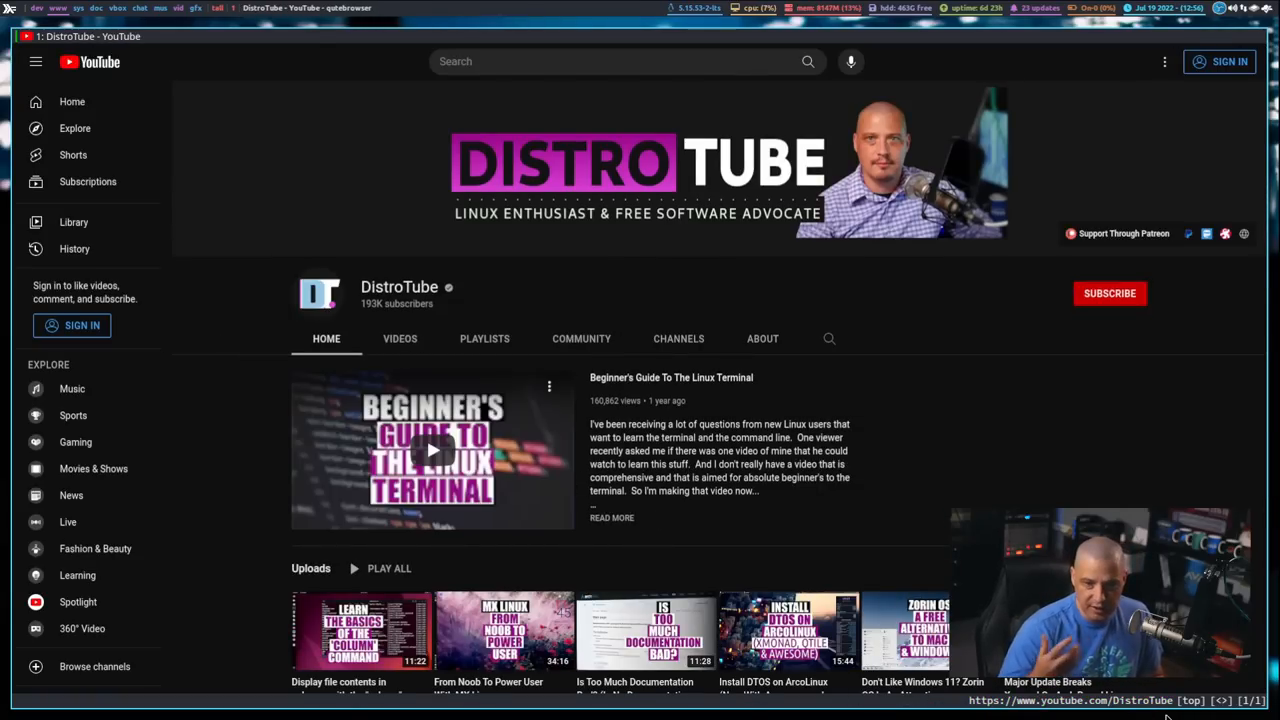
mouse_move(872, 500)
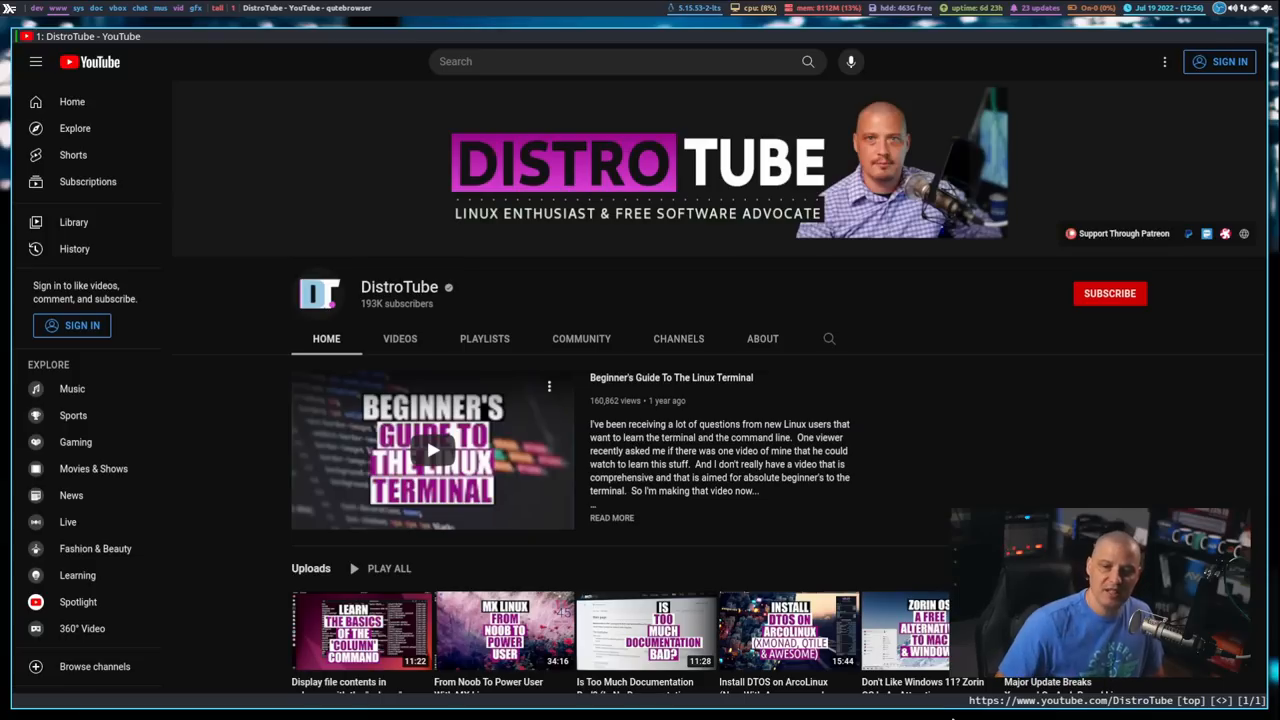
key("f")
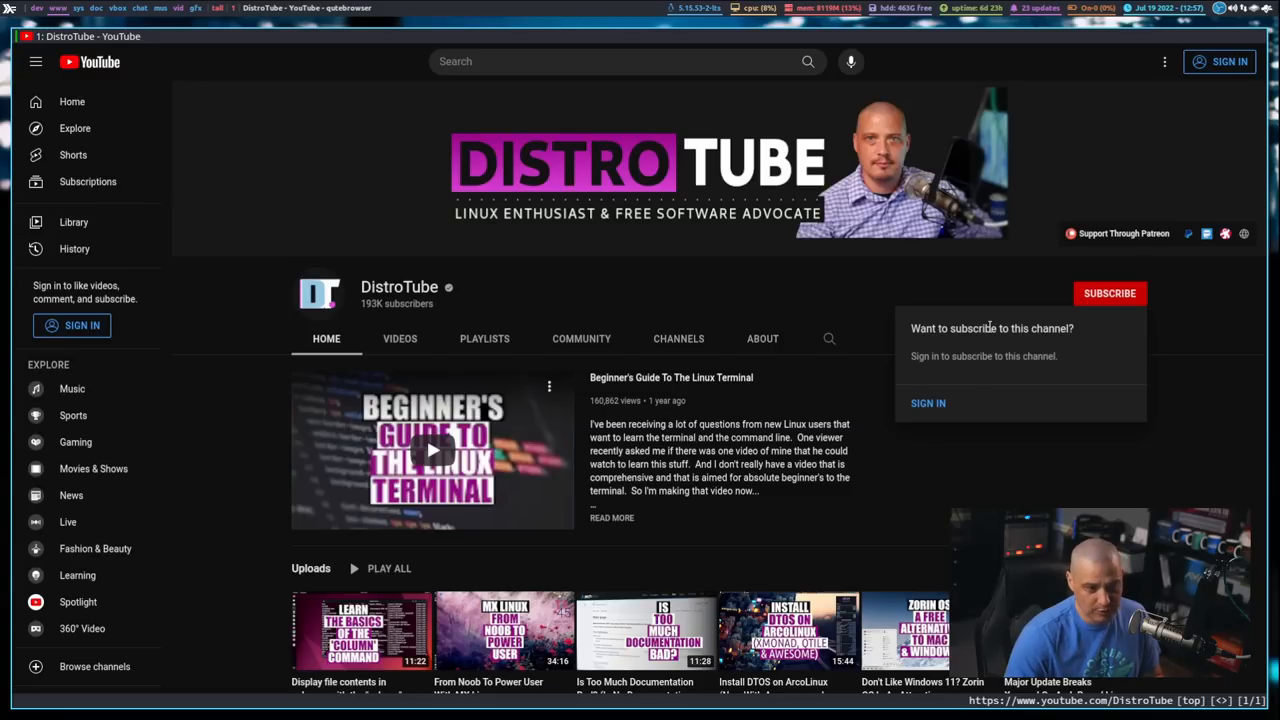
mouse_move(920, 492)
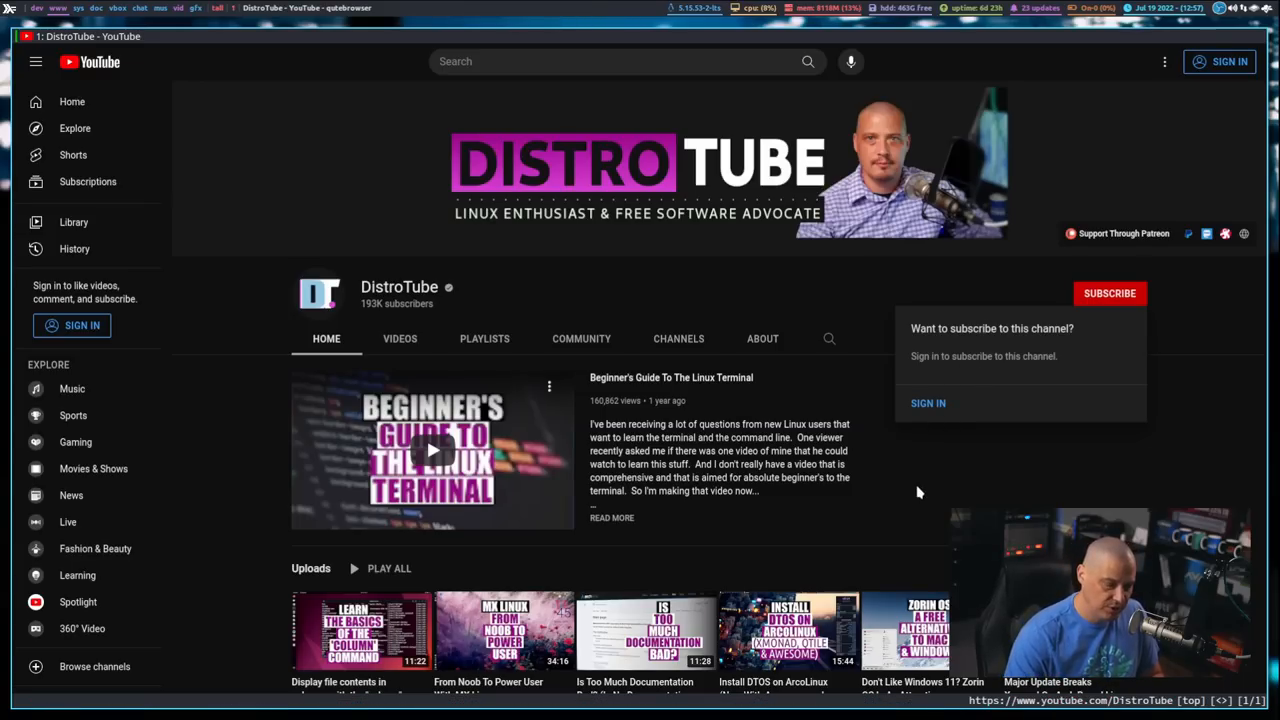
key("f")
type("br")
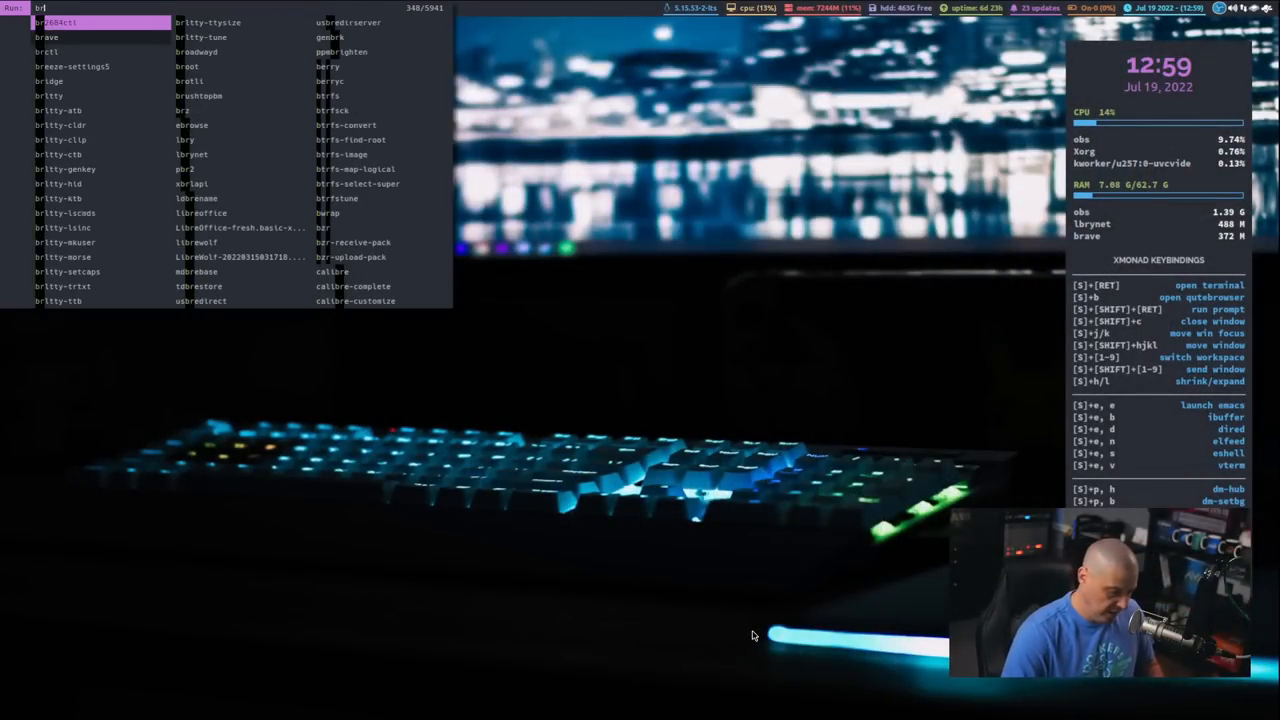
Launch Brave from the dmenu prompt onto its new tab page
key("Return")
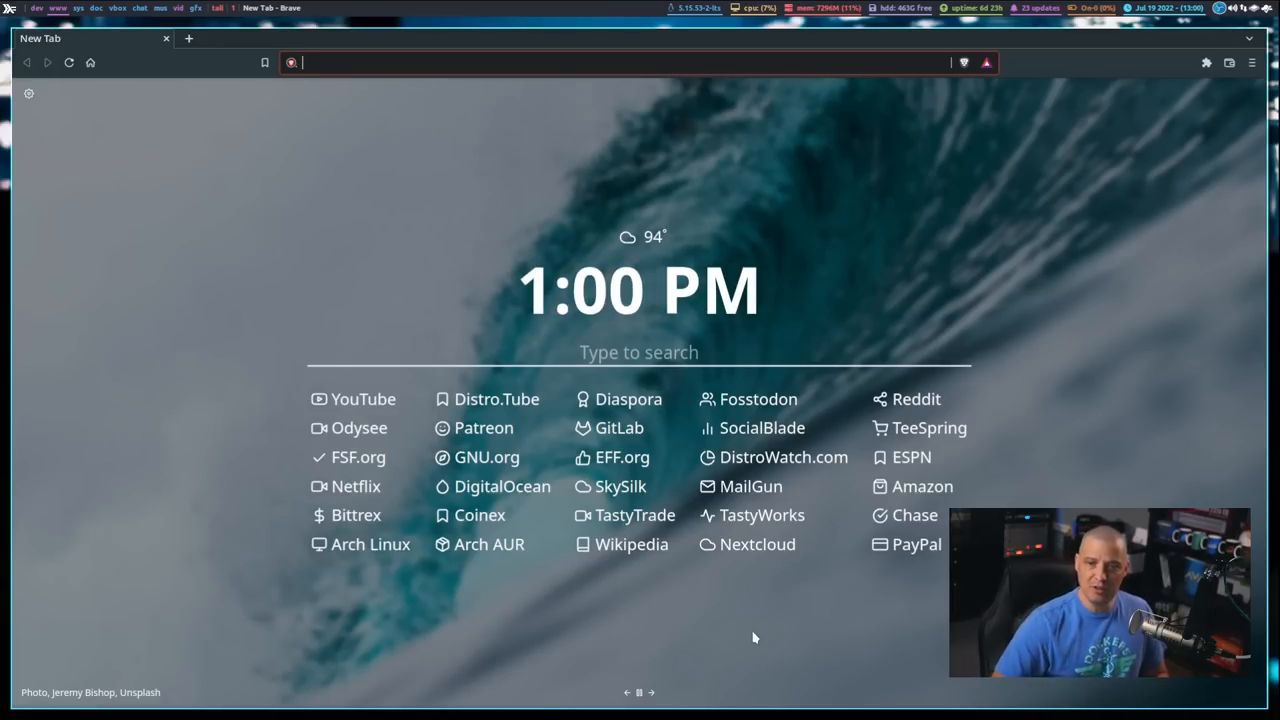
mouse_move(866, 608)
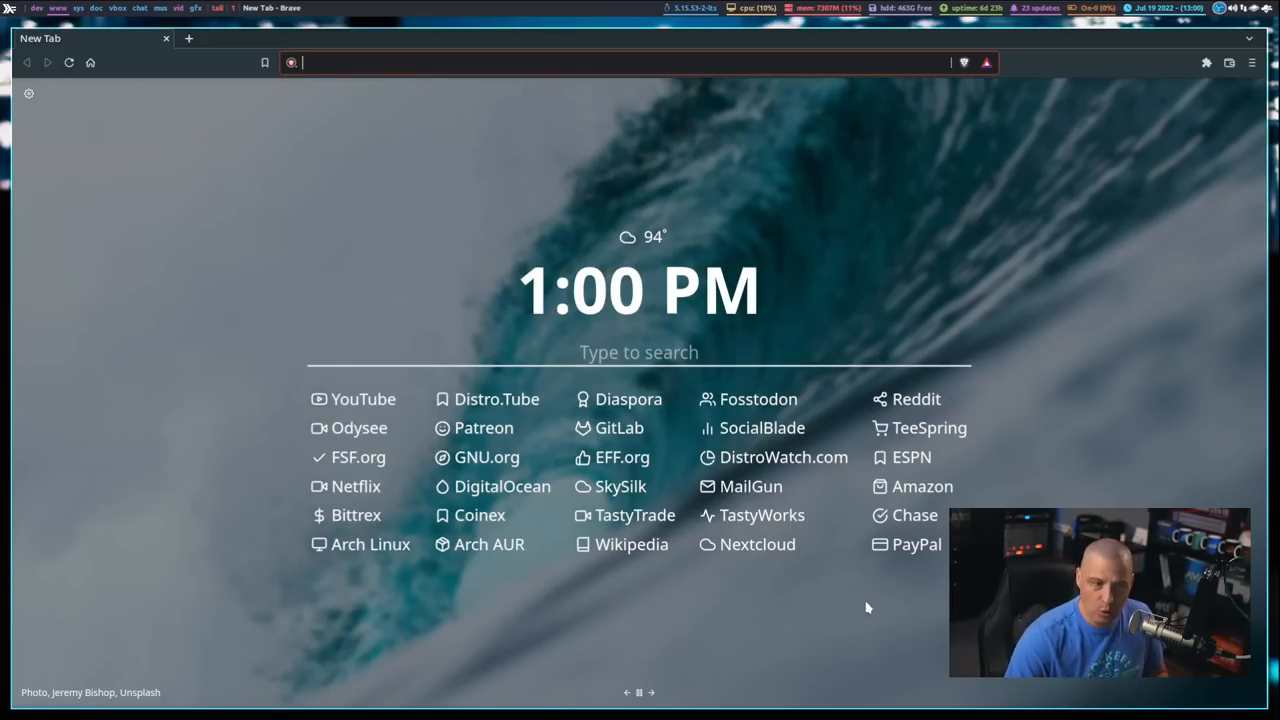
mouse_move(752, 486)
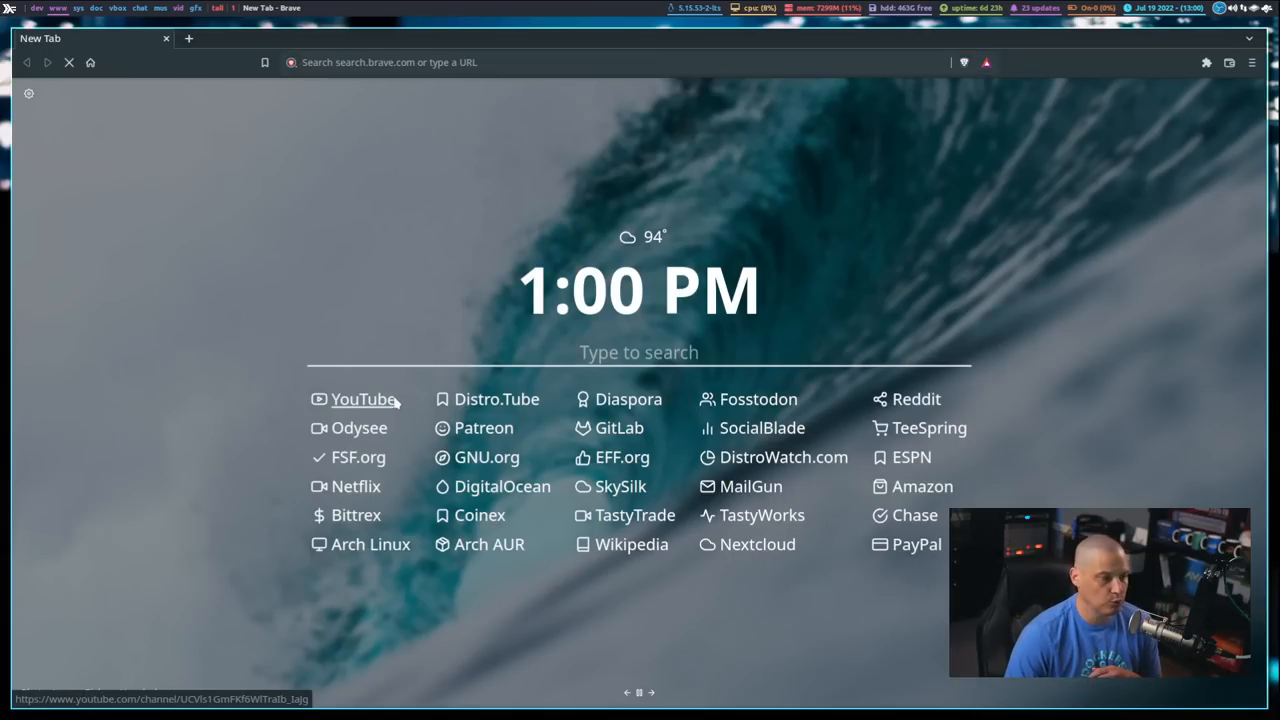
Load the DistroTube YouTube channel from the new tab's YouTube shortcut
left_click(364, 400)
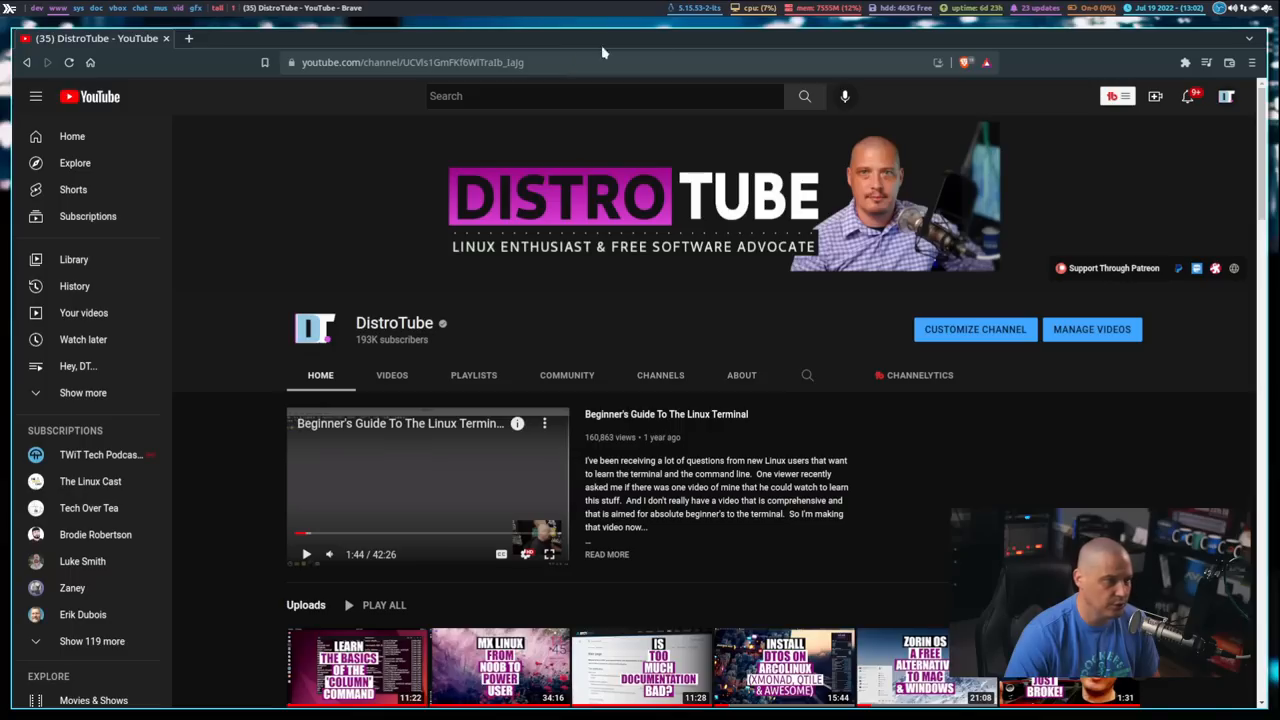
mouse_move(264, 62)
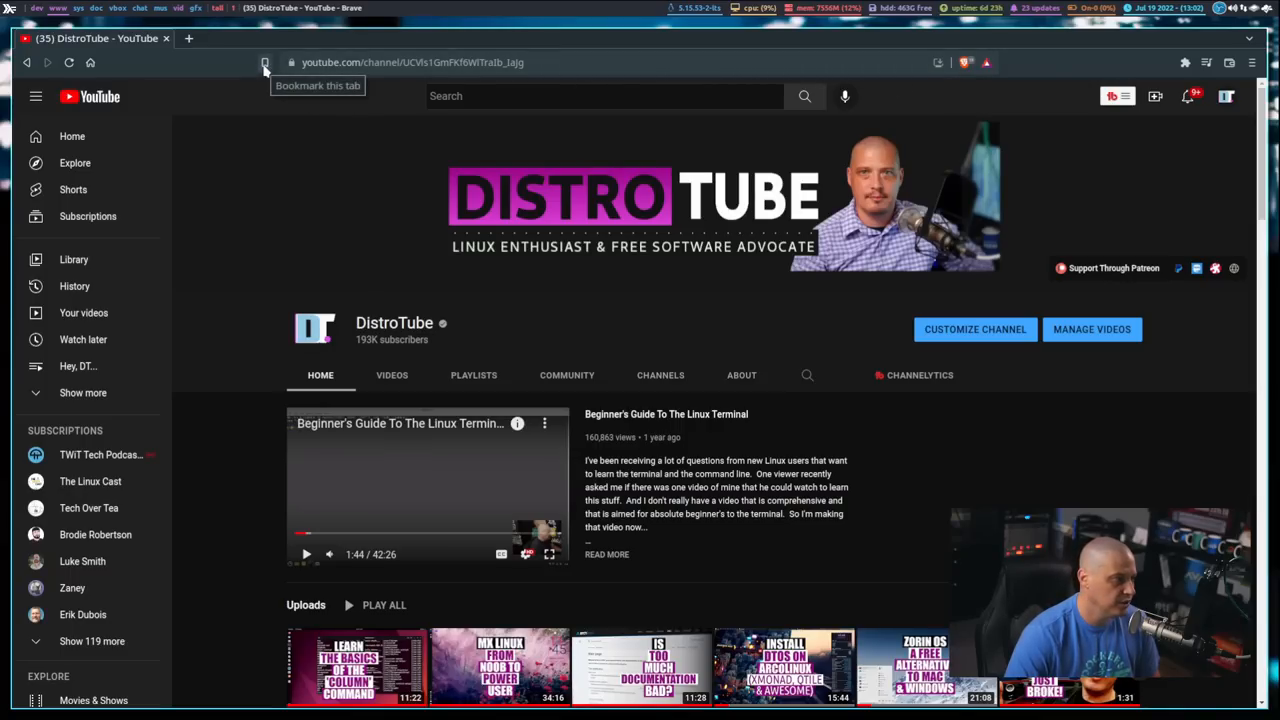
mouse_move(1198, 172)
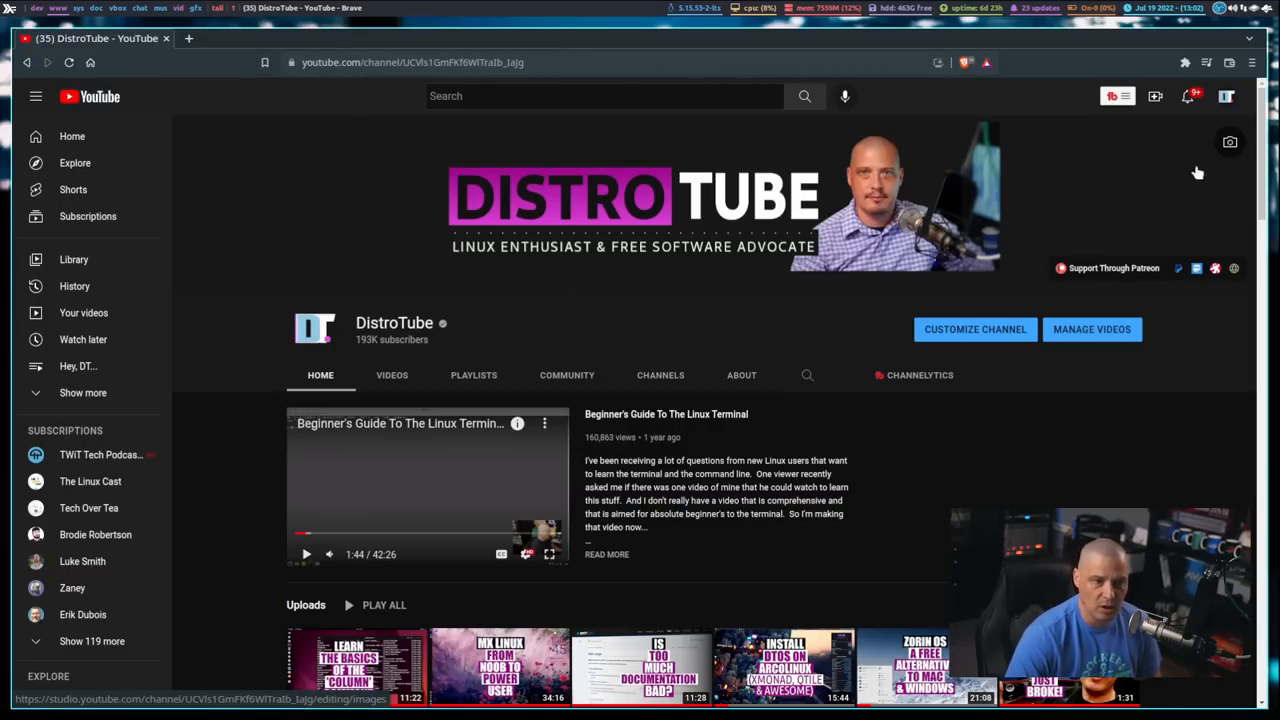
Use the toolbar control at the right of Brave's DistroTube channel page
left_click(1252, 62)
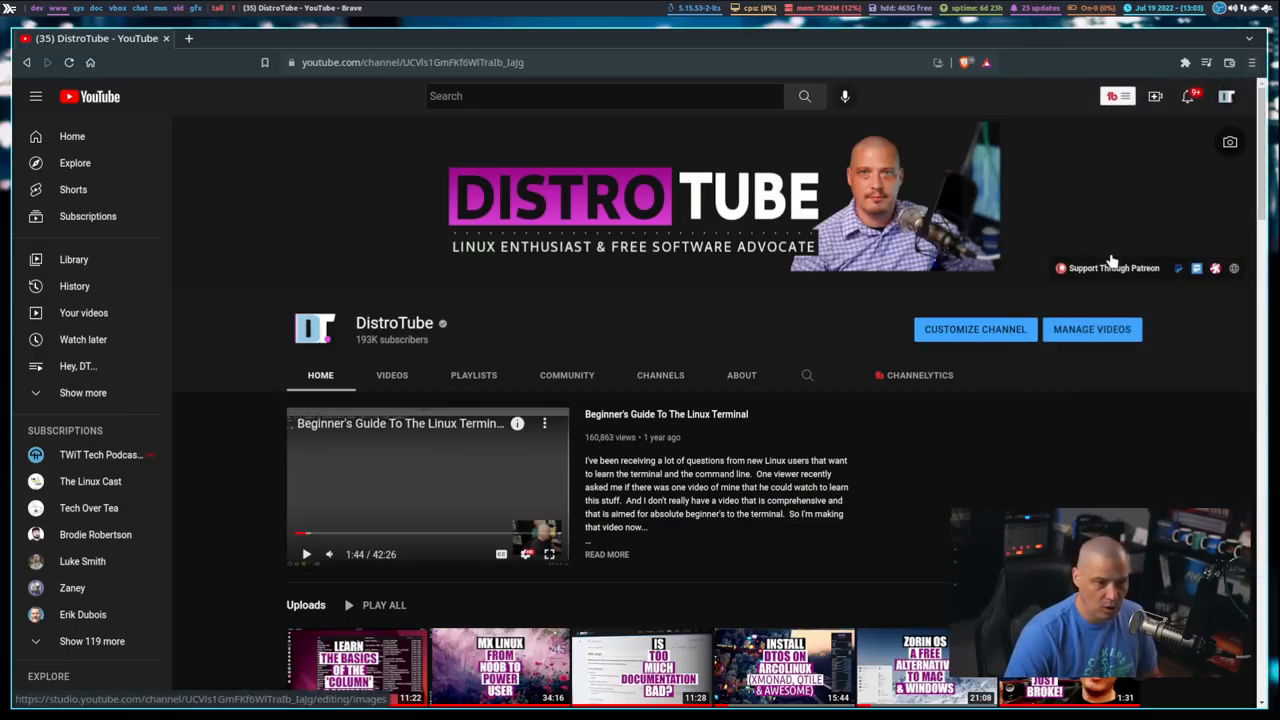
mouse_move(1030, 466)
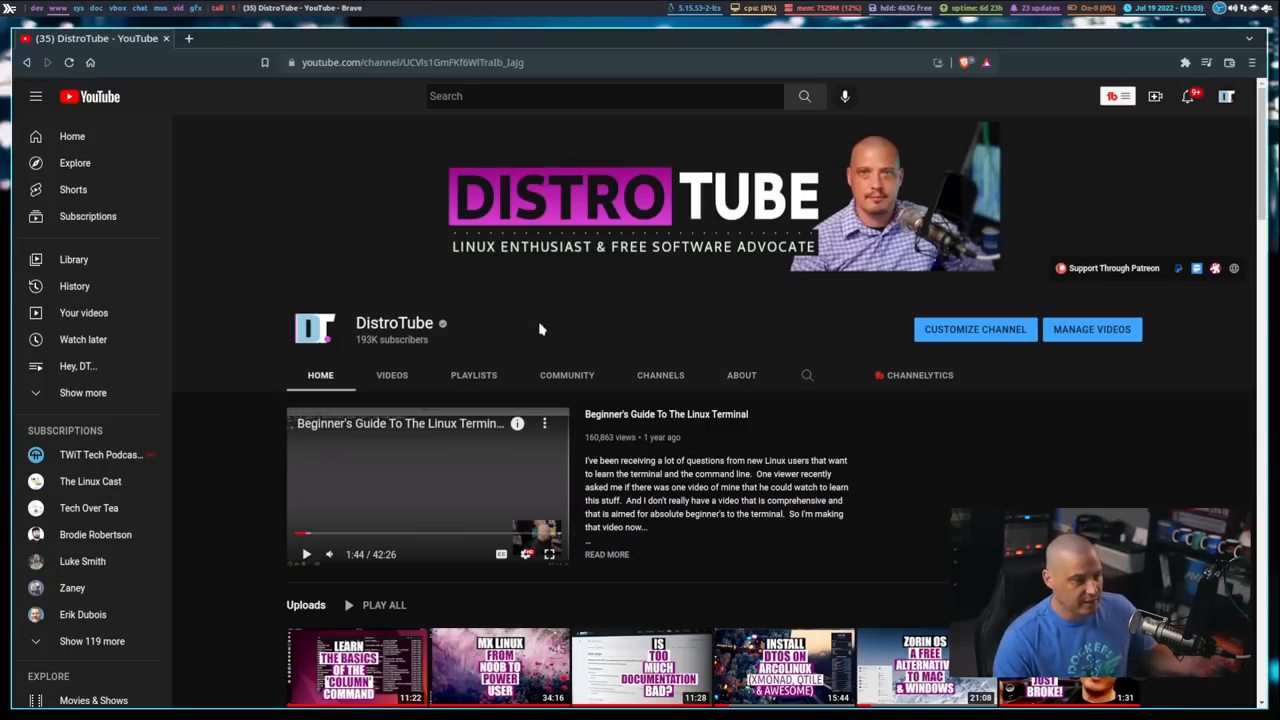
mouse_move(938, 512)
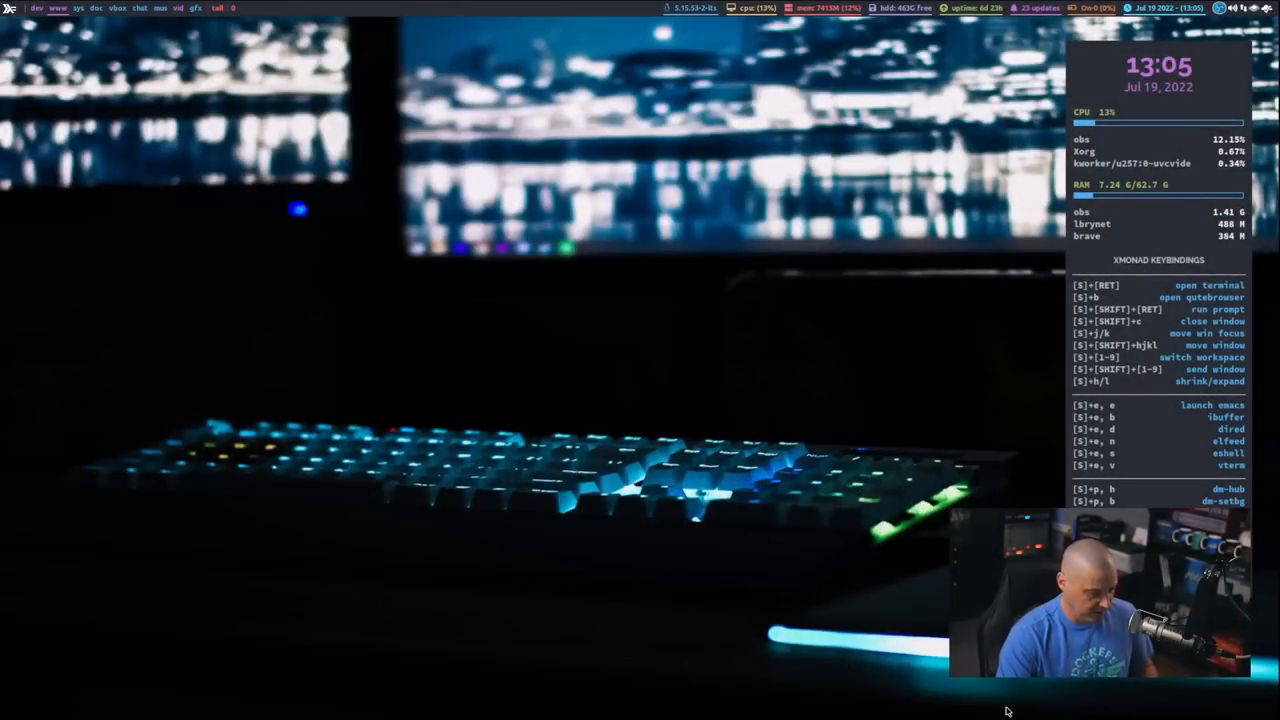
Launch LibreWolf from the run prompt and bring up its main menu over Tabliss
type("libr")
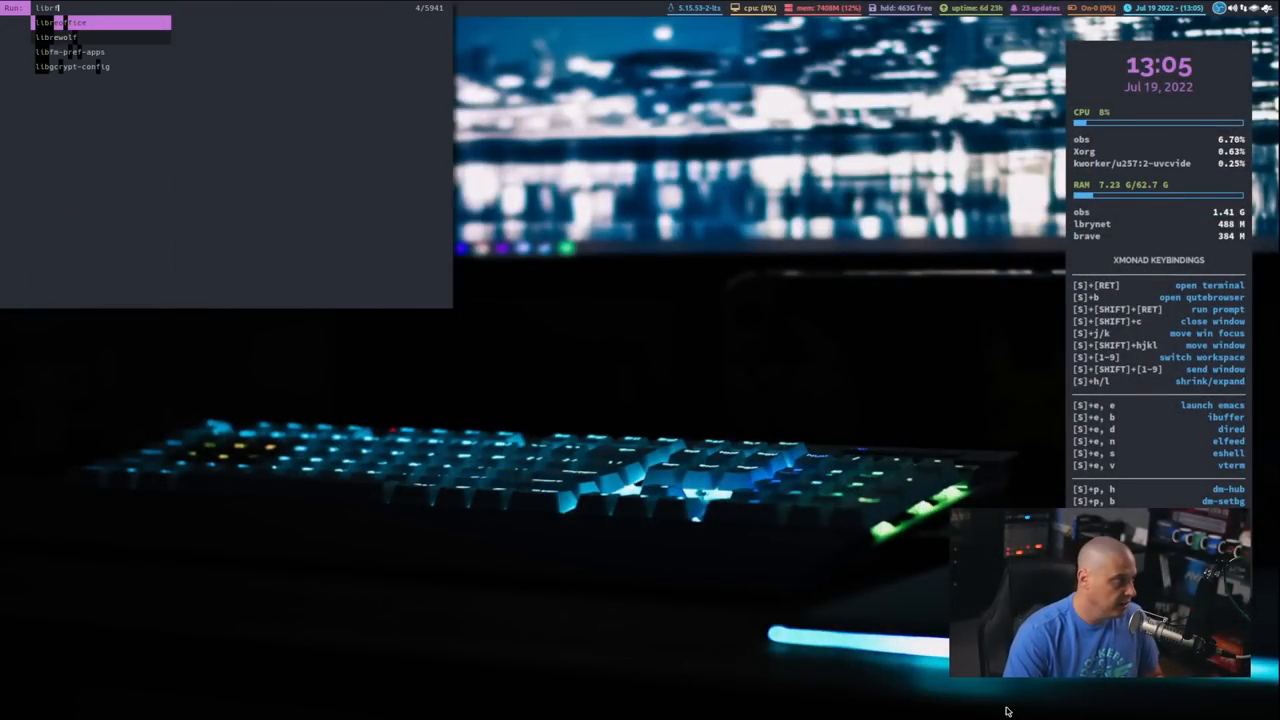
type("w")
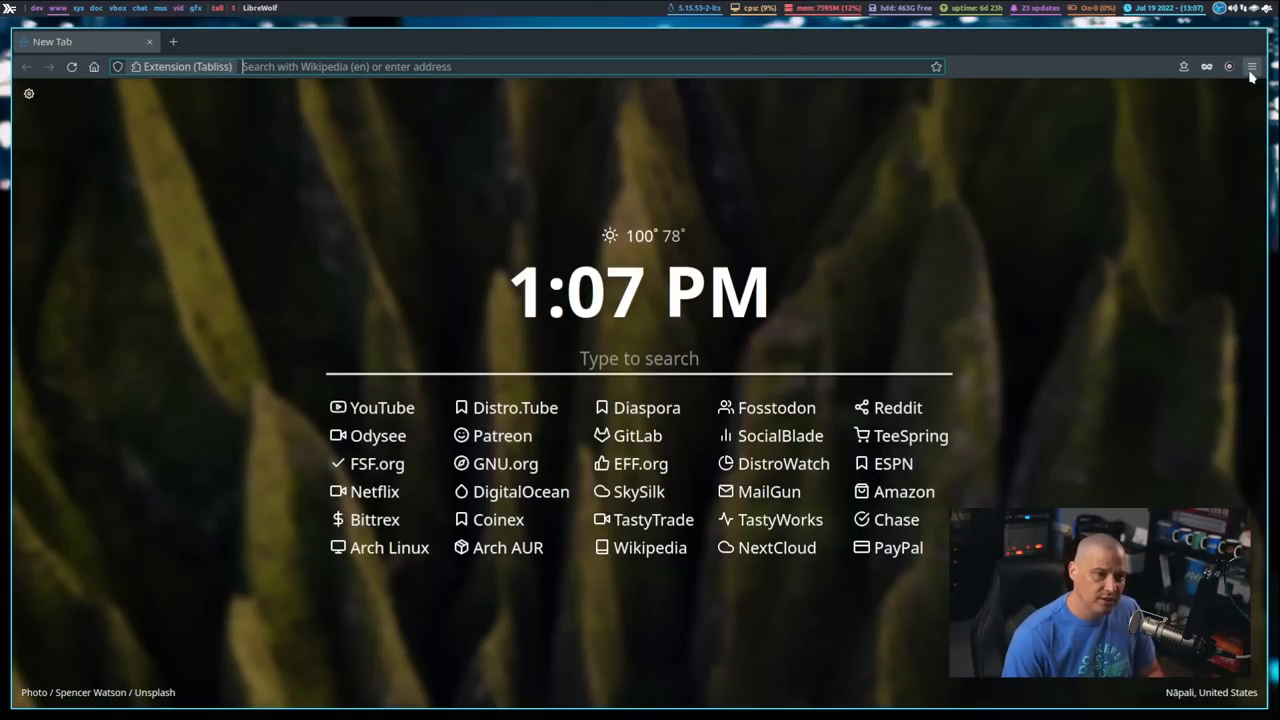
left_click(1250, 66)
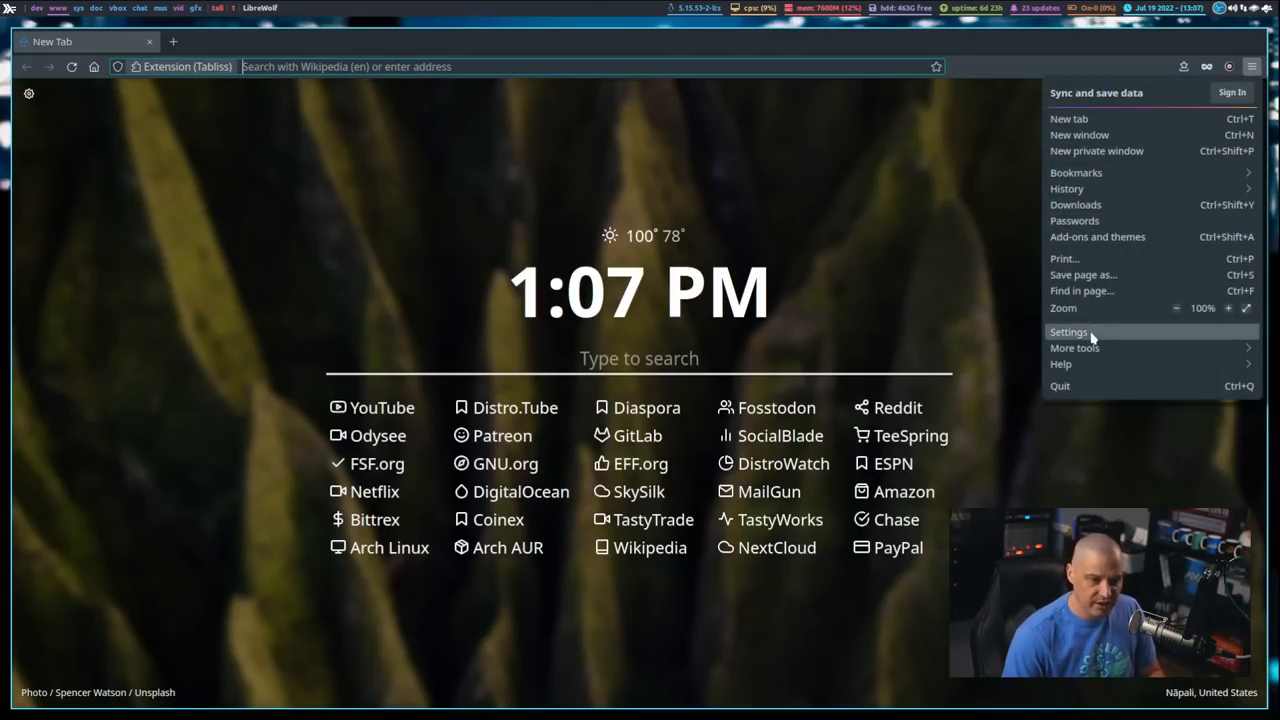
left_click(1068, 332)
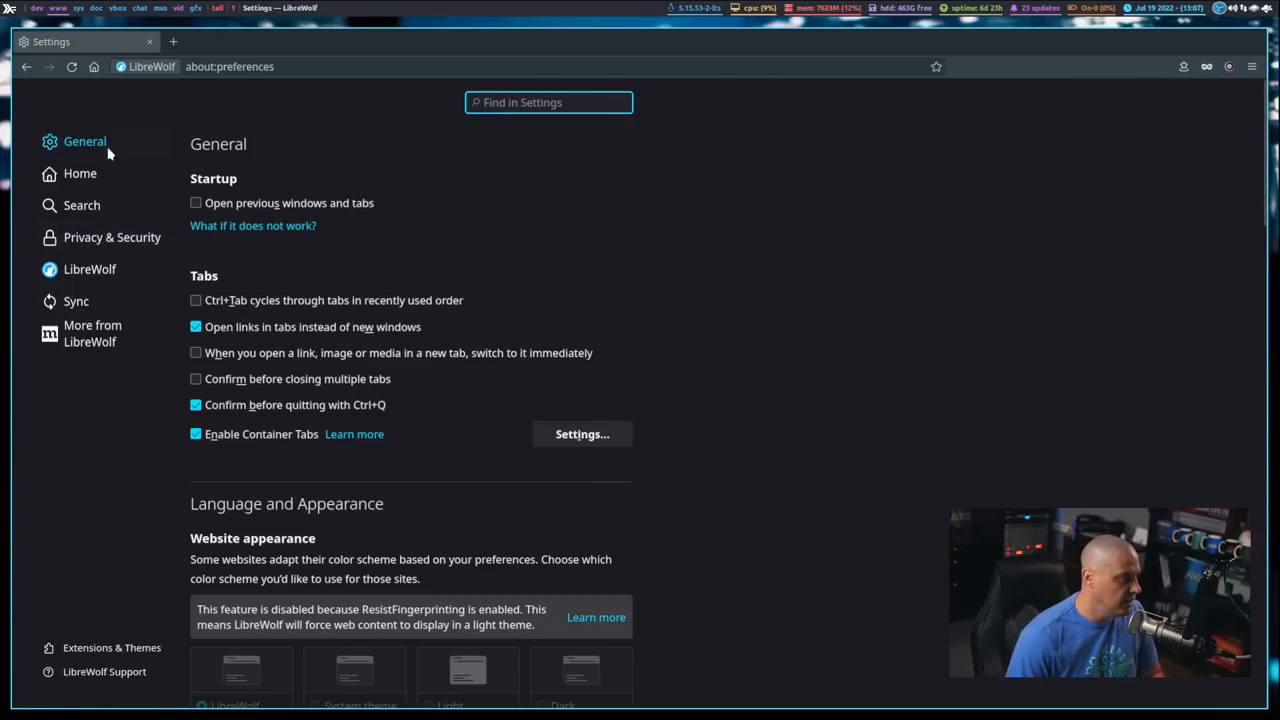
mouse_move(150, 504)
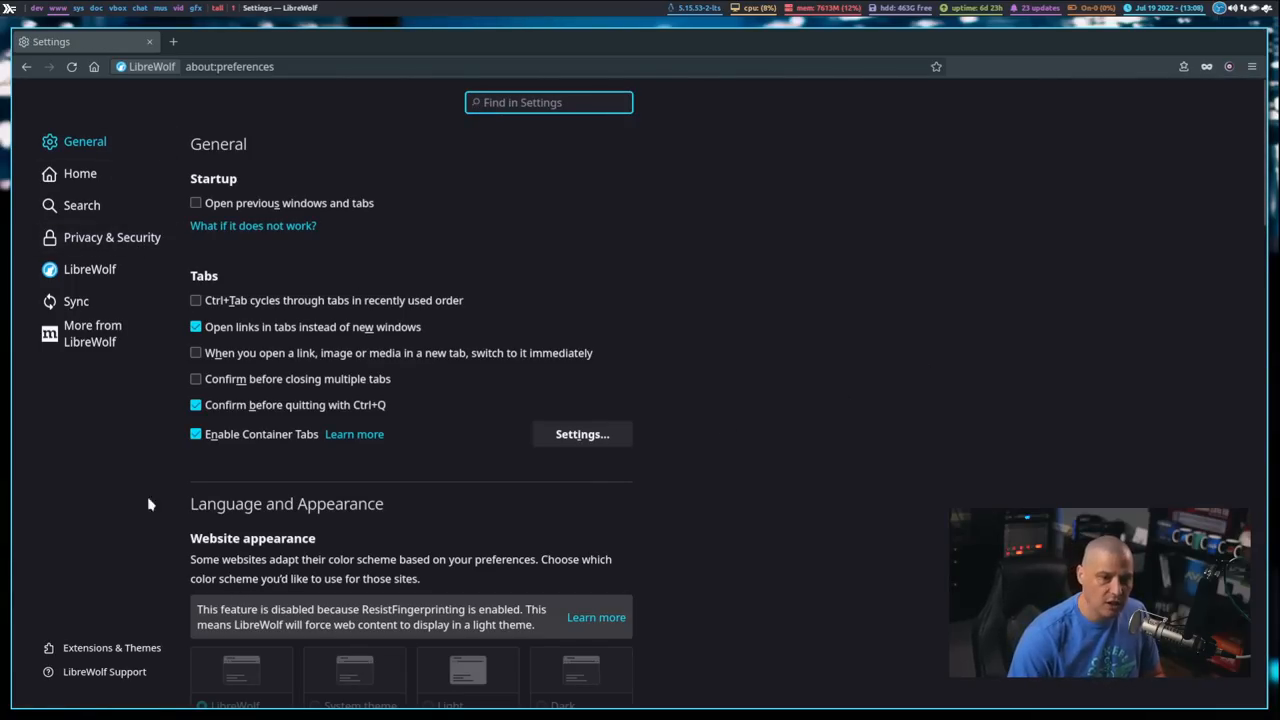
left_click(112, 236)
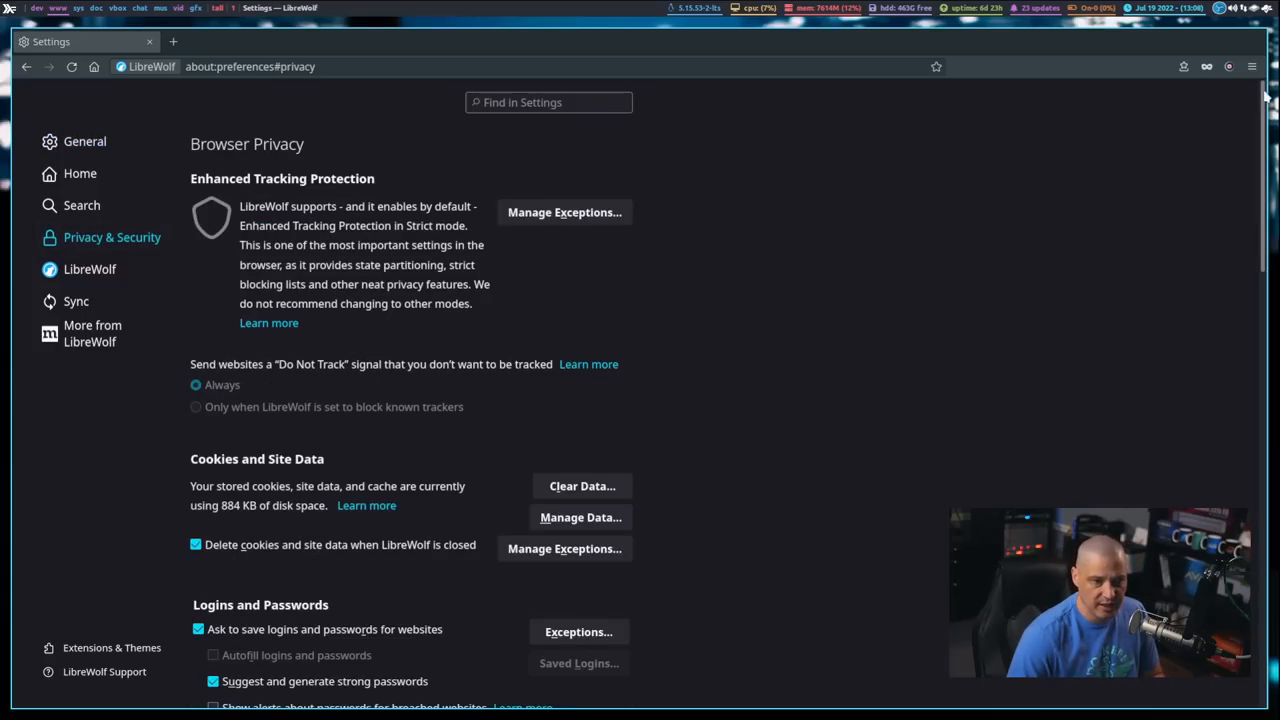
scroll("down", 3)
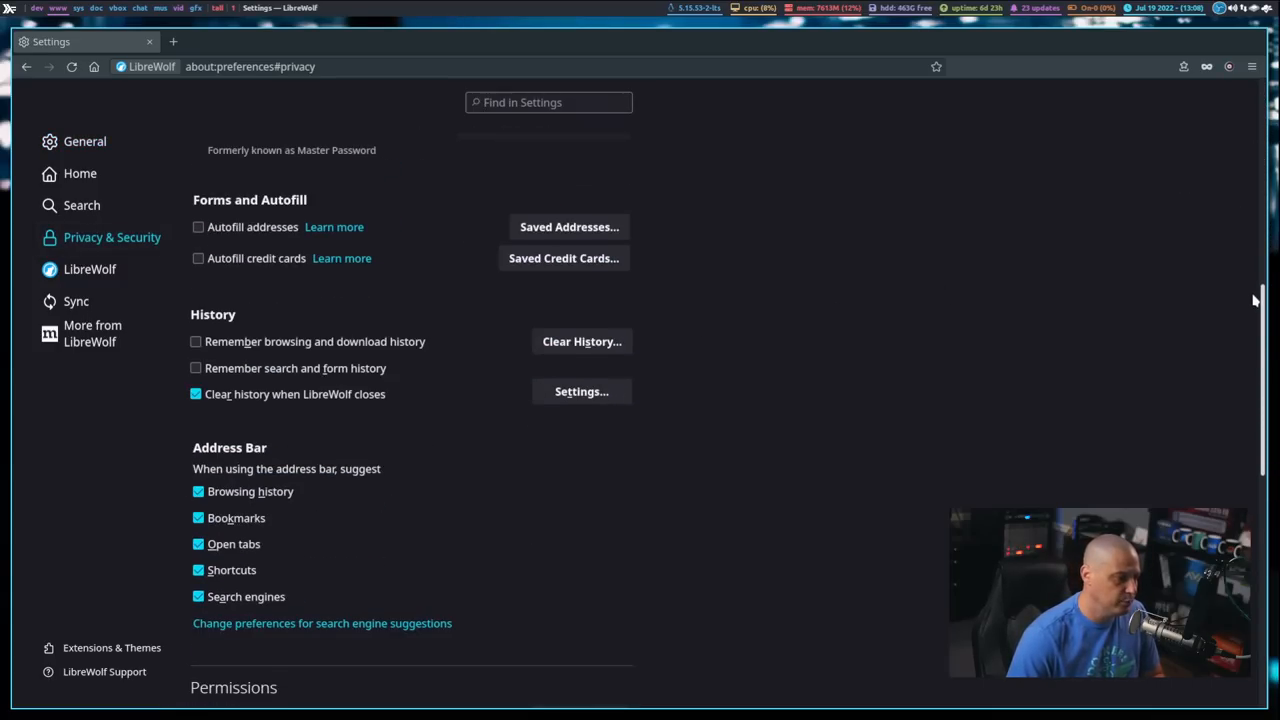
scroll("down", 3)
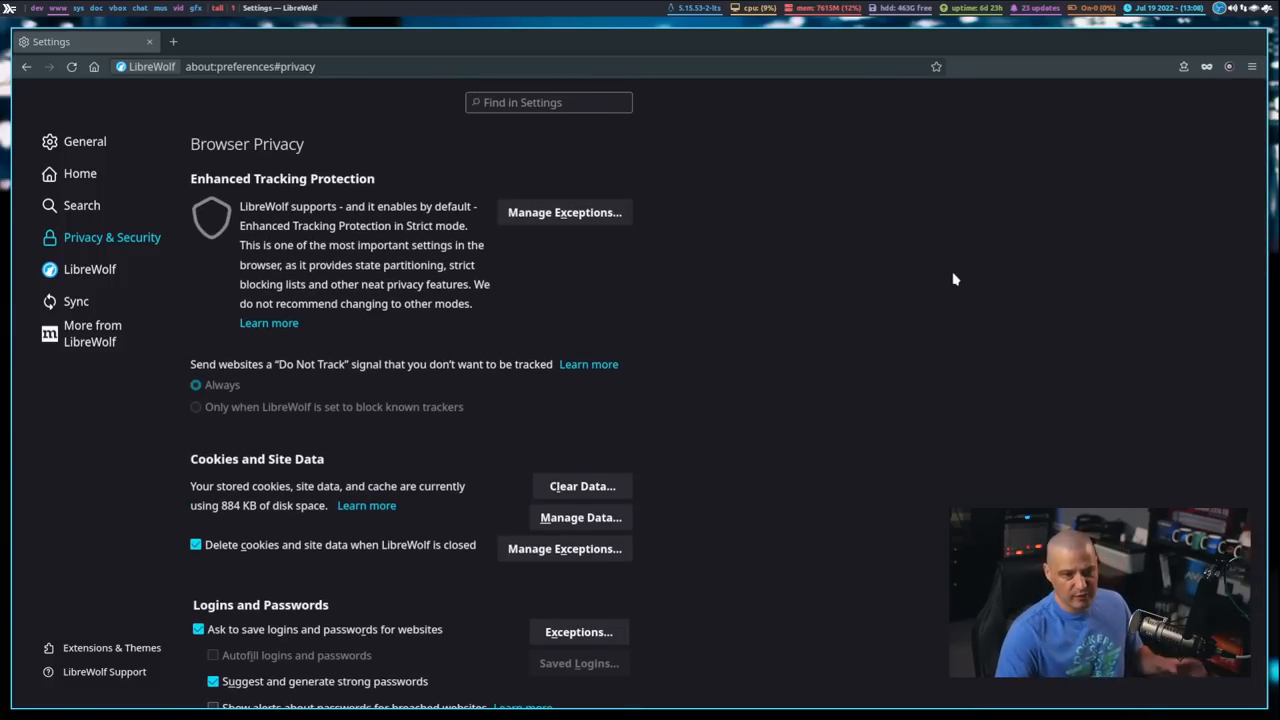
mouse_move(38, 72)
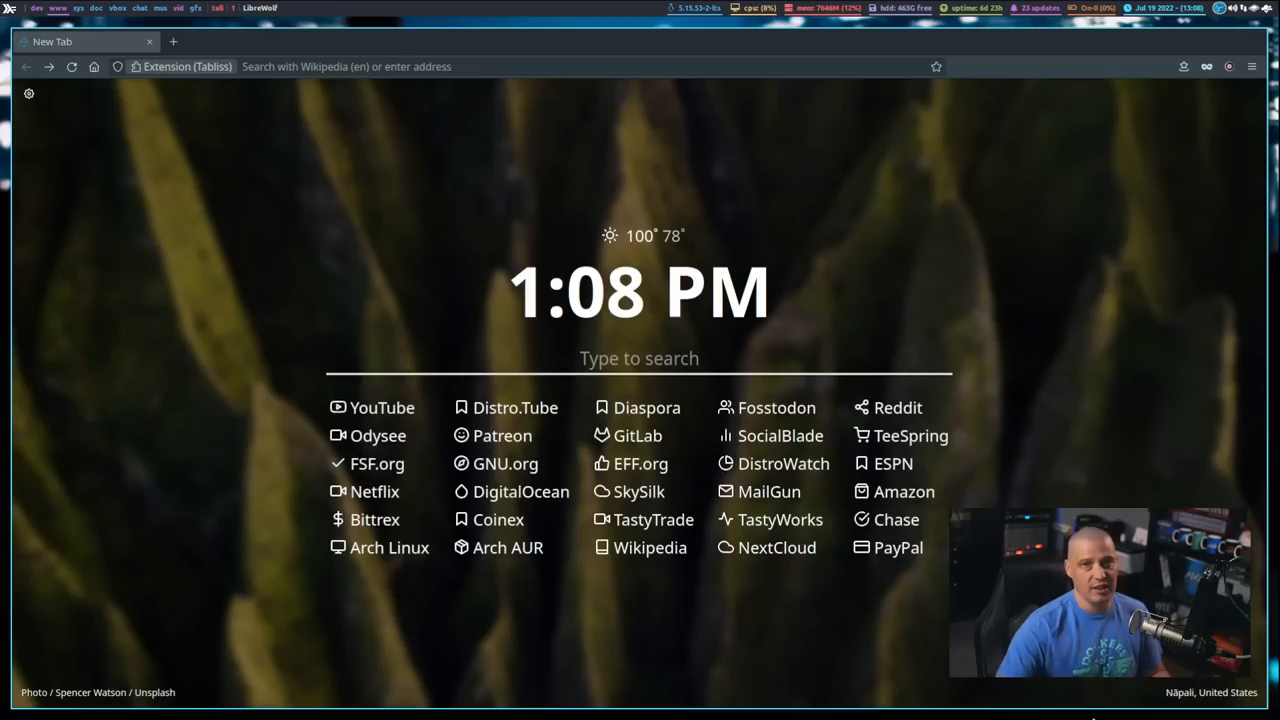
left_click(640, 358)
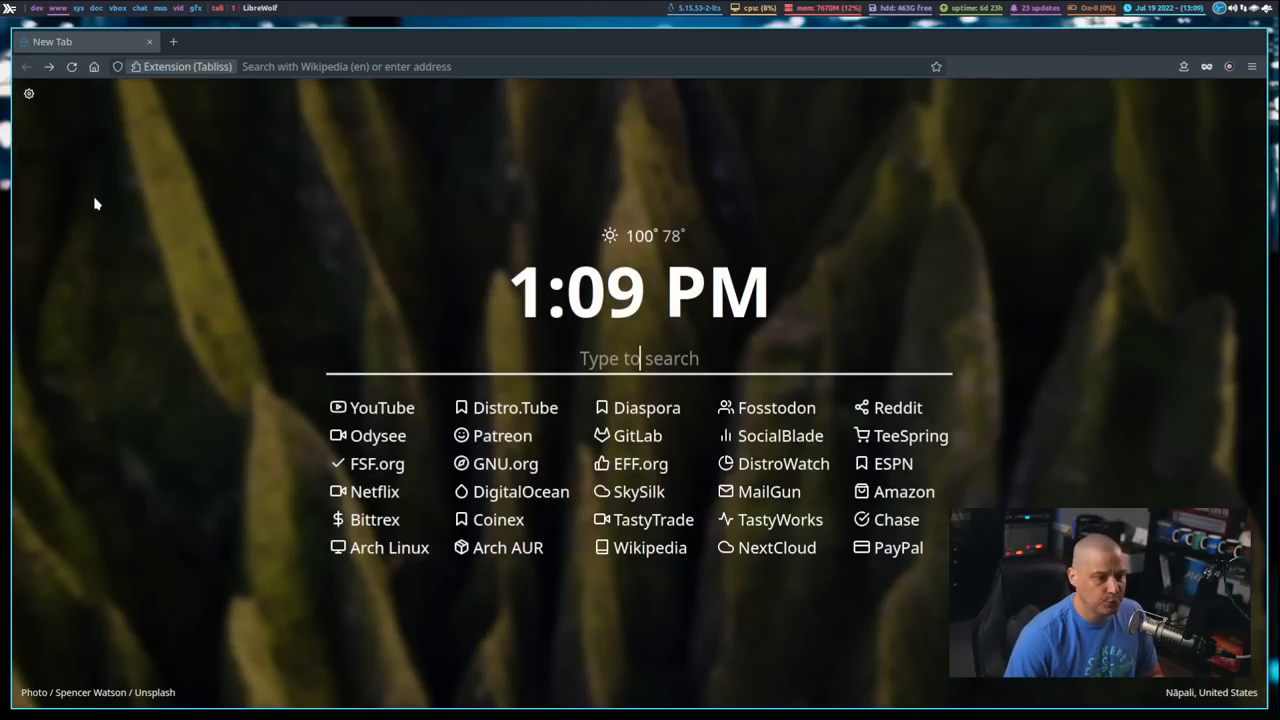
mouse_move(240, 212)
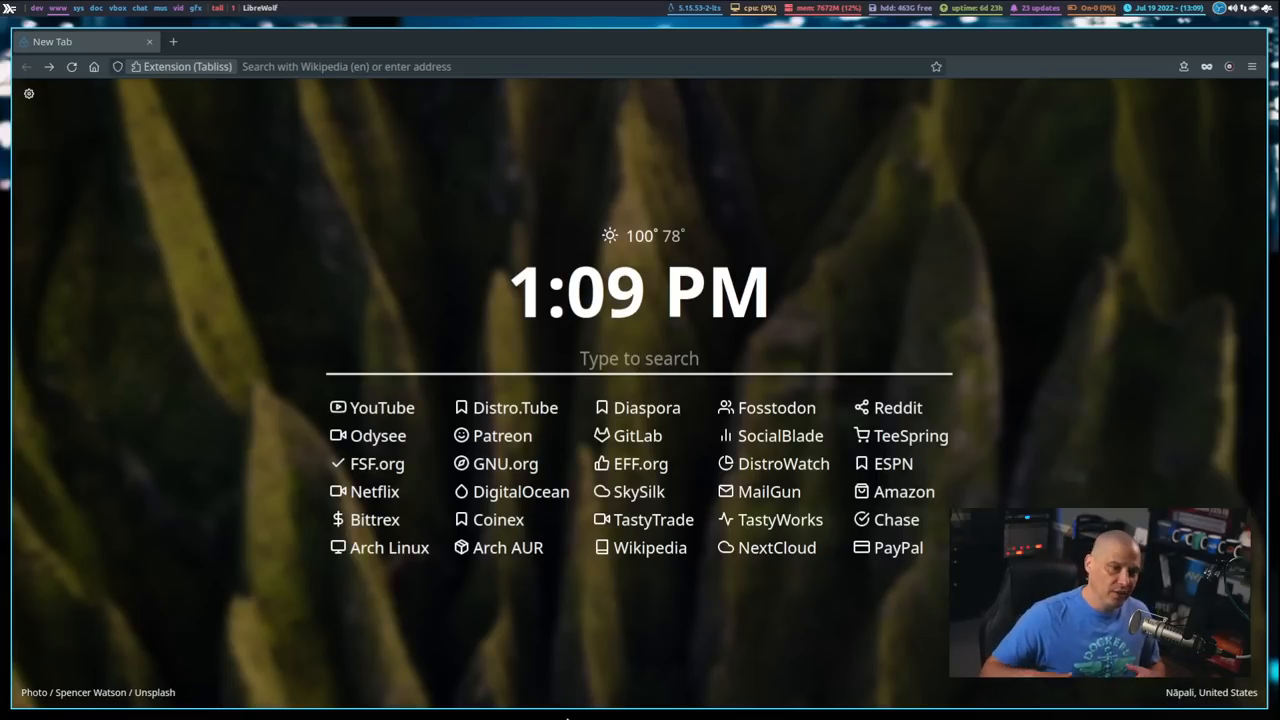
left_click(640, 358)
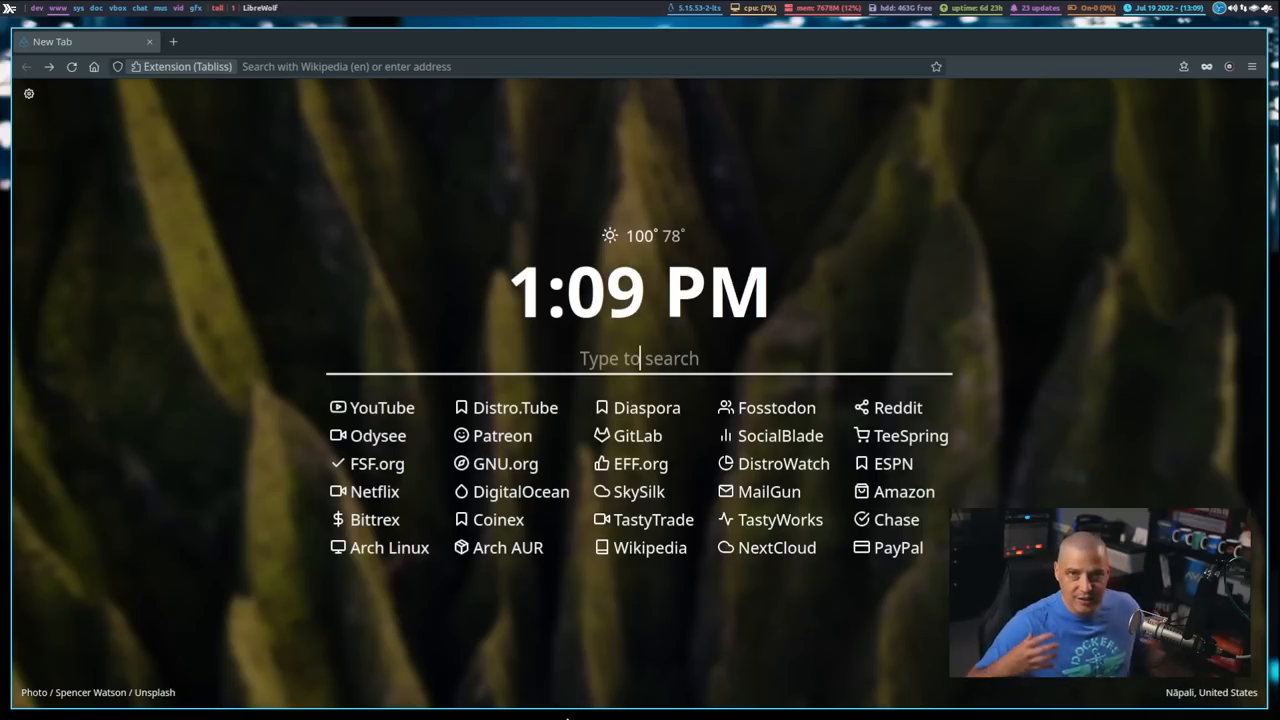